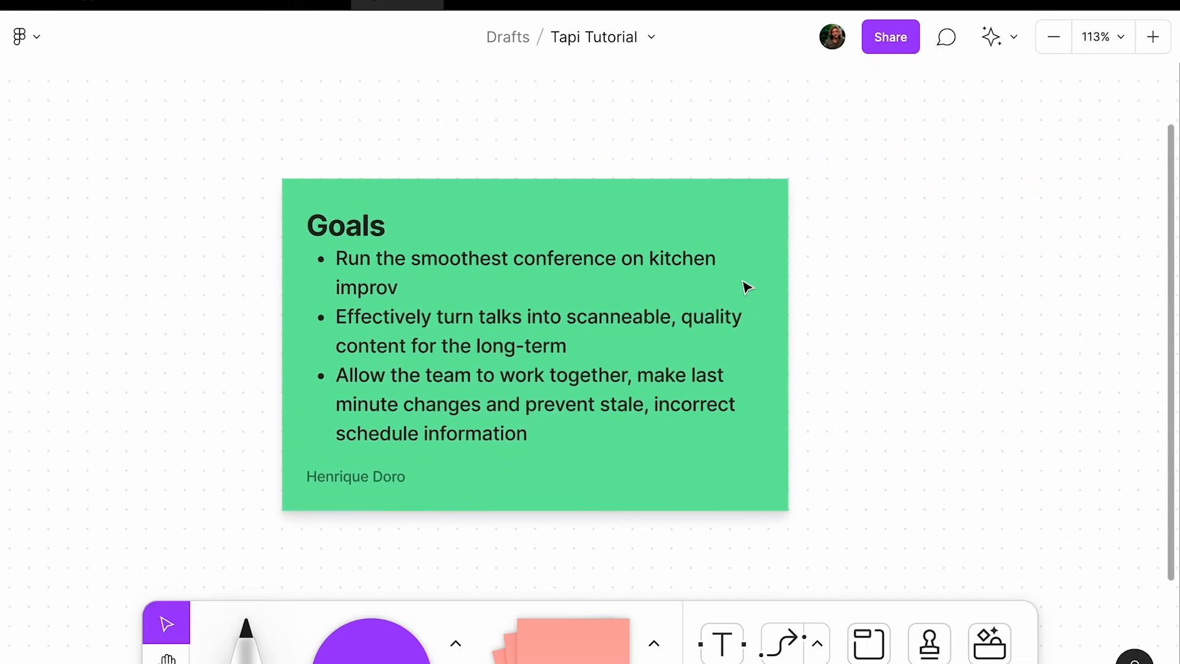
{"action": "mouse_move", "coordinate": [378, 339]}
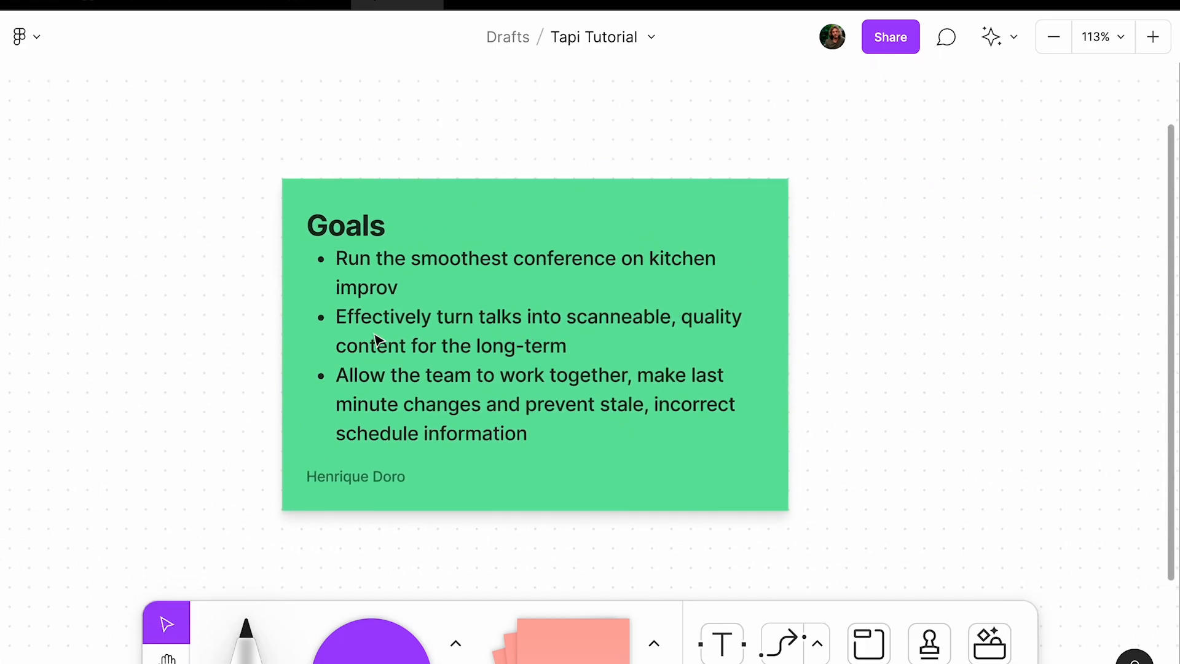
{"action": "mouse_move", "coordinate": [700, 293]}
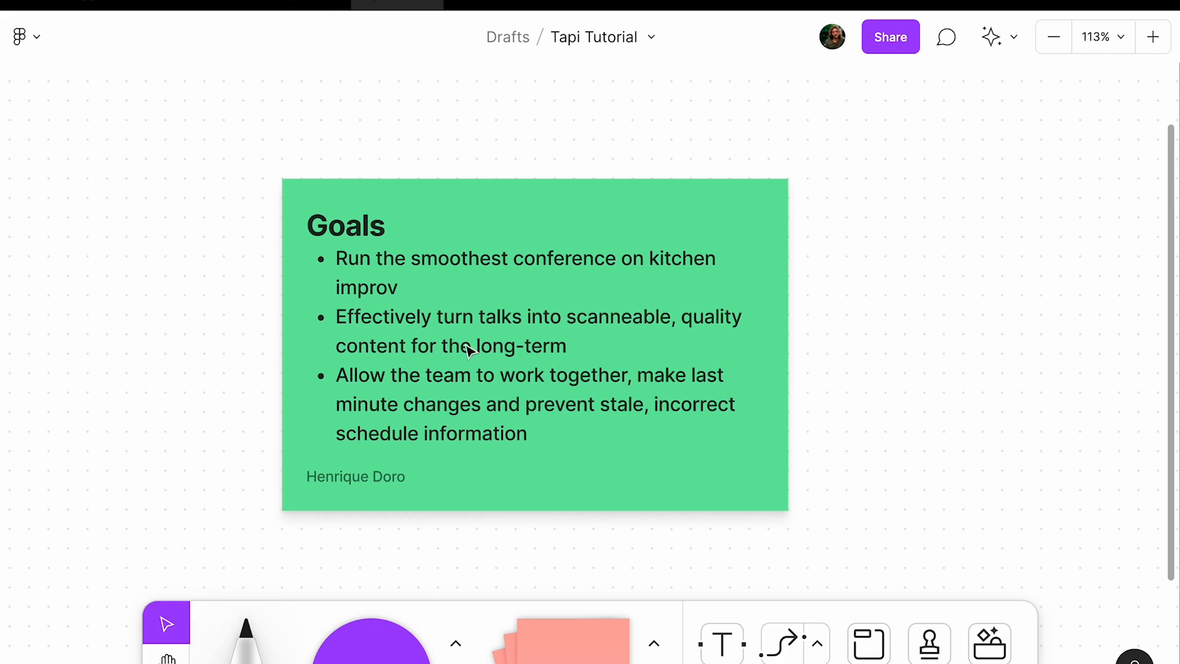
{"action": "mouse_move", "coordinate": [448, 361]}
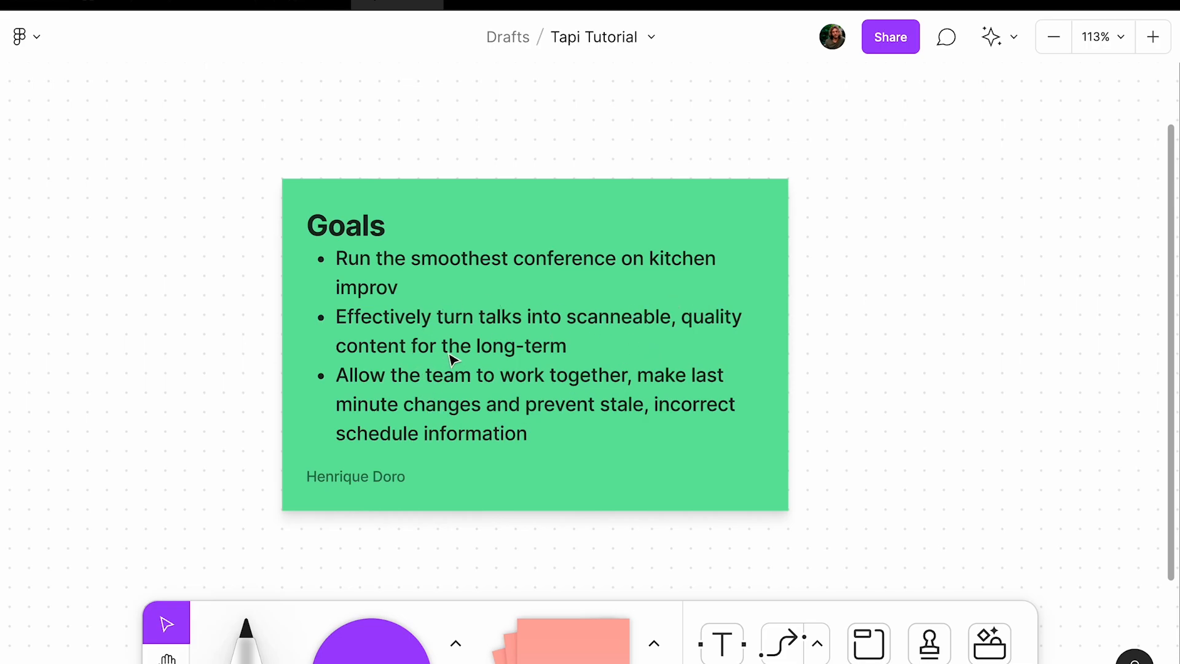
{"action": "mouse_move", "coordinate": [462, 349]}
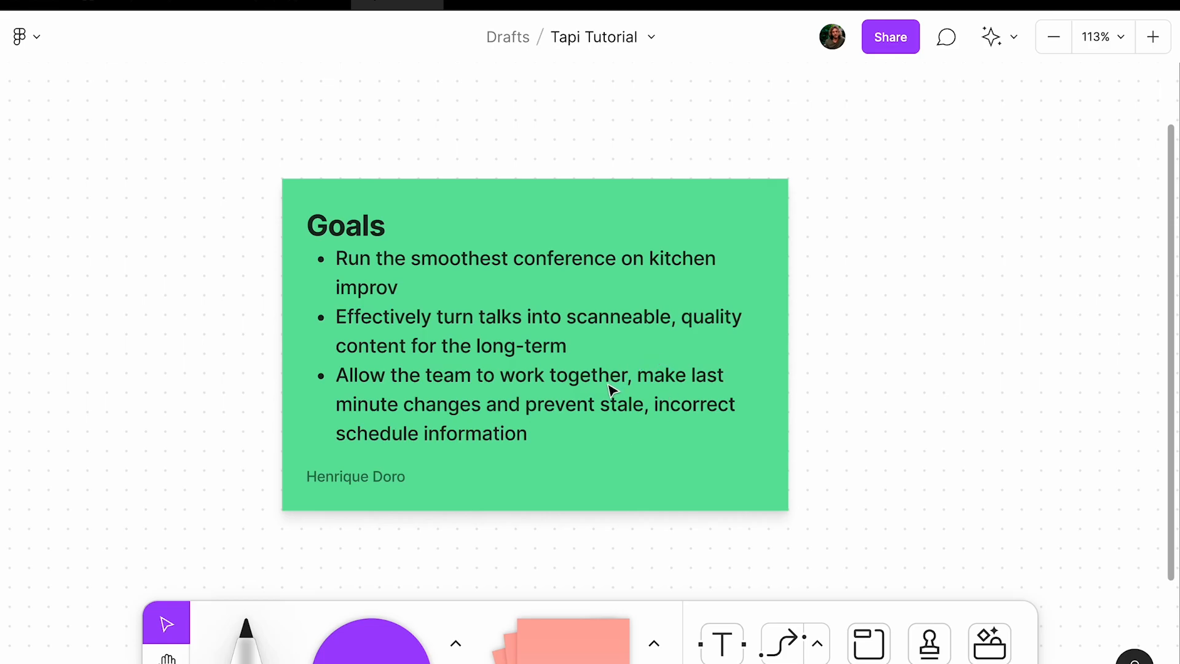
{"action": "mouse_move", "coordinate": [271, 156]}
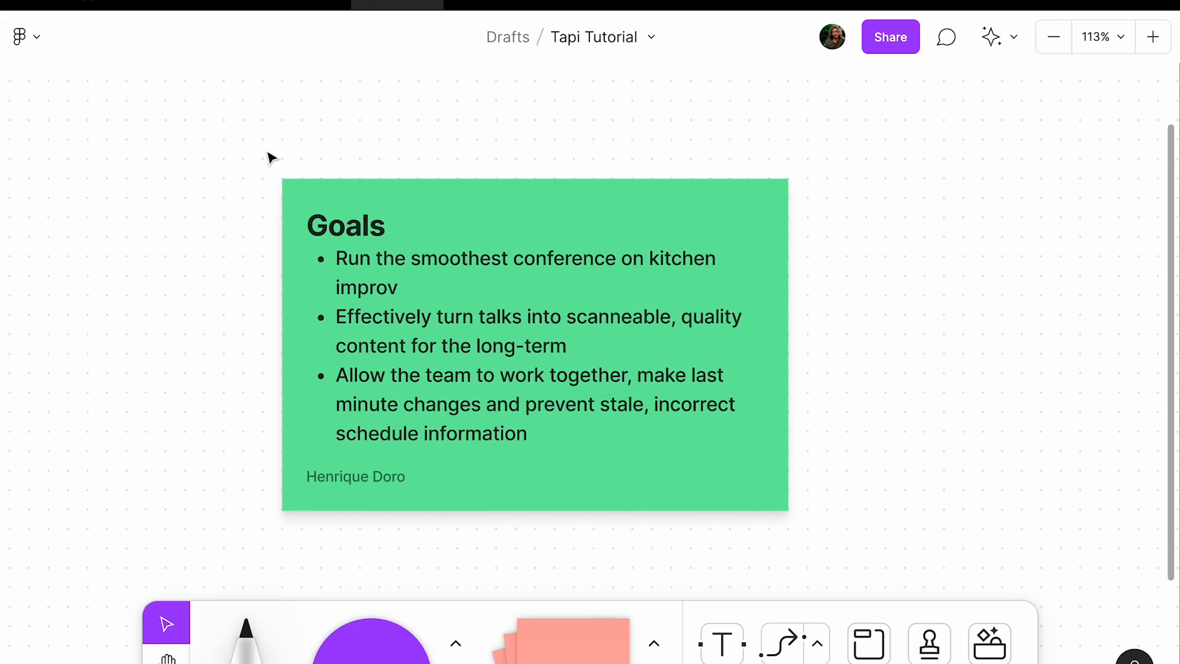
{"action": "mouse_move", "coordinate": [617, 462]}
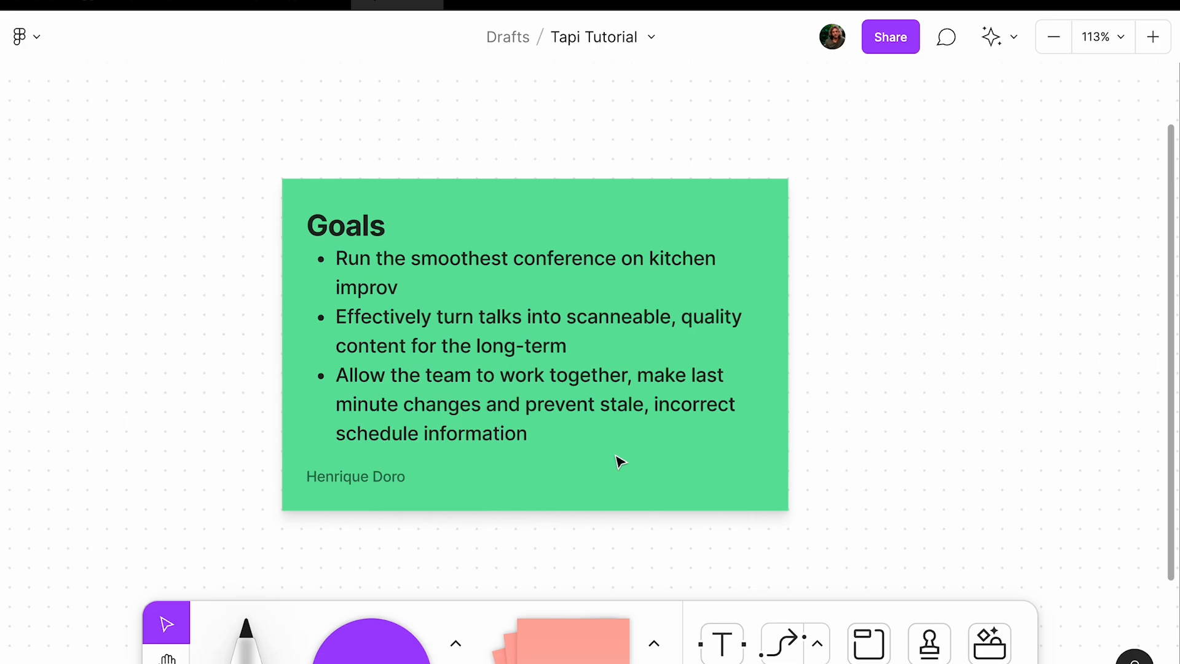
{"action": "mouse_move", "coordinate": [611, 468]}
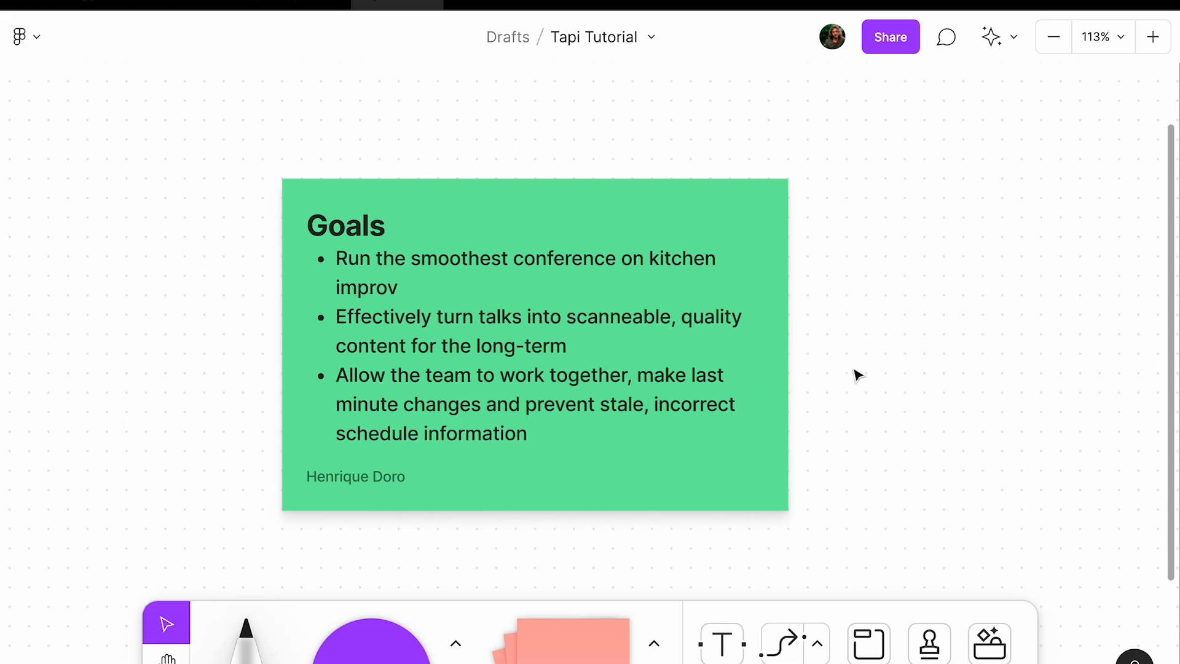
{"action": "mouse_move", "coordinate": [1045, 249]}
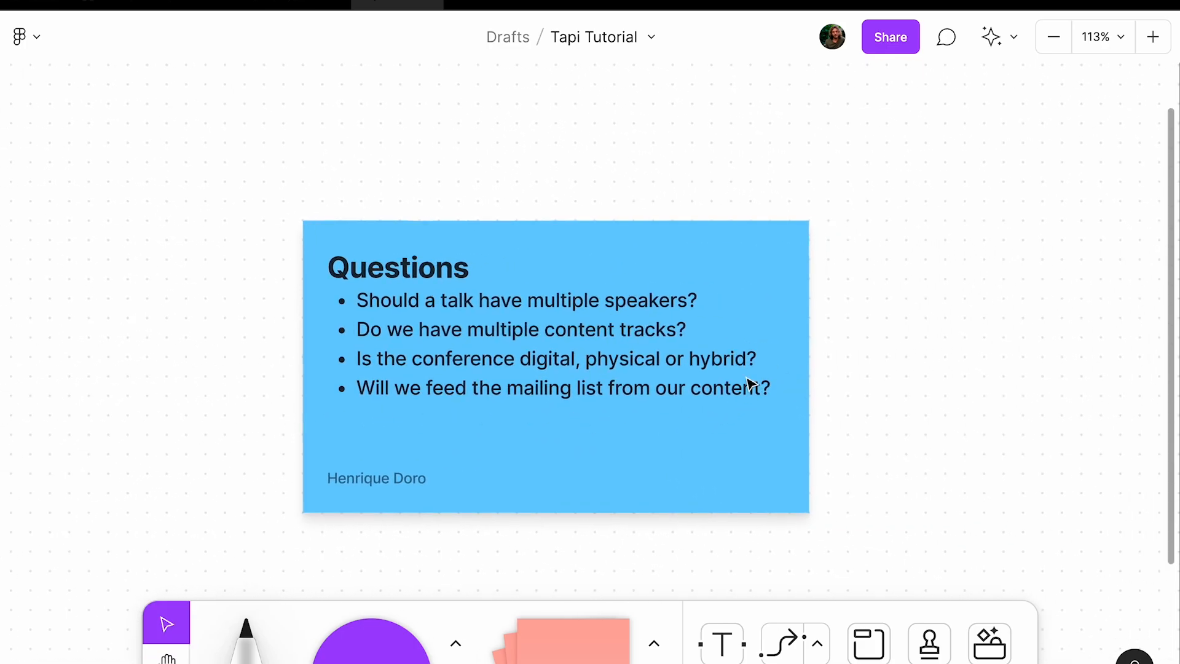
{"action": "mouse_move", "coordinate": [602, 333]}
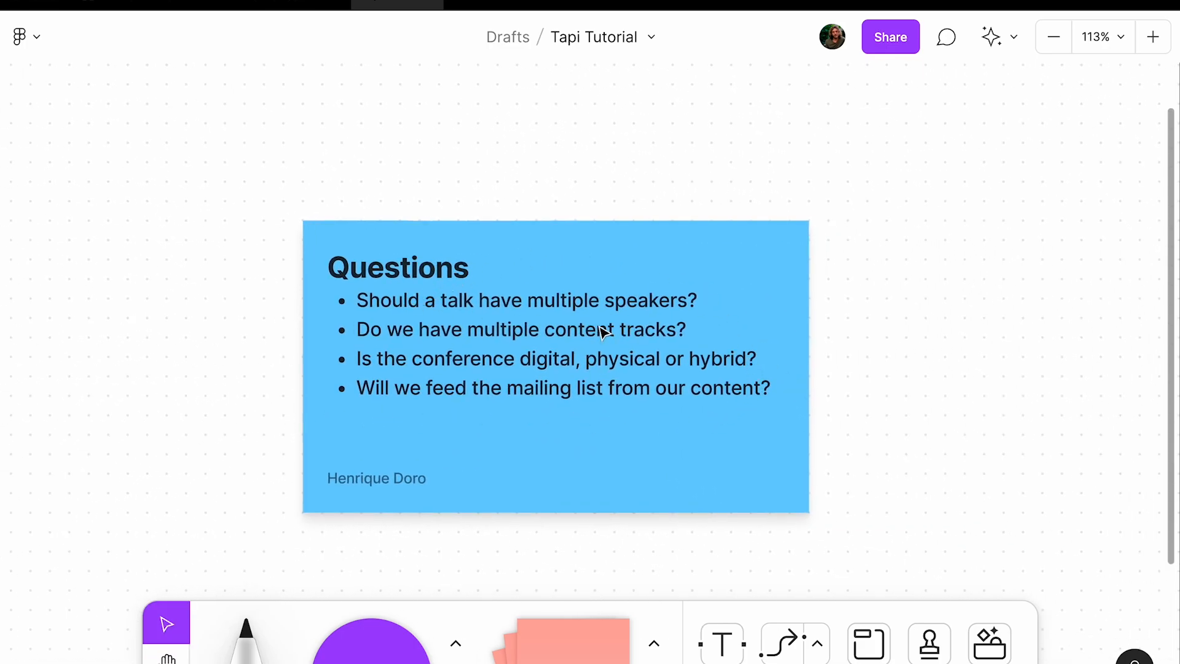
{"action": "mouse_move", "coordinate": [838, 321]}
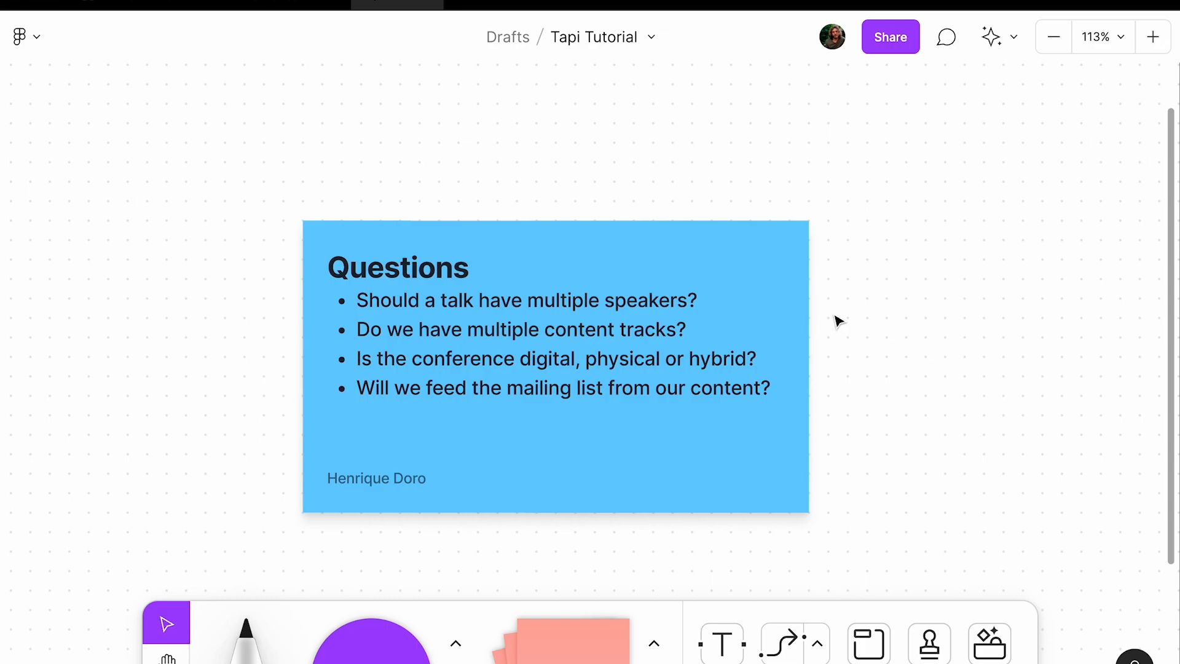
{"action": "mouse_move", "coordinate": [344, 204]}
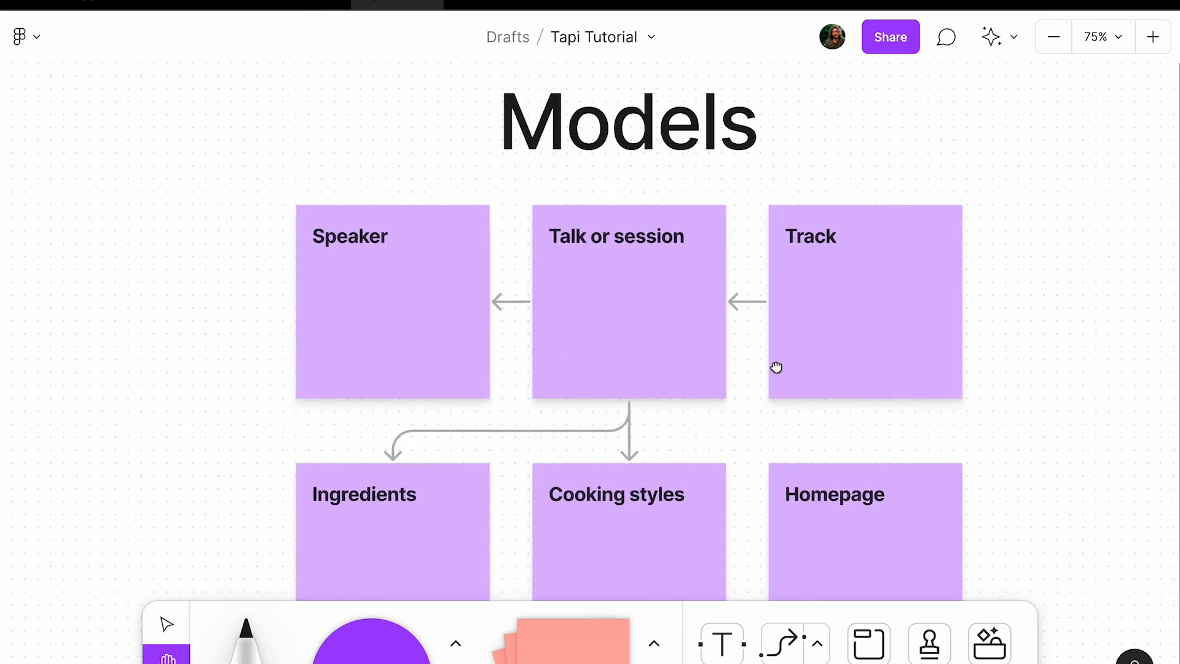
- Zoom out to show all six linked Models cards, then briefly toggle the comments list
{"action": "scroll", "scroll_direction": "down", "scroll_amount": 3}
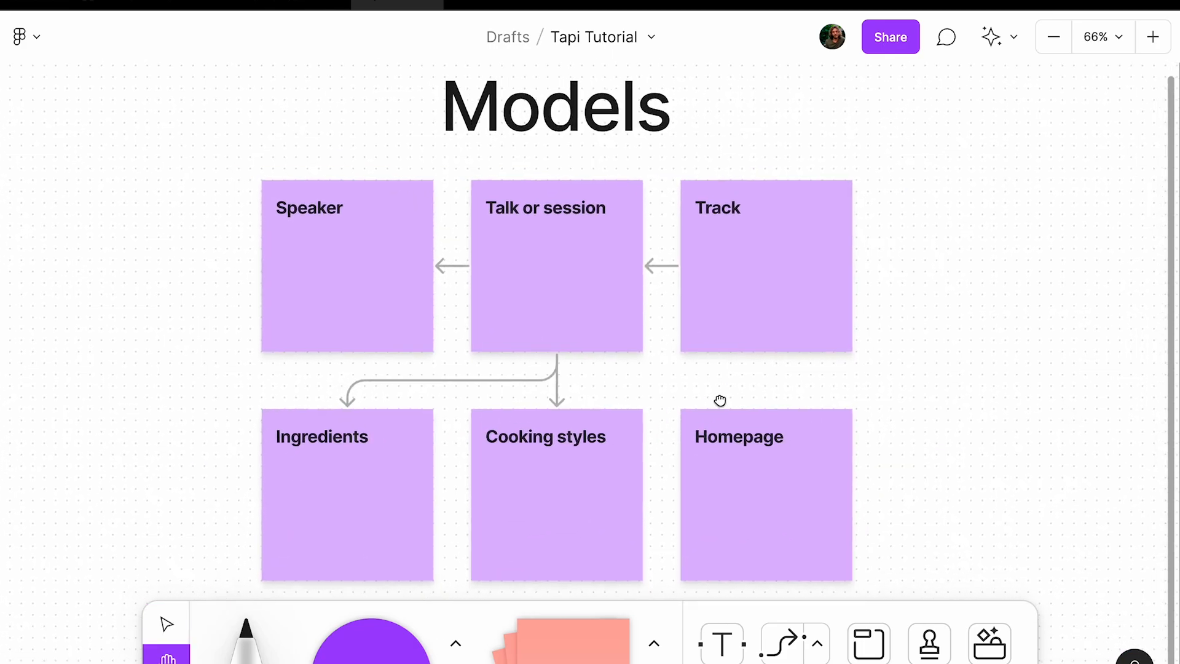
{"action": "left_click", "coordinate": [165, 624]}
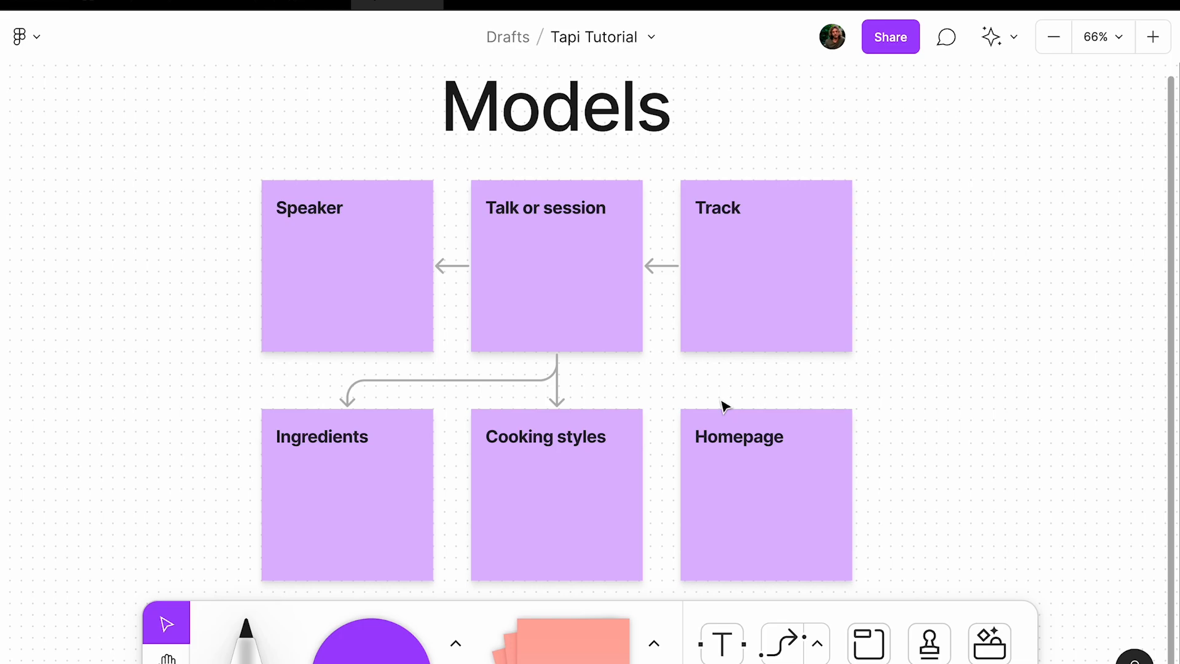
{"action": "mouse_move", "coordinate": [425, 335]}
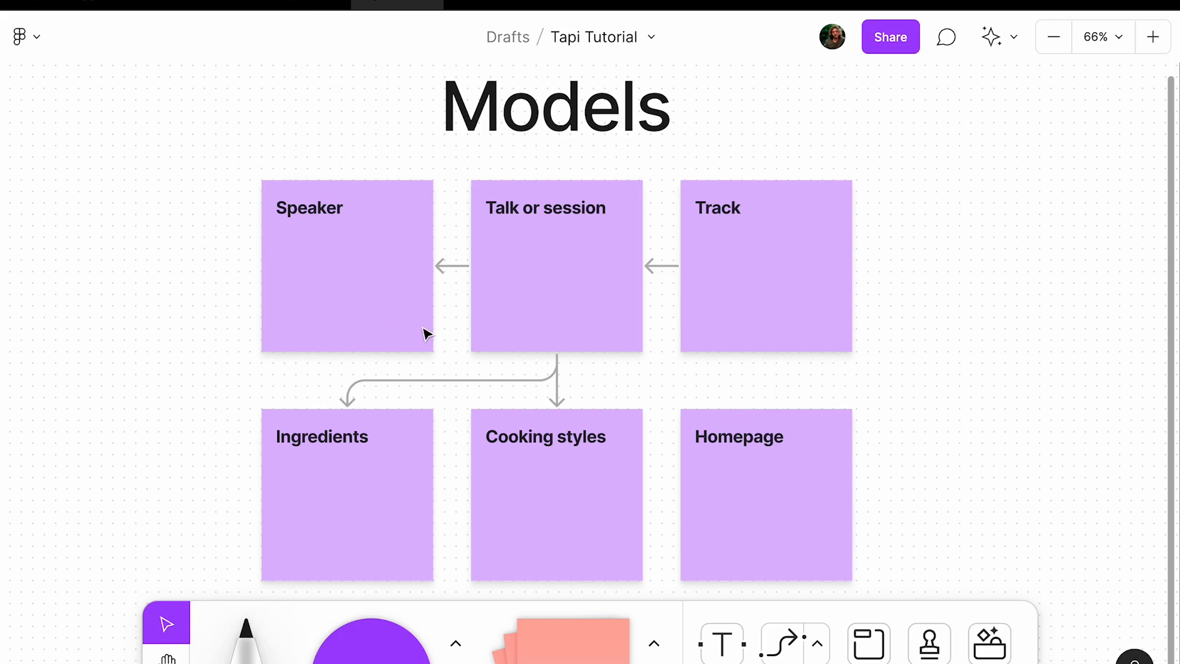
{"action": "mouse_move", "coordinate": [385, 327]}
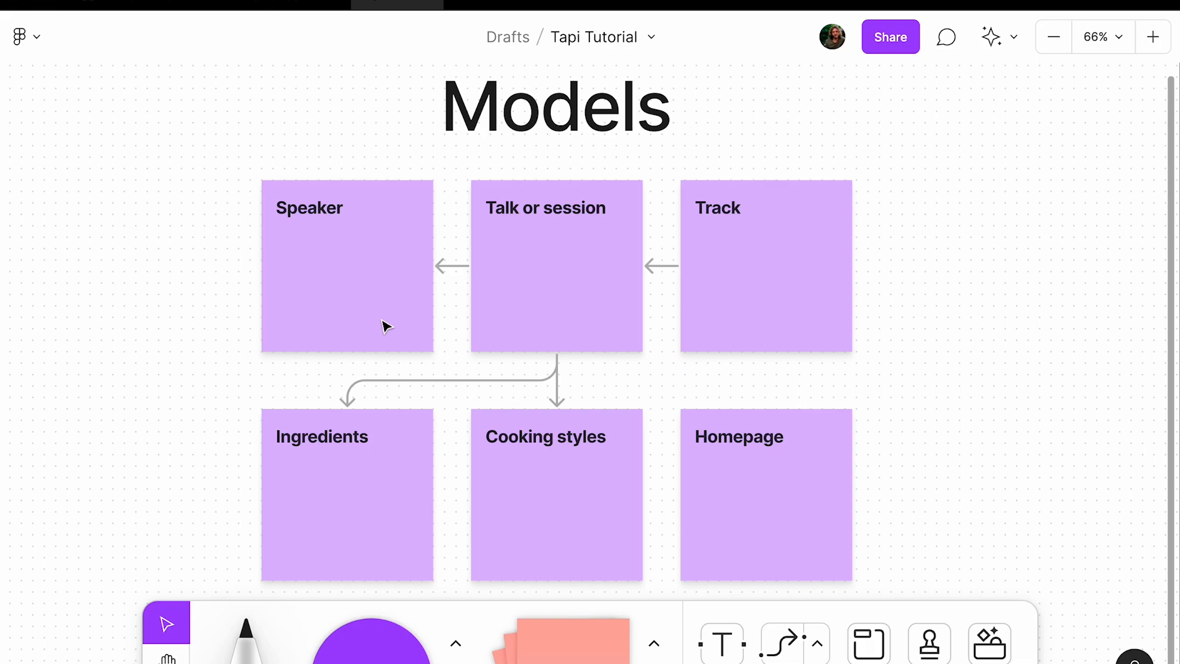
{"action": "left_click", "coordinate": [947, 37]}
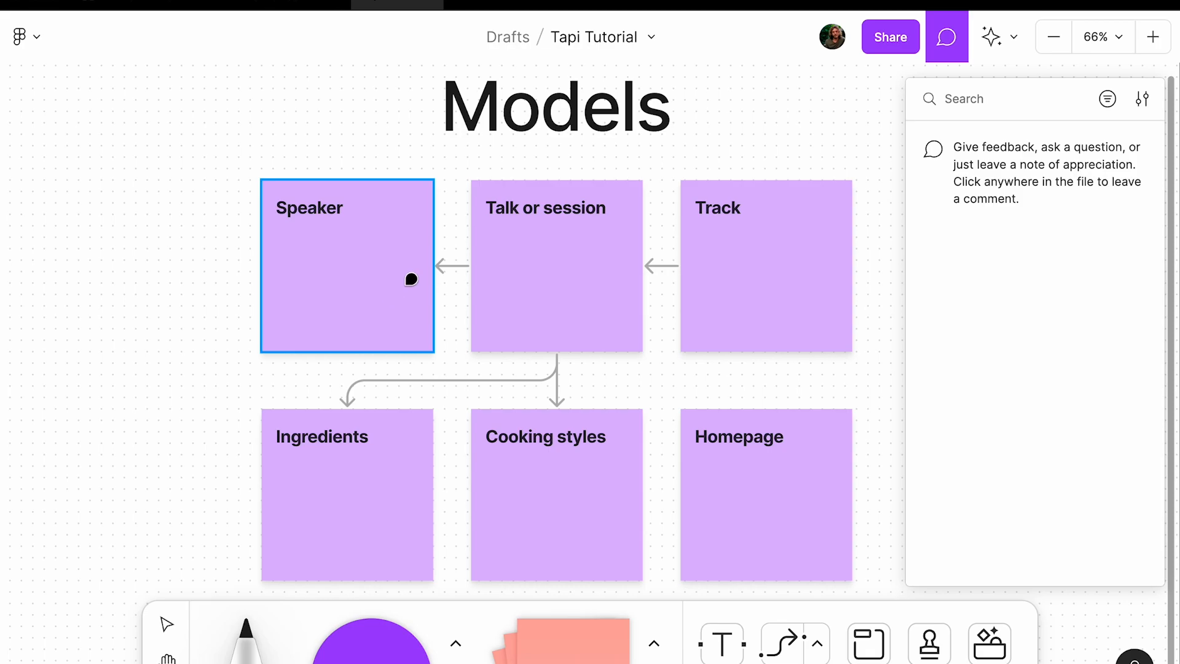
{"action": "left_click", "coordinate": [946, 36]}
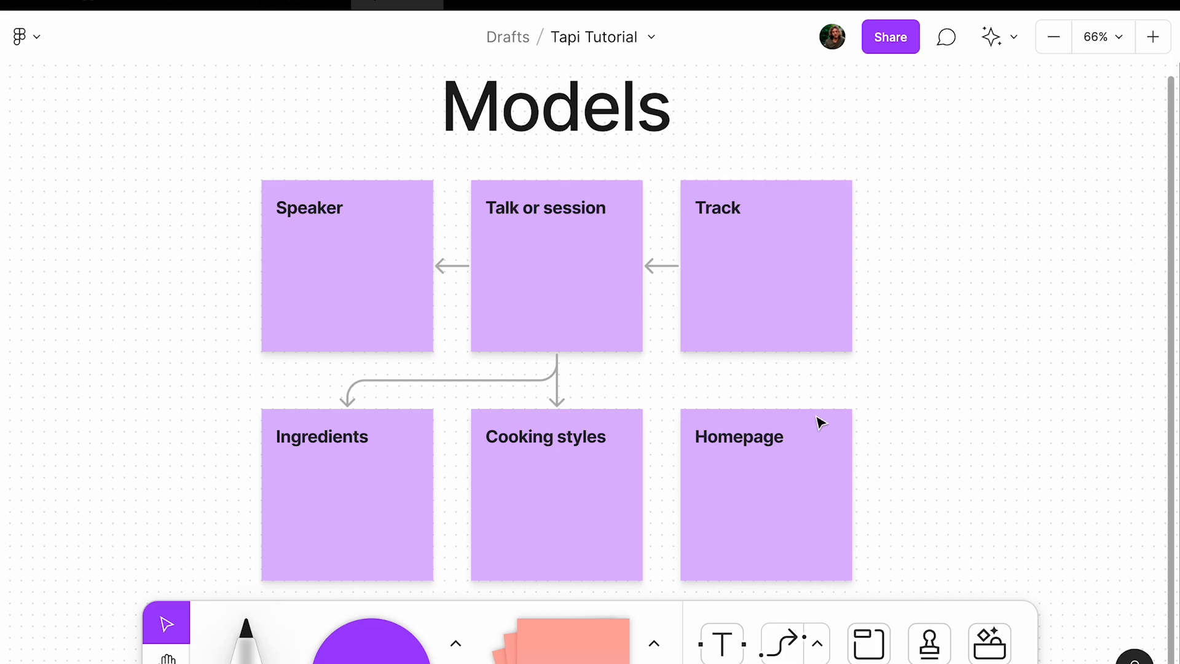
{"action": "mouse_move", "coordinate": [917, 383]}
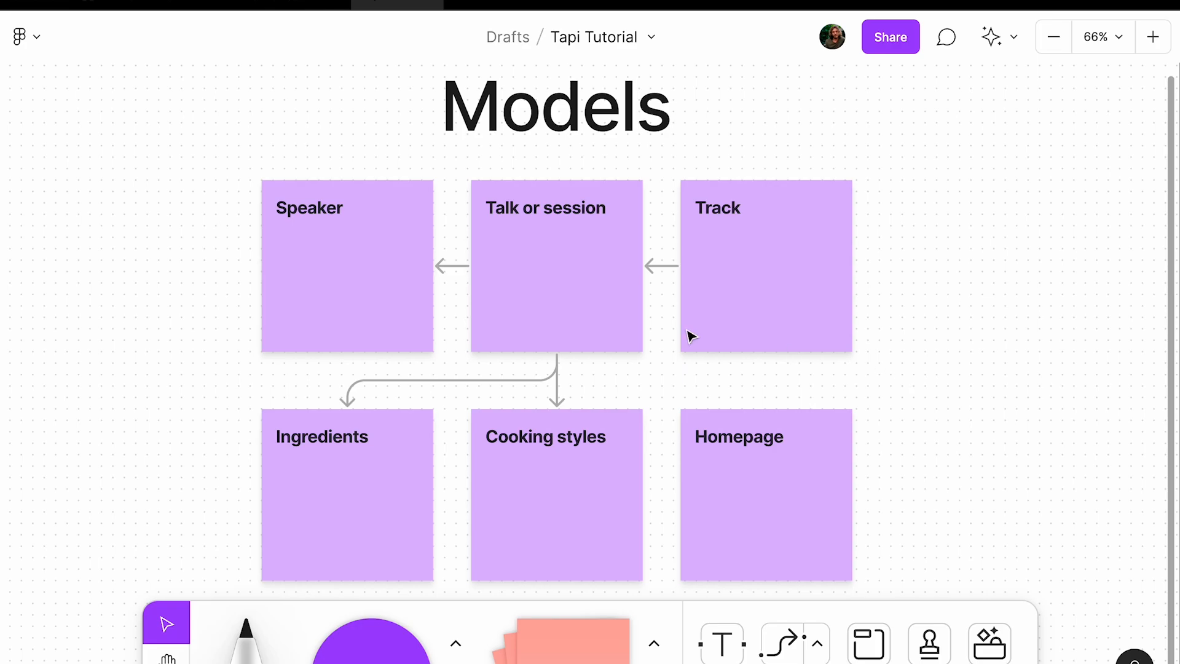
{"action": "mouse_move", "coordinate": [662, 221]}
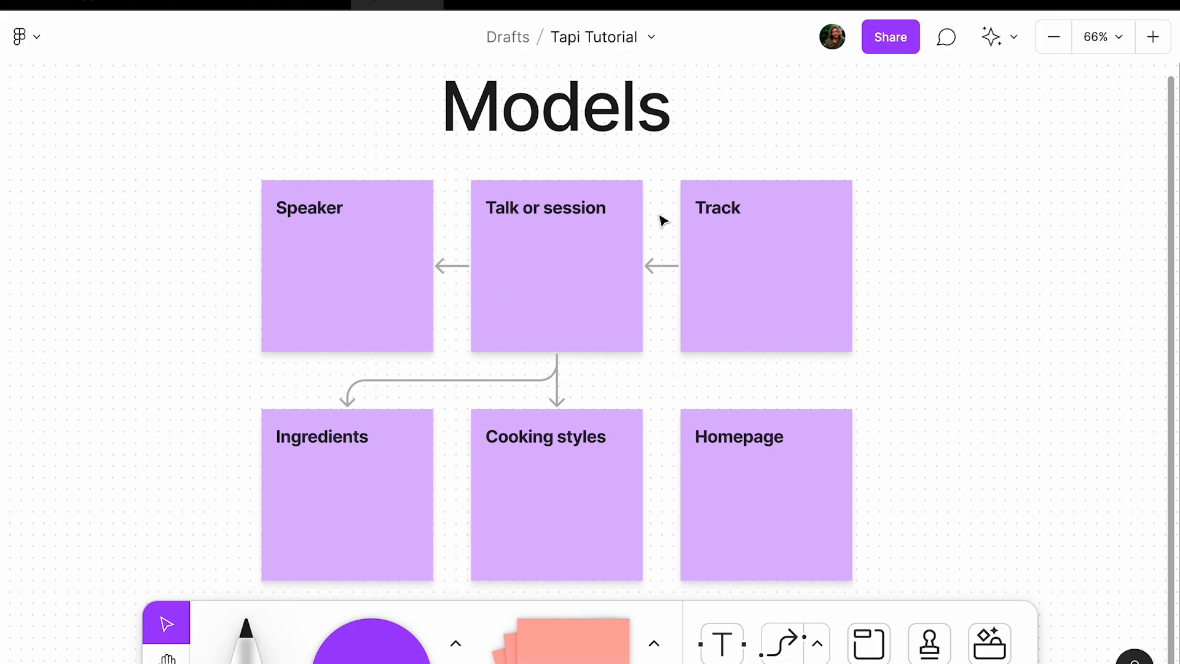
{"action": "mouse_move", "coordinate": [736, 295]}
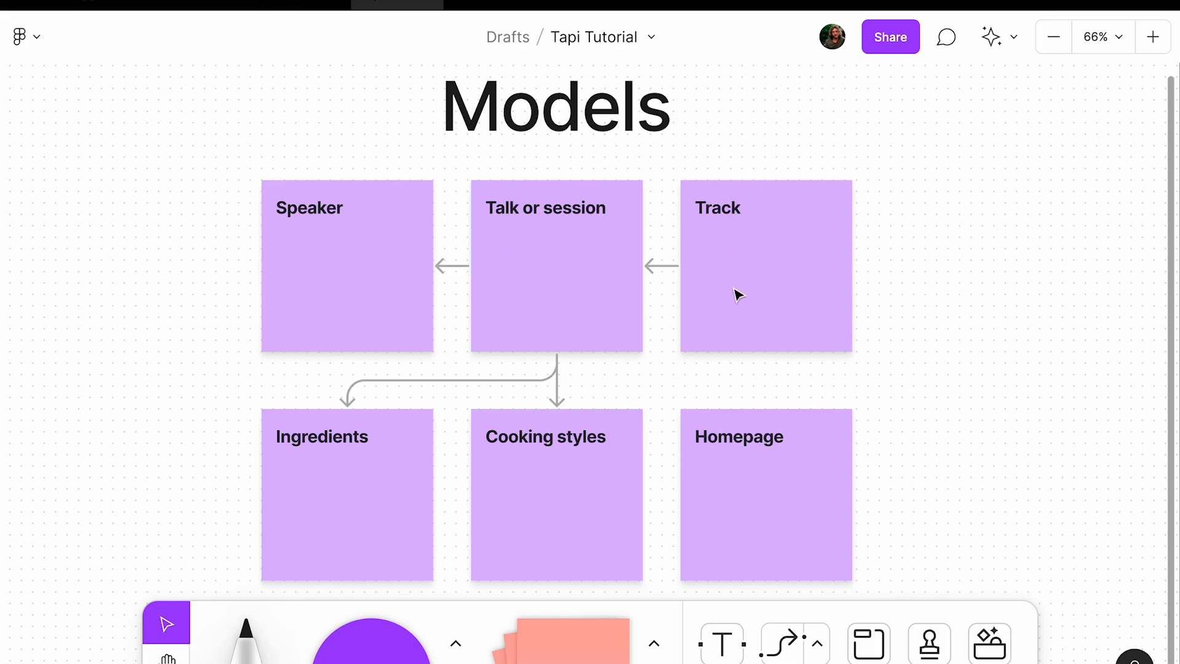
{"action": "mouse_move", "coordinate": [911, 337]}
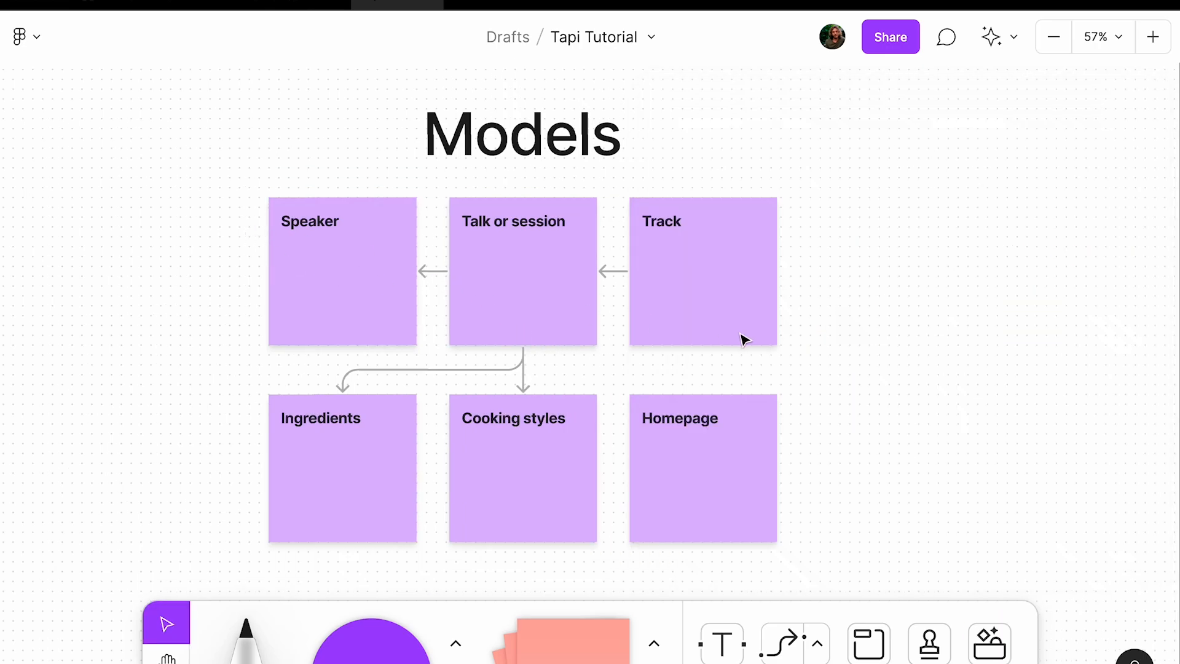
{"action": "mouse_move", "coordinate": [802, 475]}
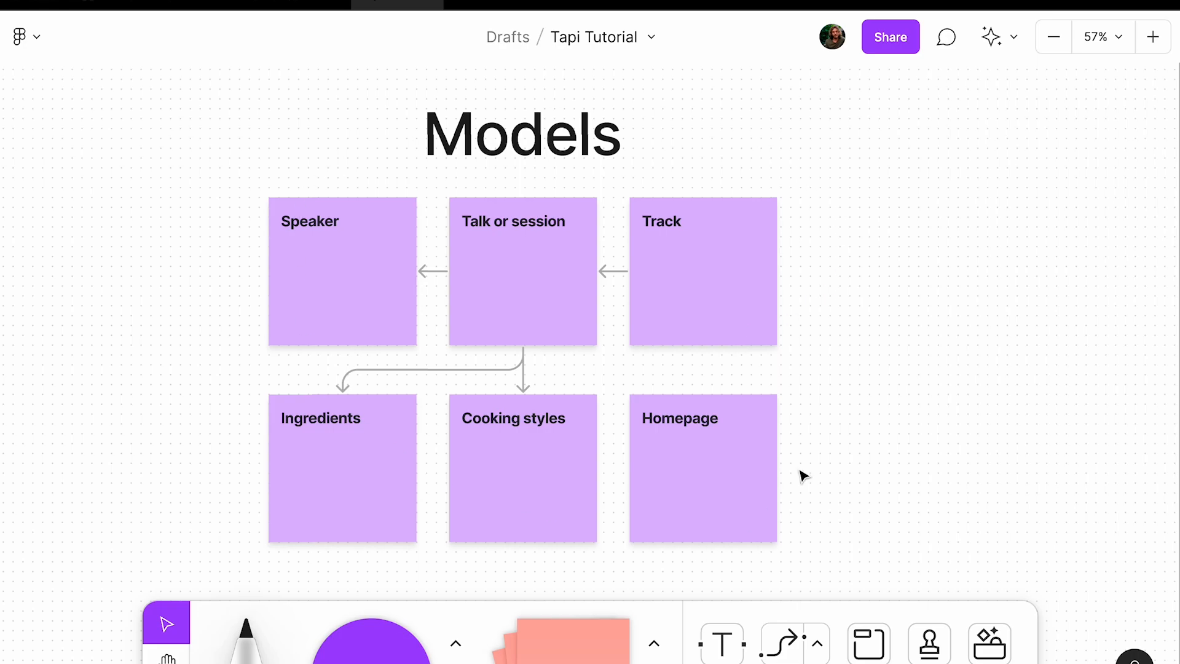
{"action": "mouse_move", "coordinate": [895, 246]}
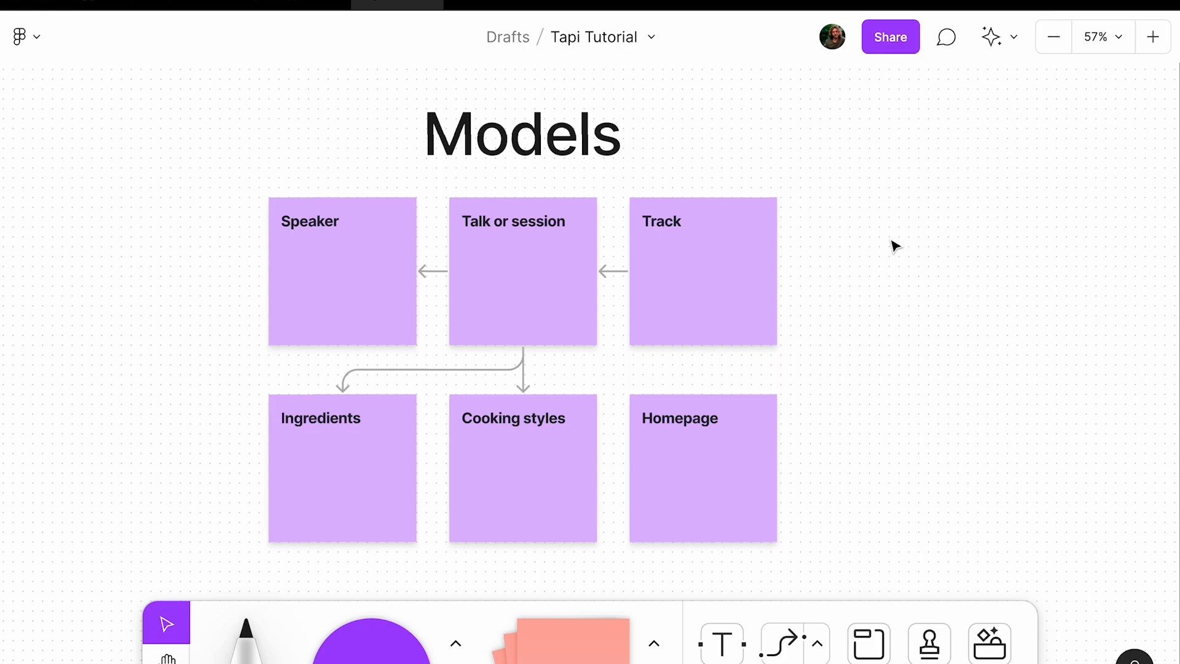
{"action": "mouse_move", "coordinate": [591, 163]}
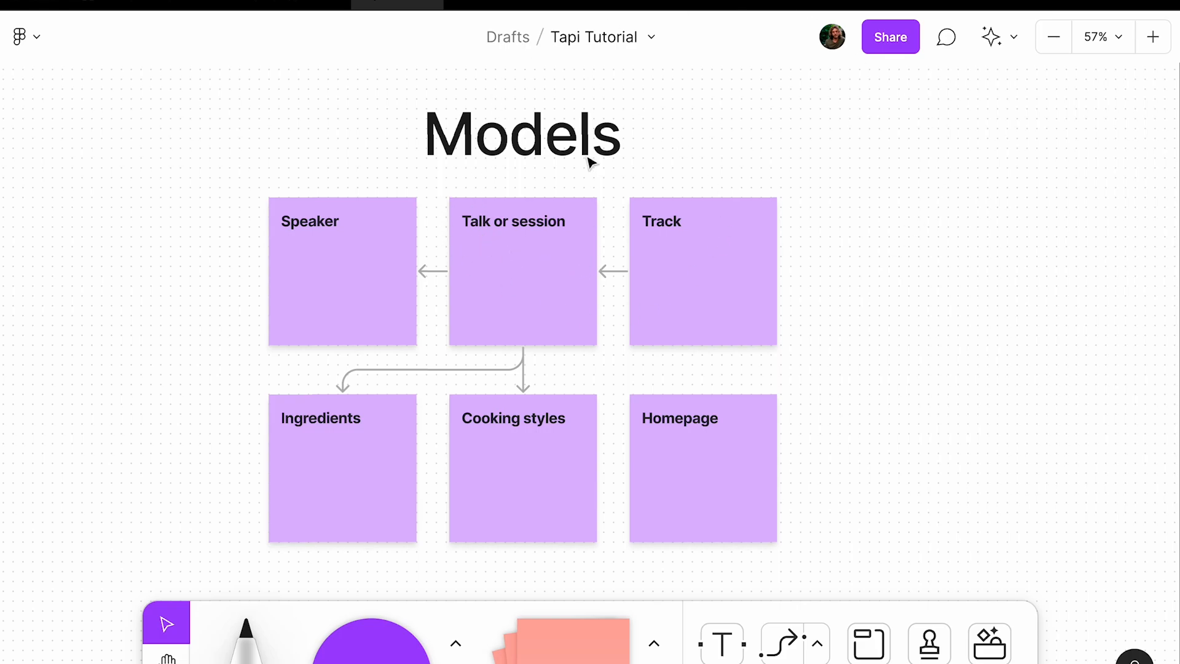
{"action": "mouse_move", "coordinate": [645, 234]}
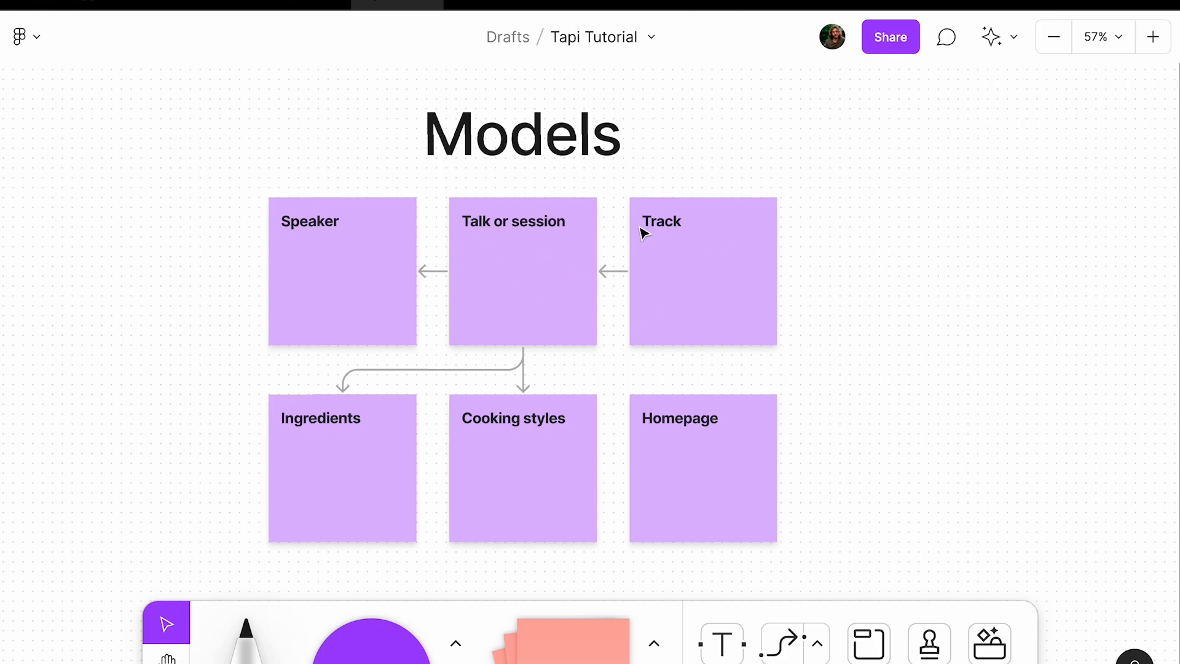
{"action": "mouse_move", "coordinate": [490, 241]}
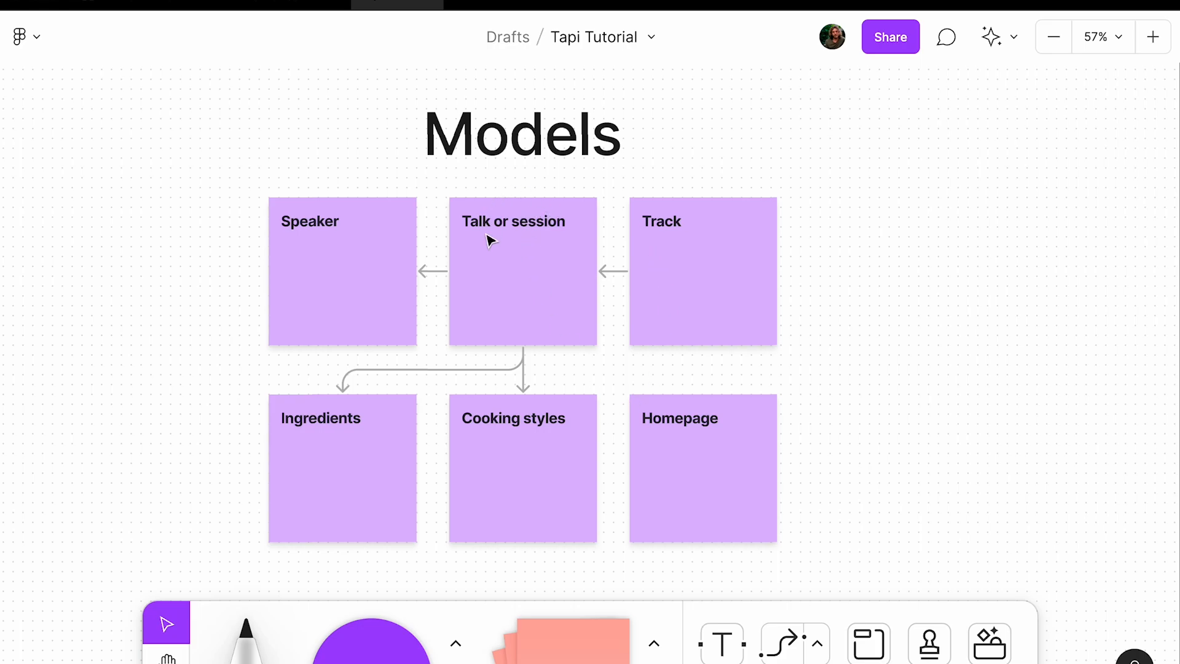
{"action": "mouse_move", "coordinate": [937, 286]}
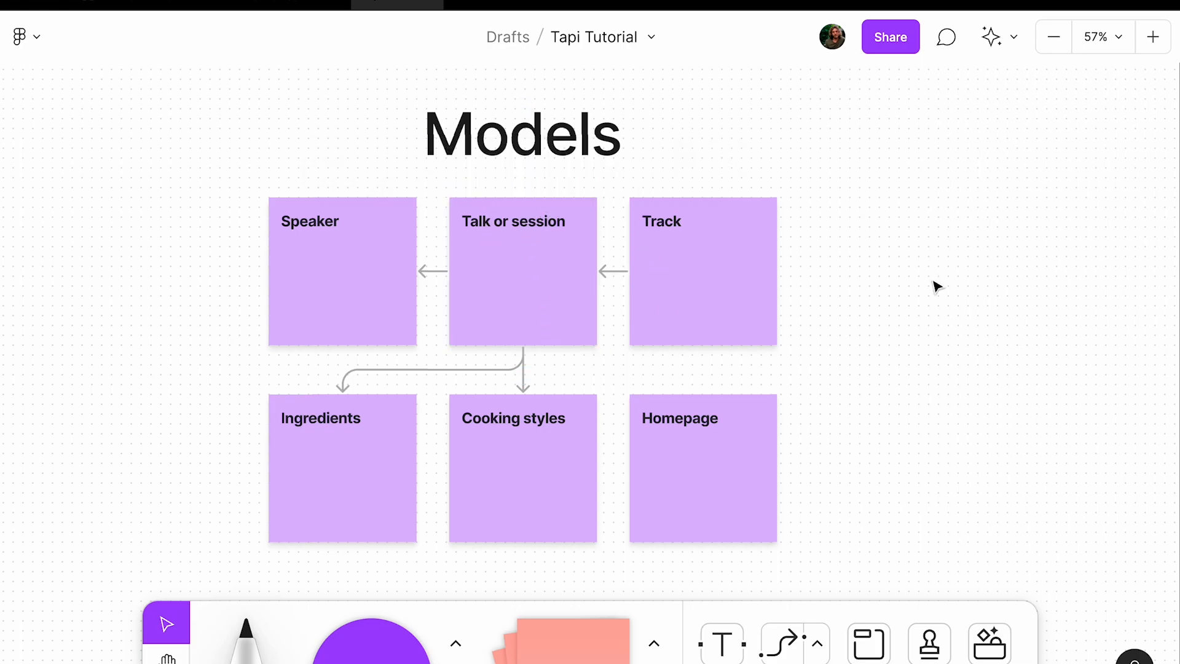
{"action": "mouse_move", "coordinate": [928, 290]}
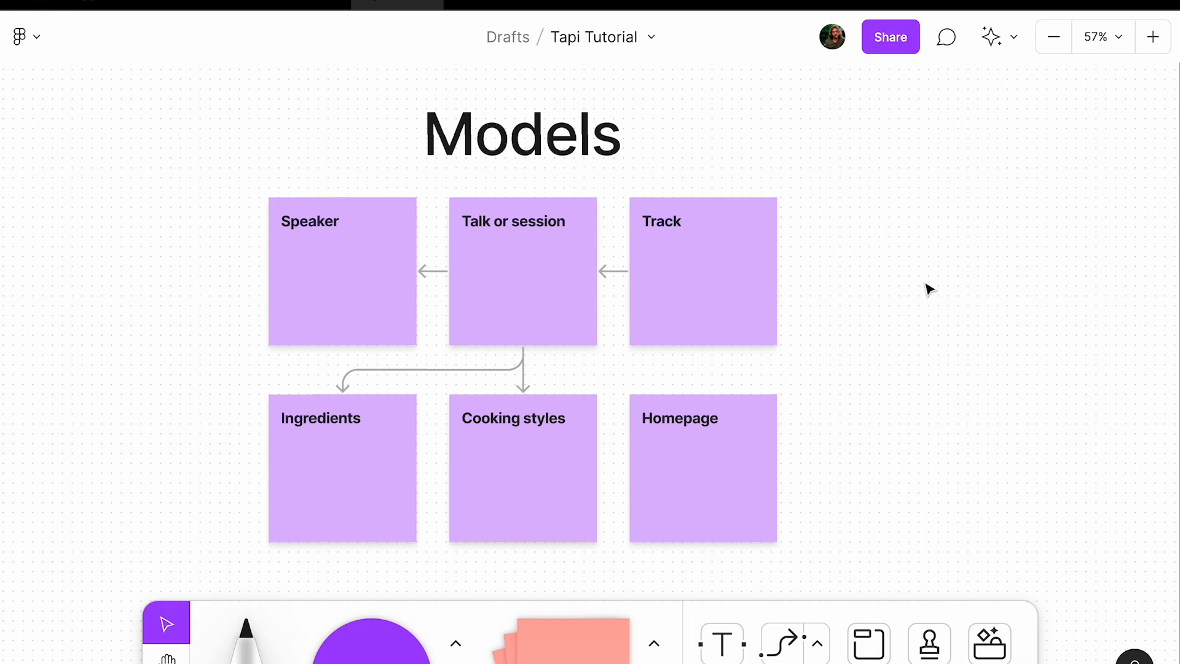
{"action": "mouse_move", "coordinate": [926, 292]}
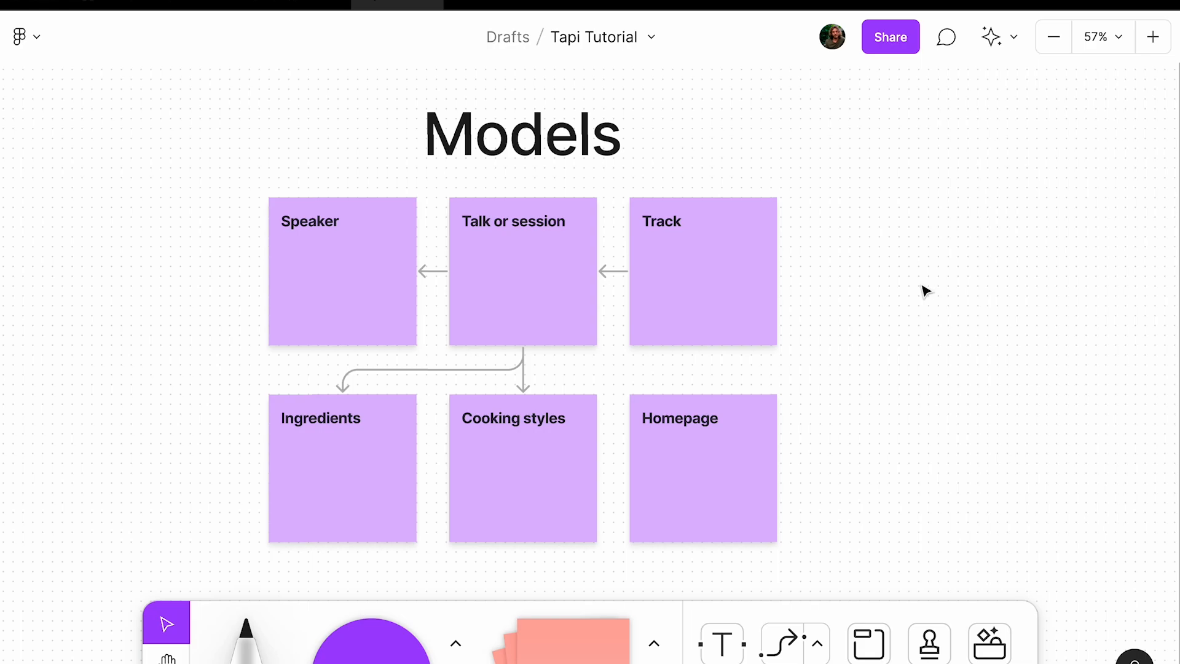
{"action": "mouse_move", "coordinate": [923, 301]}
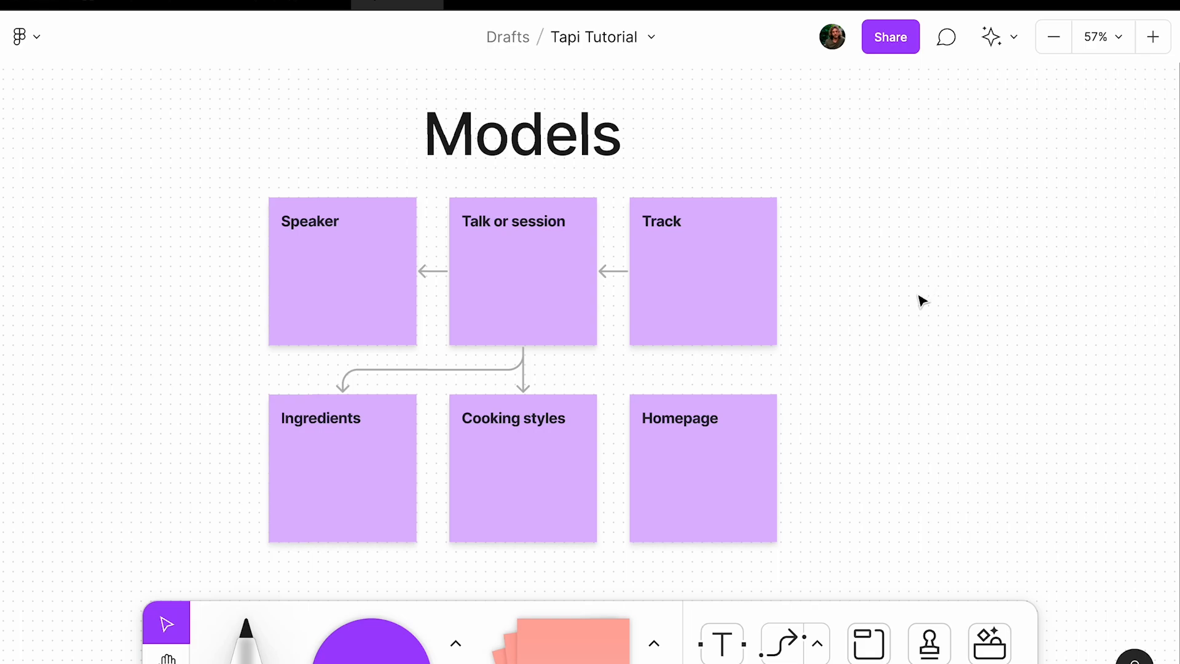
{"action": "mouse_move", "coordinate": [948, 388]}
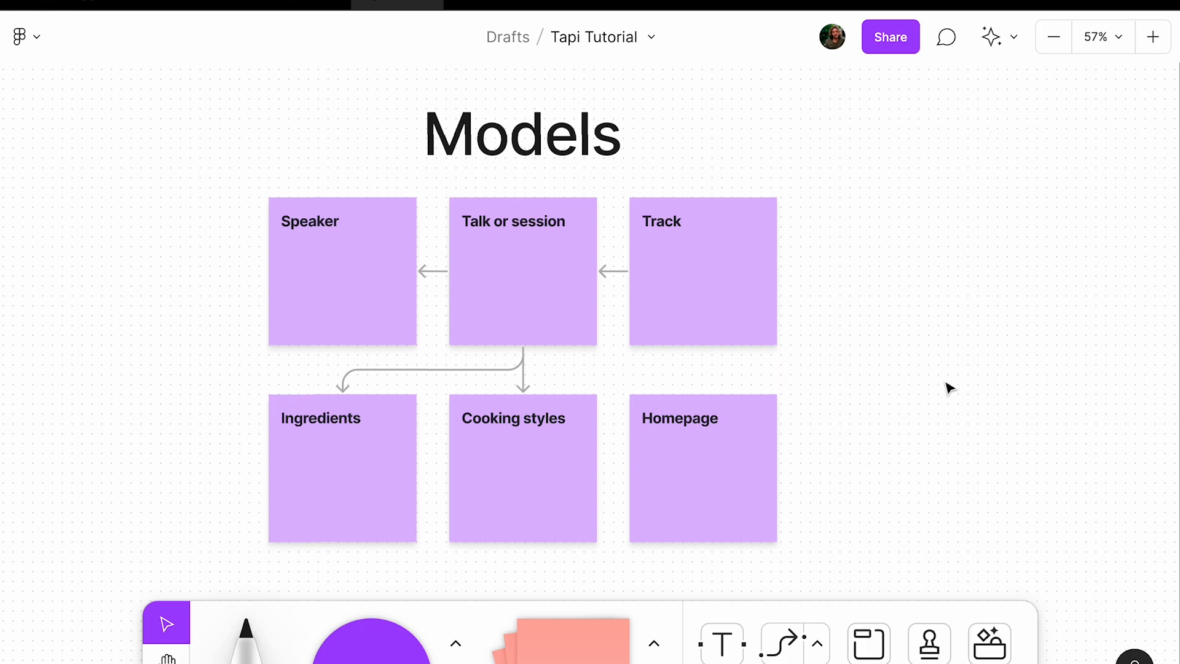
{"action": "mouse_move", "coordinate": [784, 643]}
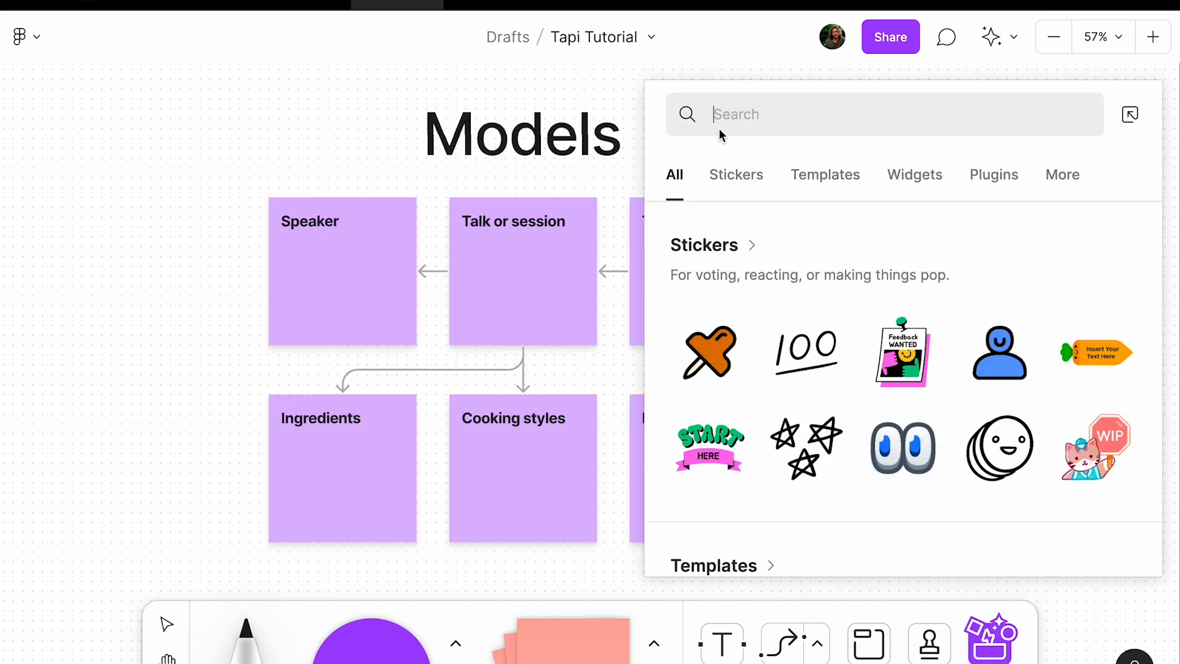
- Search Resources for Tapi and insert the Tapi - Content Modelling widget
{"action": "type", "text": "ta"}
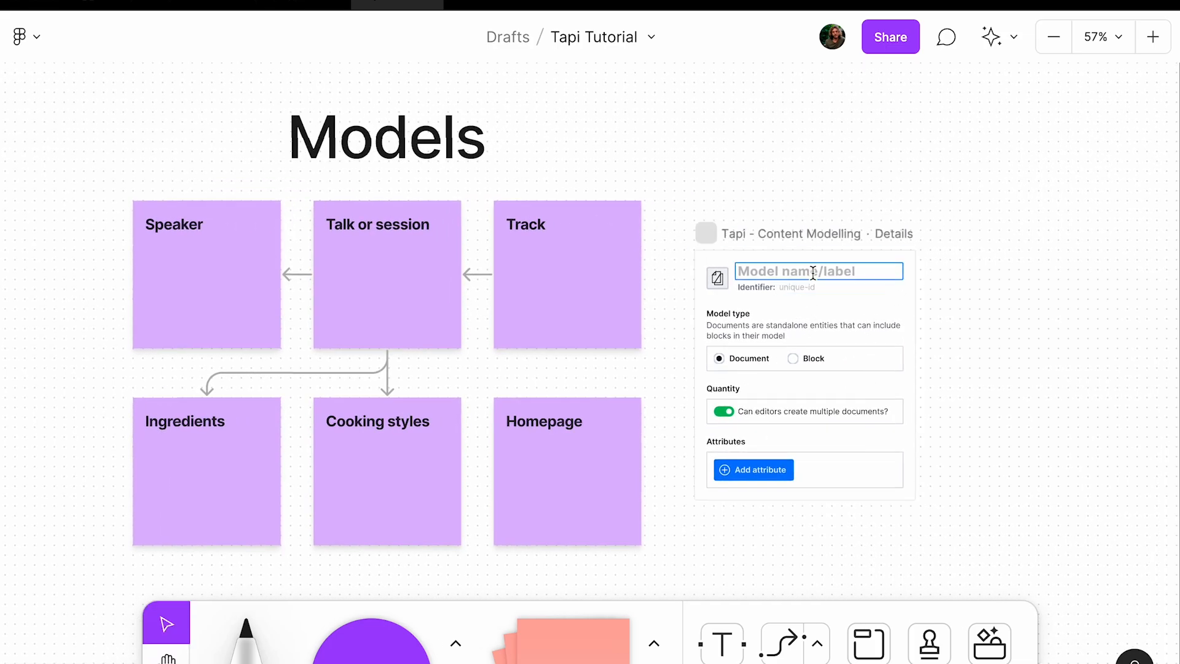
- Enter model name 'Talk or Session' and identifier 'talk' in the Tapi widget
{"action": "type", "text": "T"}
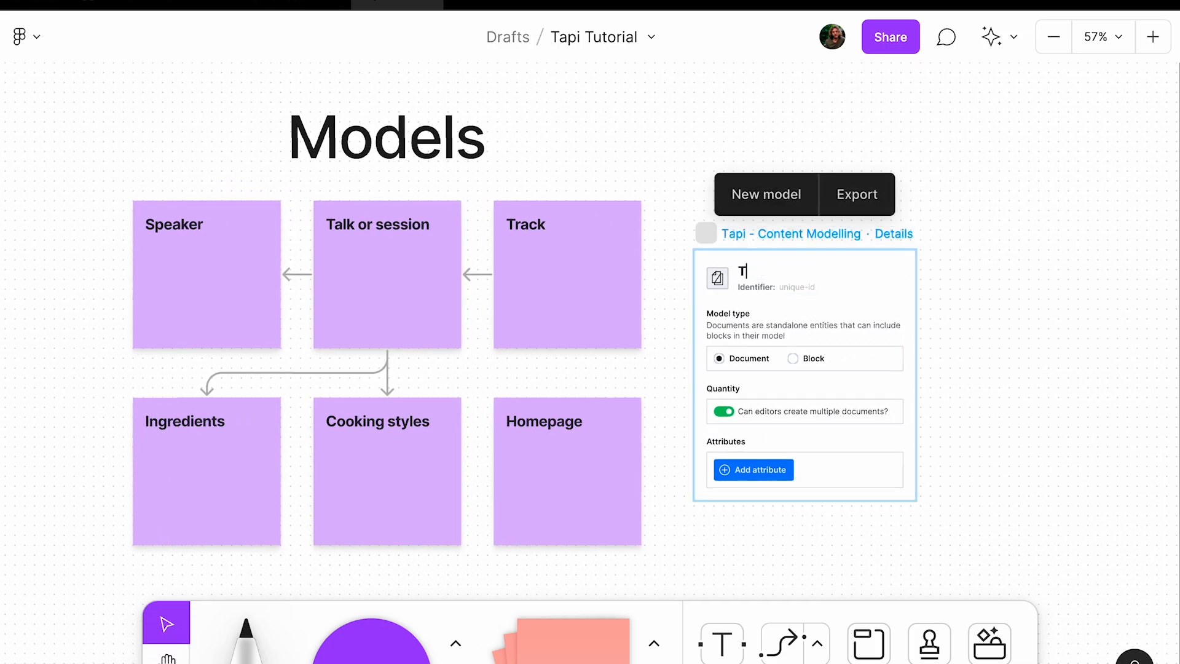
{"action": "type", "text": "Talk or Session"}
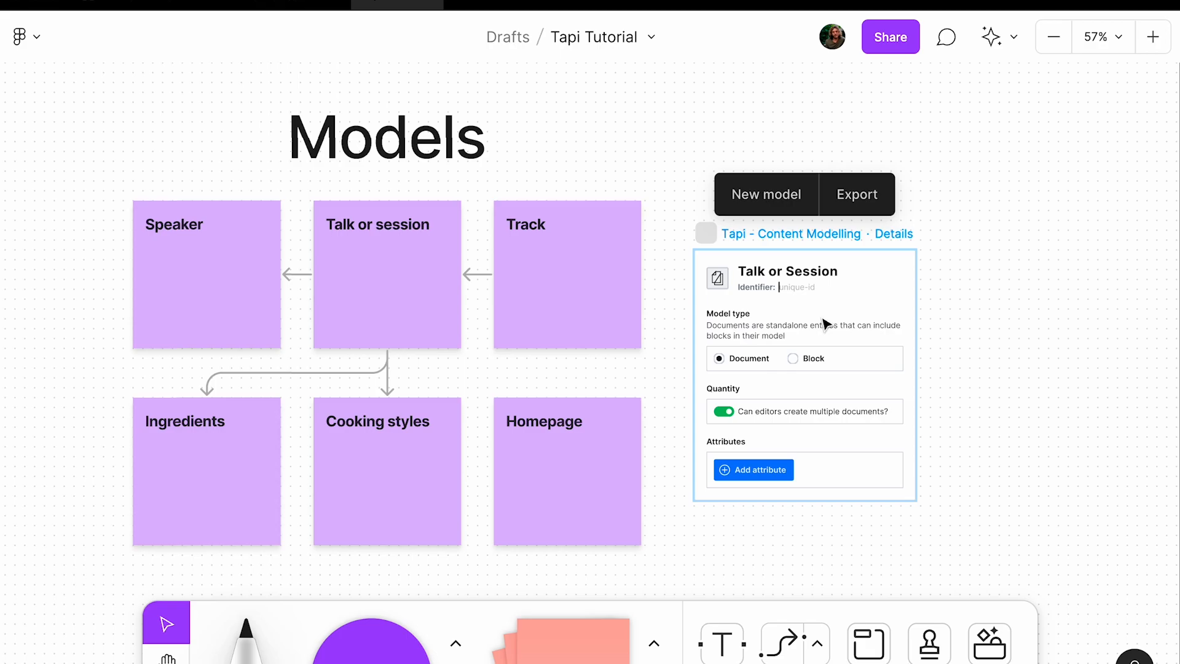
{"action": "type", "text": "talk"}
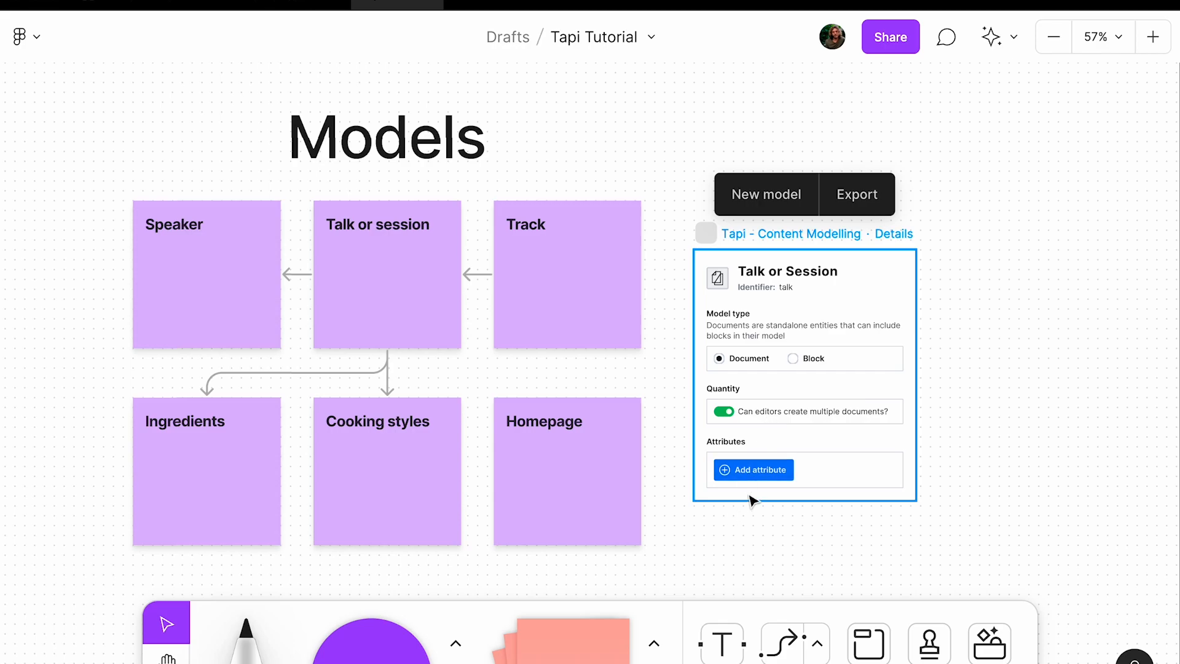
{"action": "mouse_move", "coordinate": [758, 429]}
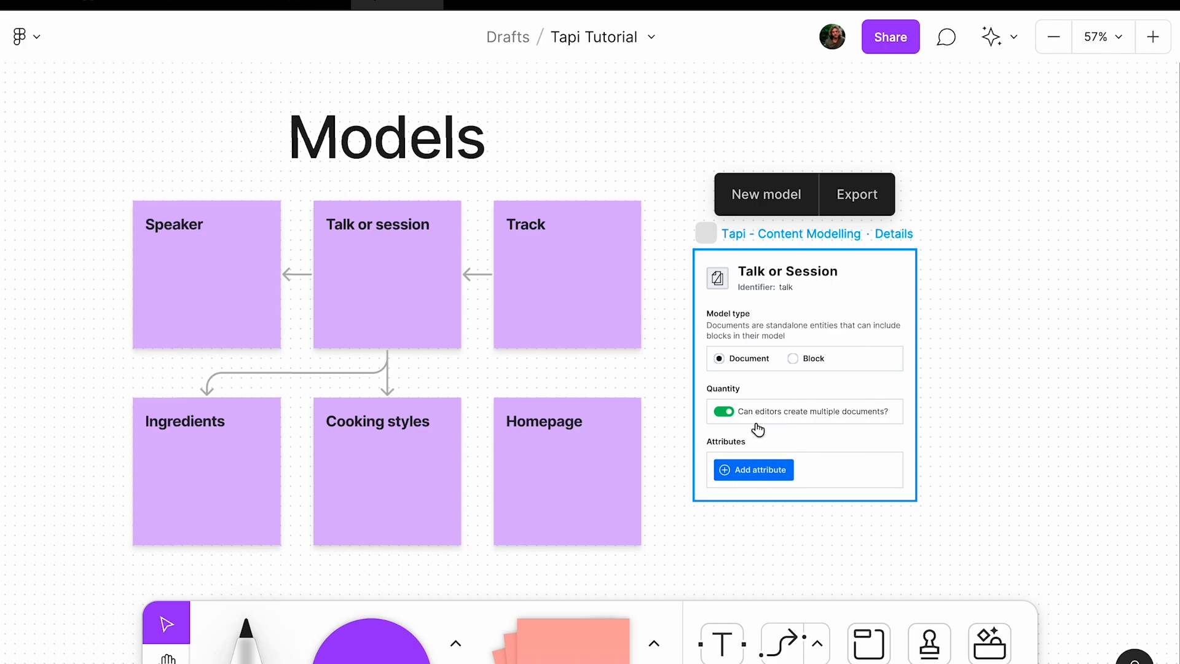
- Add a plain-text 'Talk Title' attribute to Talk or Session and mark it required
{"action": "left_click", "coordinate": [753, 470]}
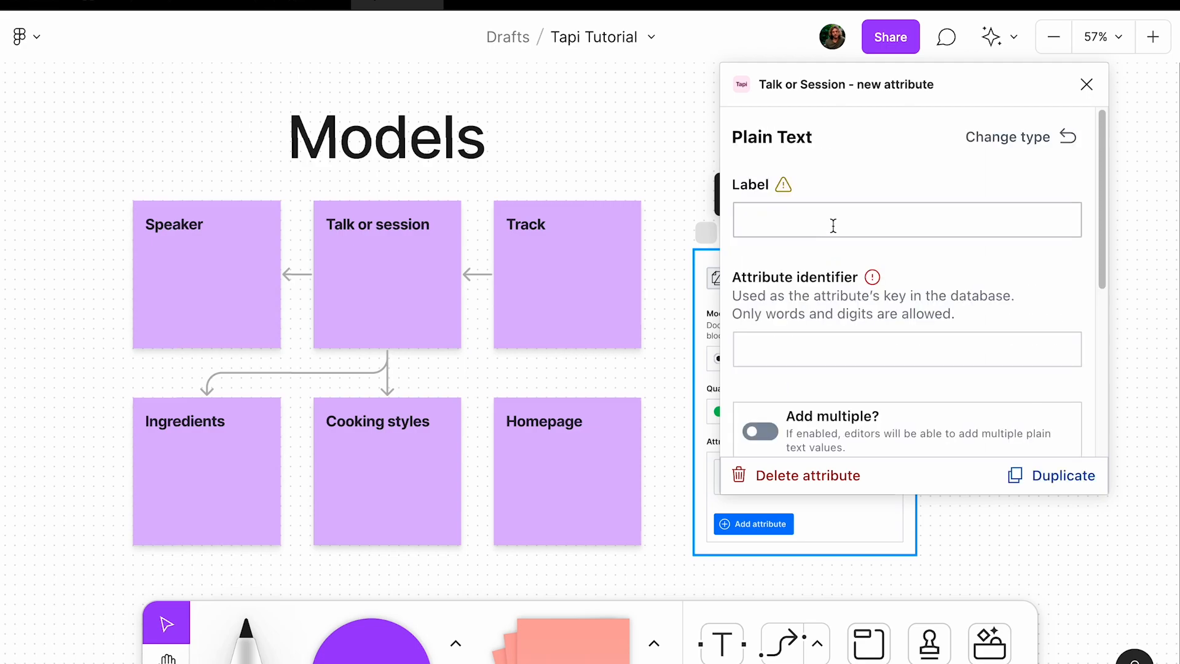
{"action": "type", "text": "Talk Title"}
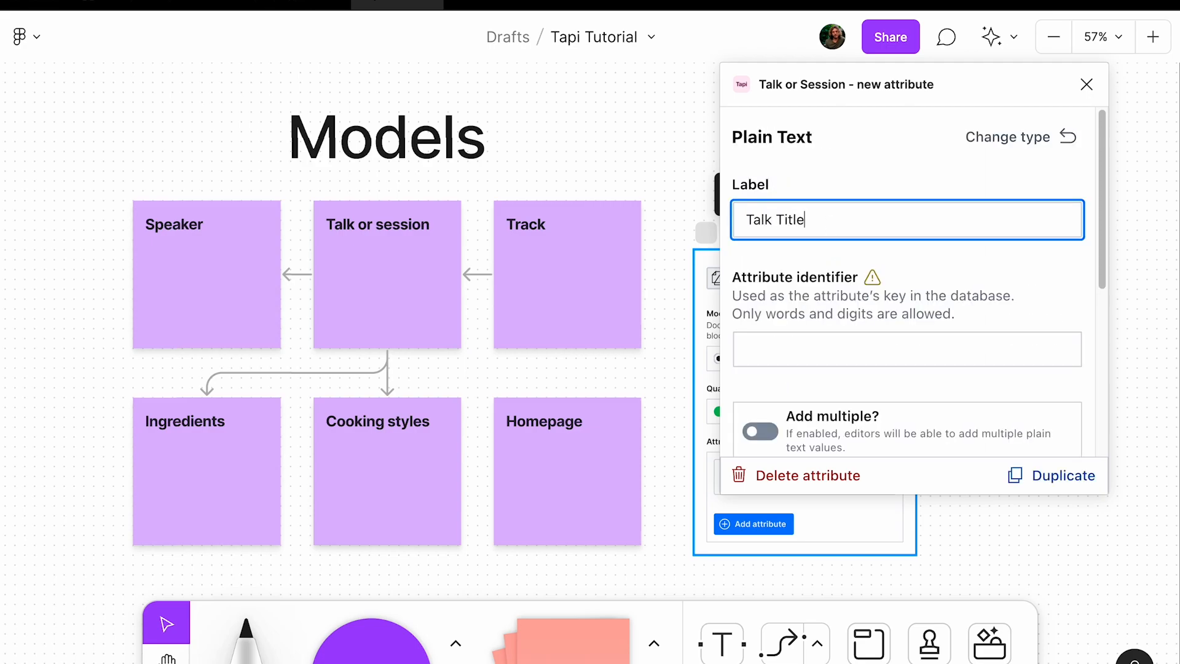
{"action": "scroll", "scroll_direction": "down", "scroll_amount": 3}
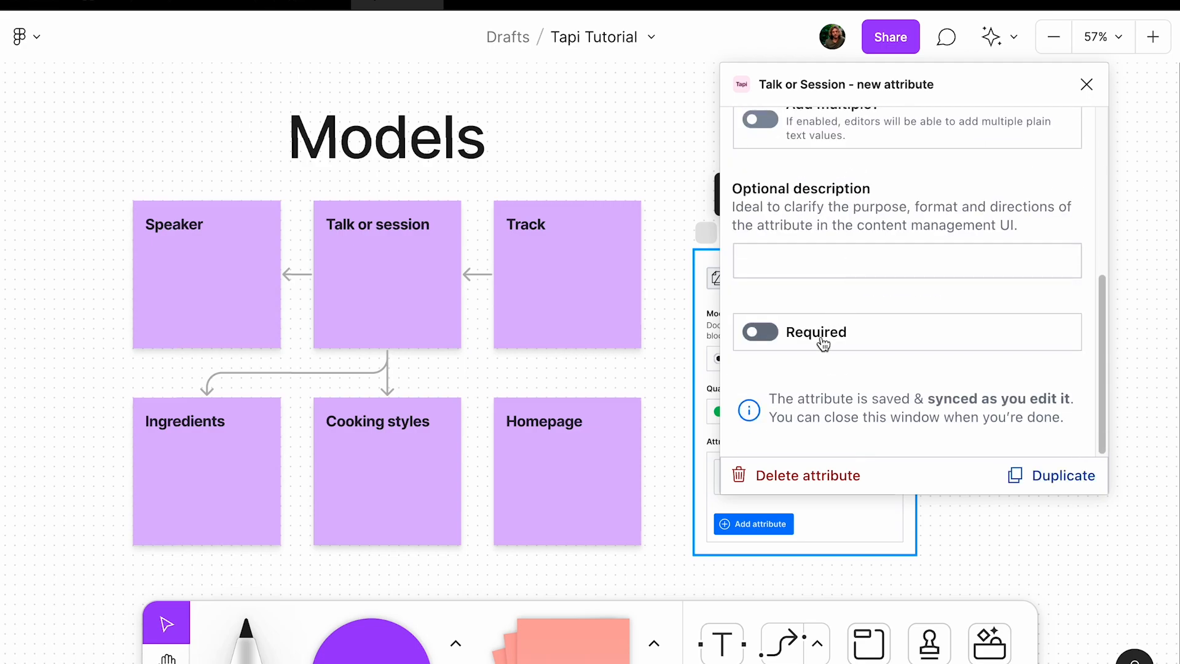
{"action": "left_click", "coordinate": [758, 331]}
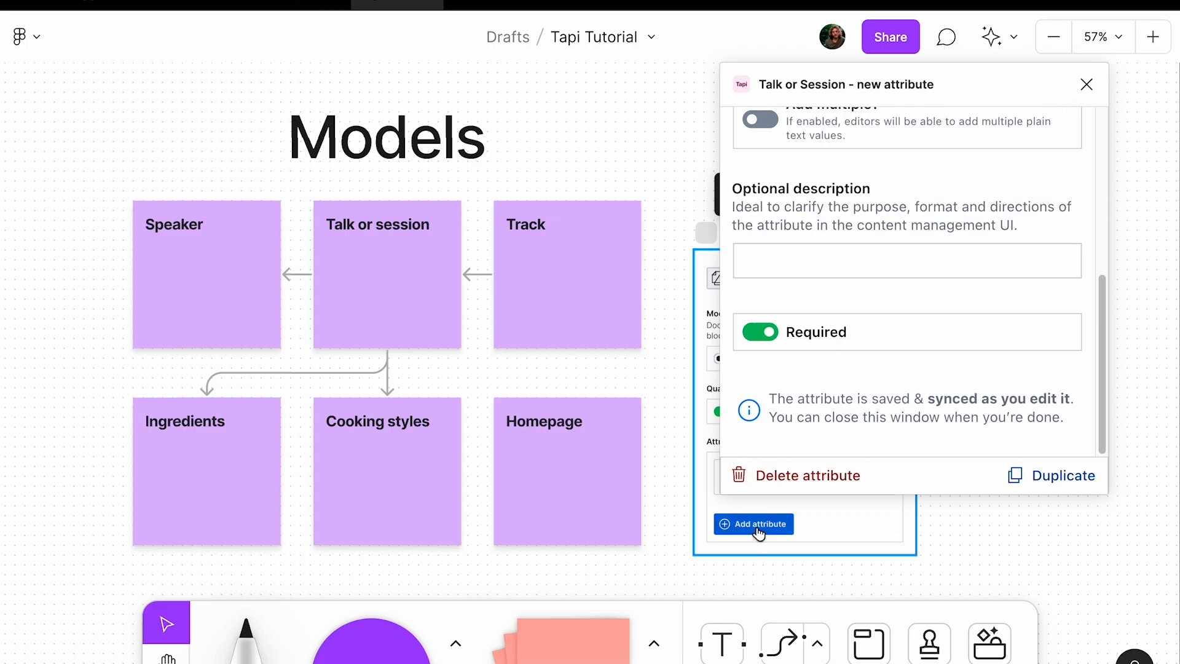
- Add a Document Reference attribute labelled 'Speaker(s)' with identifier 'speakers'
{"action": "left_click", "coordinate": [753, 524]}
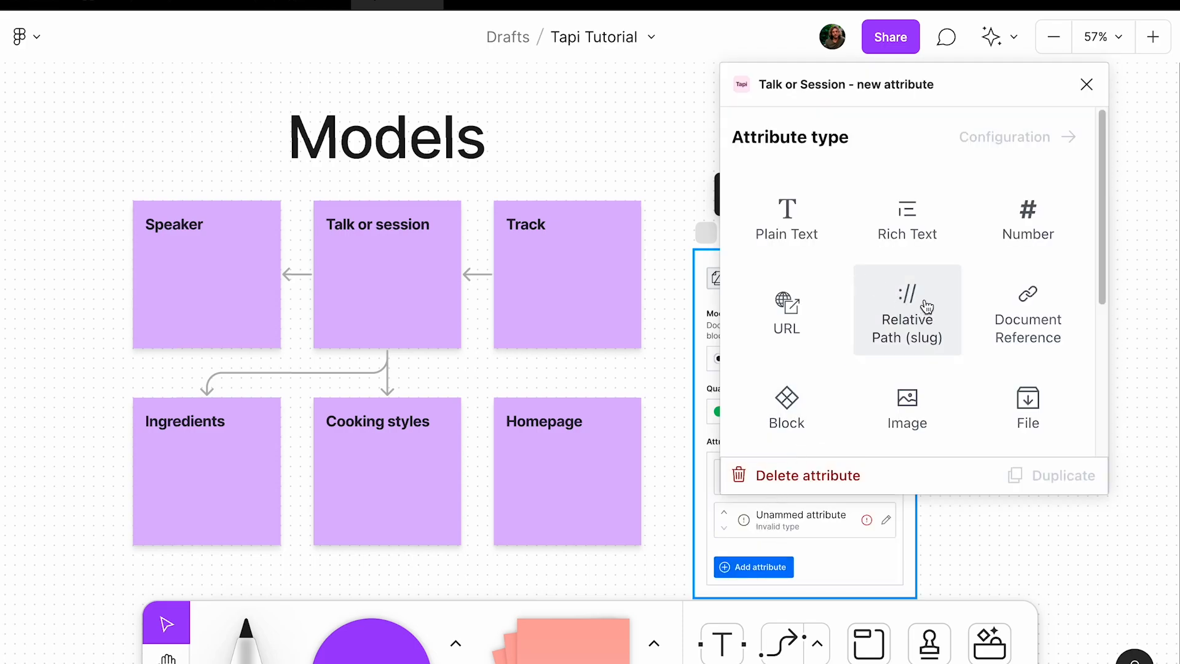
{"action": "left_click", "coordinate": [1026, 320]}
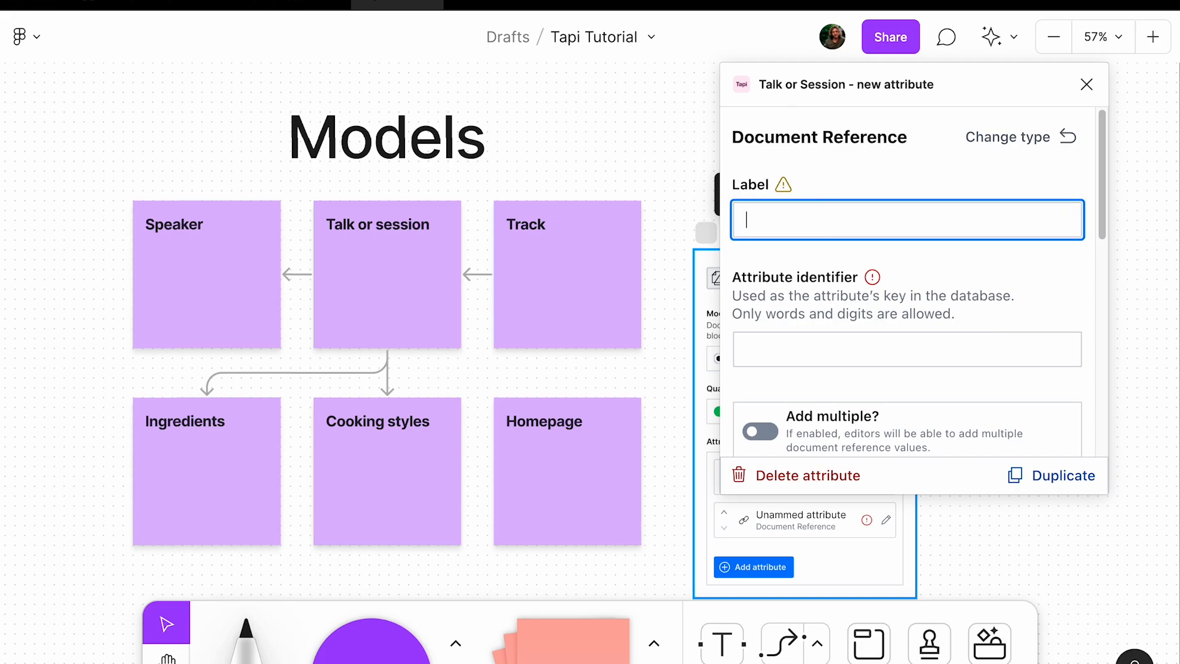
{"action": "type", "text": "Speaker(s)"}
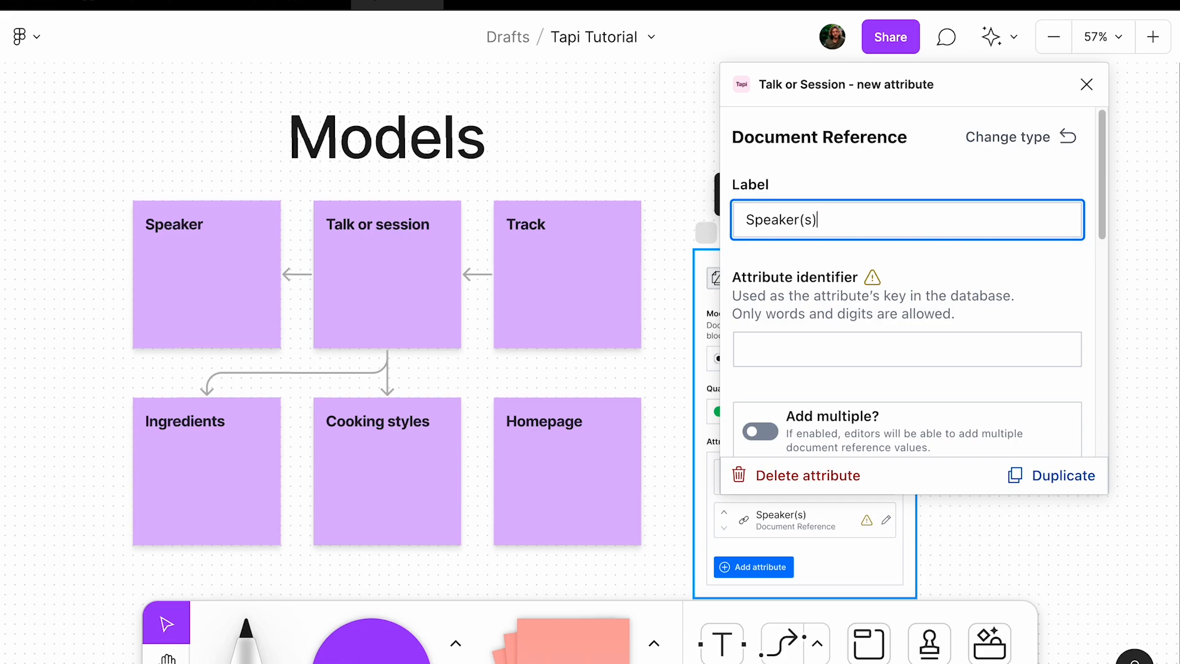
{"action": "type", "text": "speakerS"}
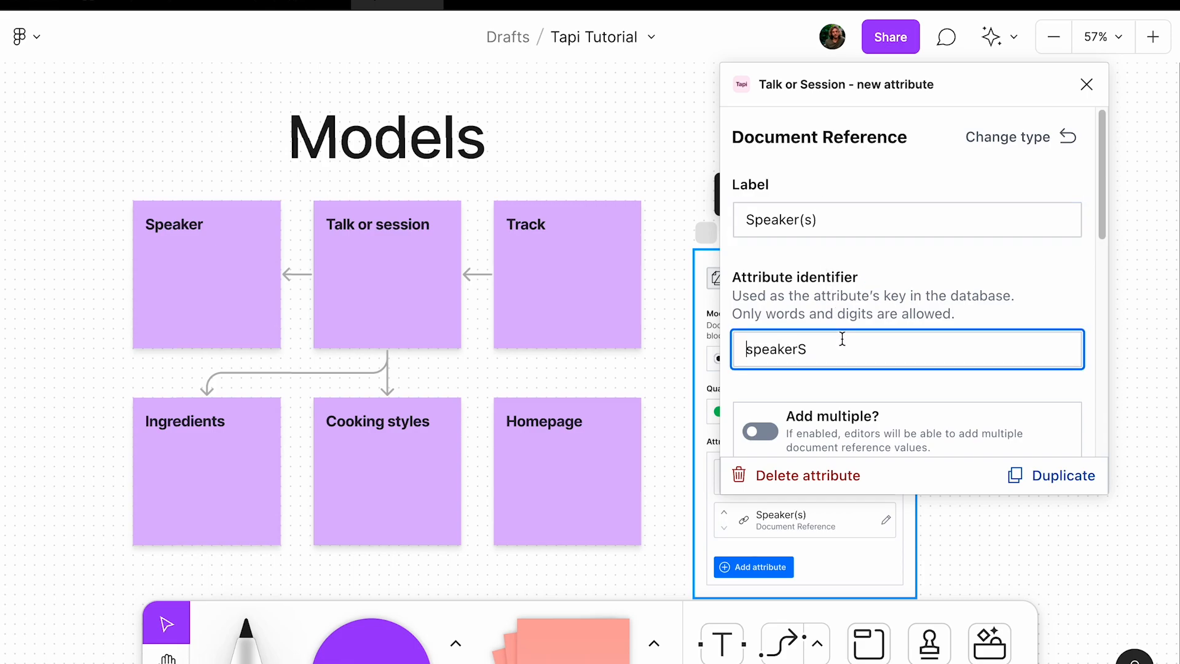
{"action": "type", "text": "speakers"}
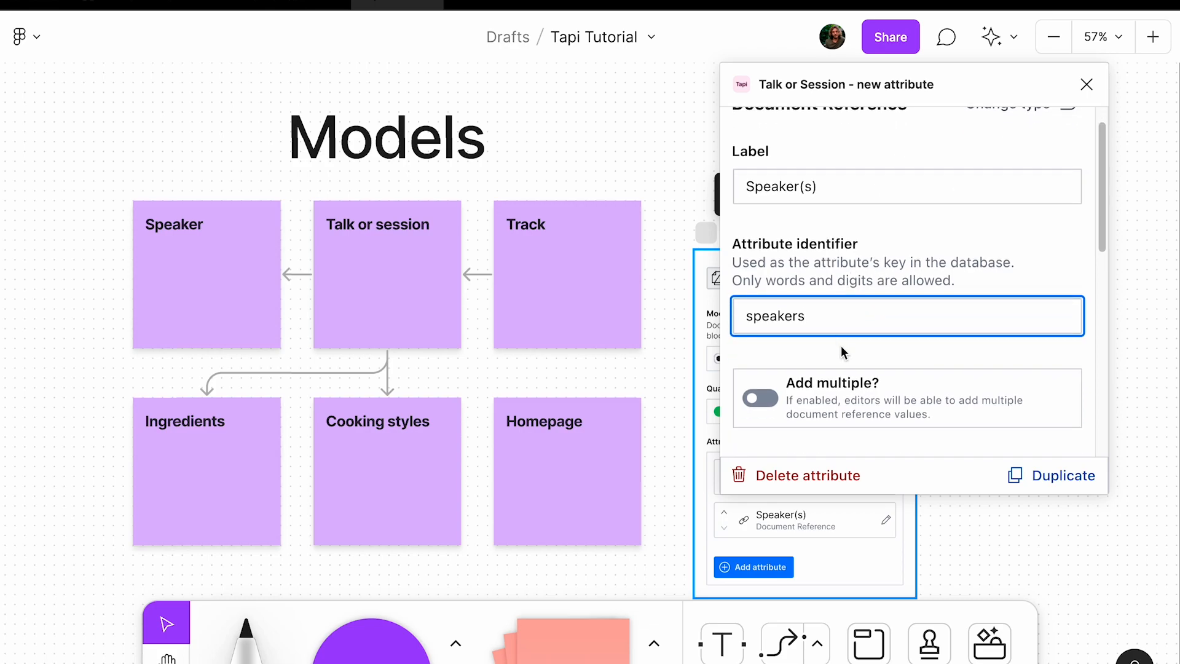
- Make the Speaker(s) reference multiple and required, linked to a new Speaker model
{"action": "left_click", "coordinate": [760, 399]}
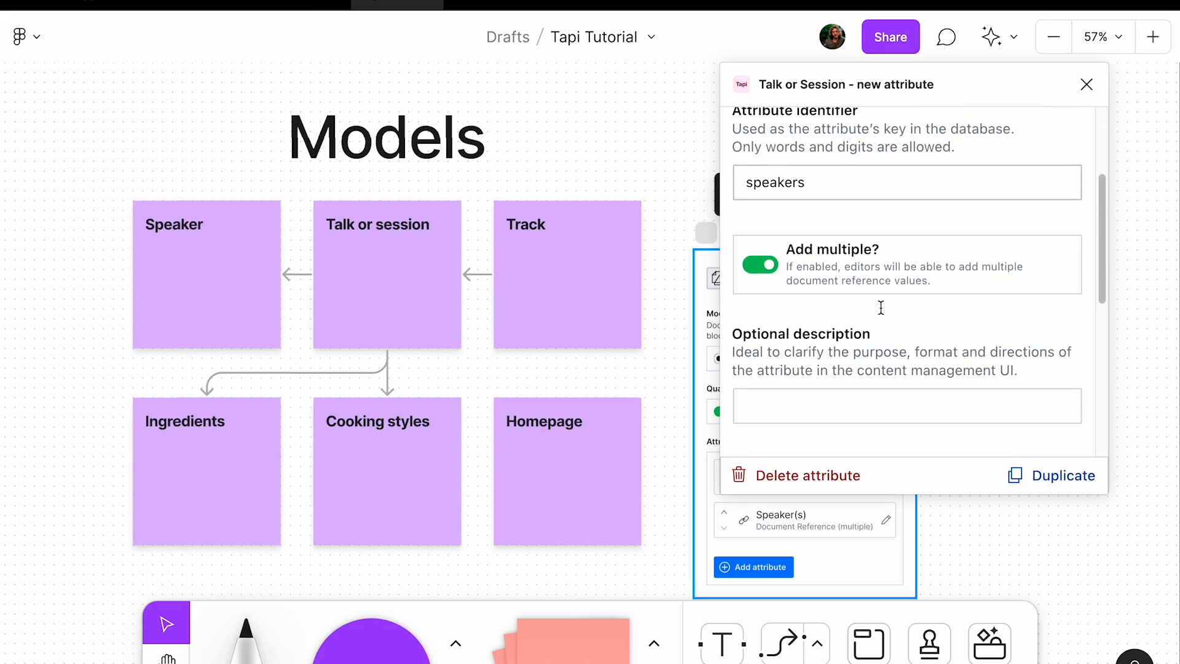
{"action": "scroll", "scroll_direction": "down", "scroll_amount": 3}
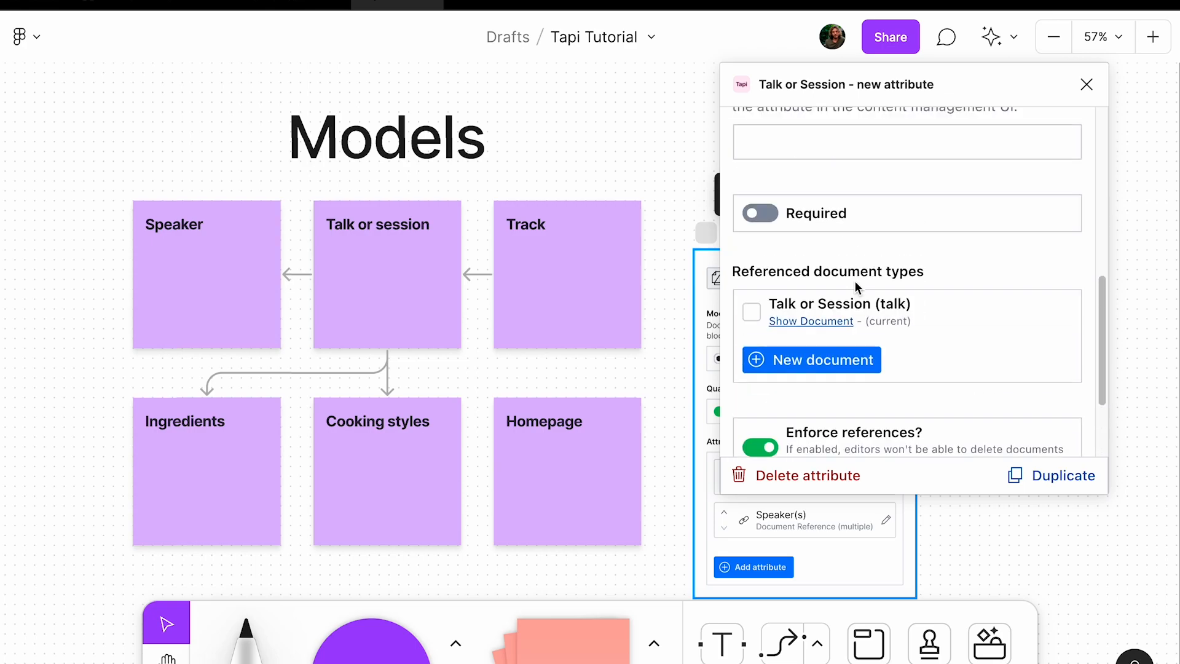
{"action": "left_click", "coordinate": [760, 214]}
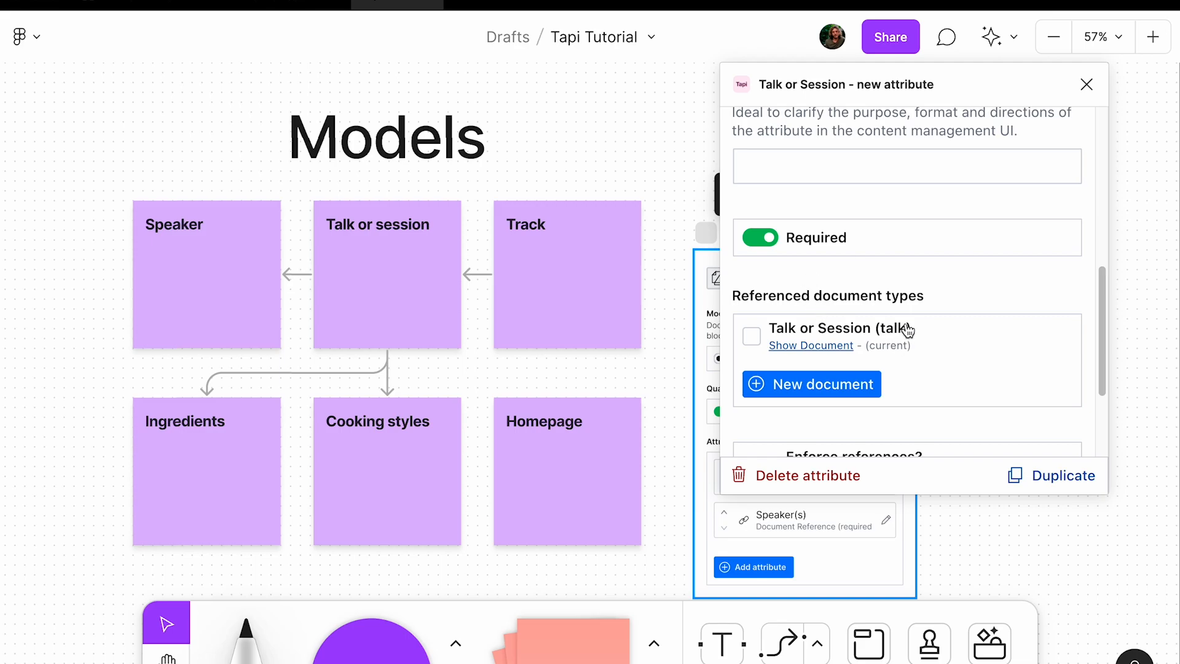
{"action": "mouse_move", "coordinate": [811, 384]}
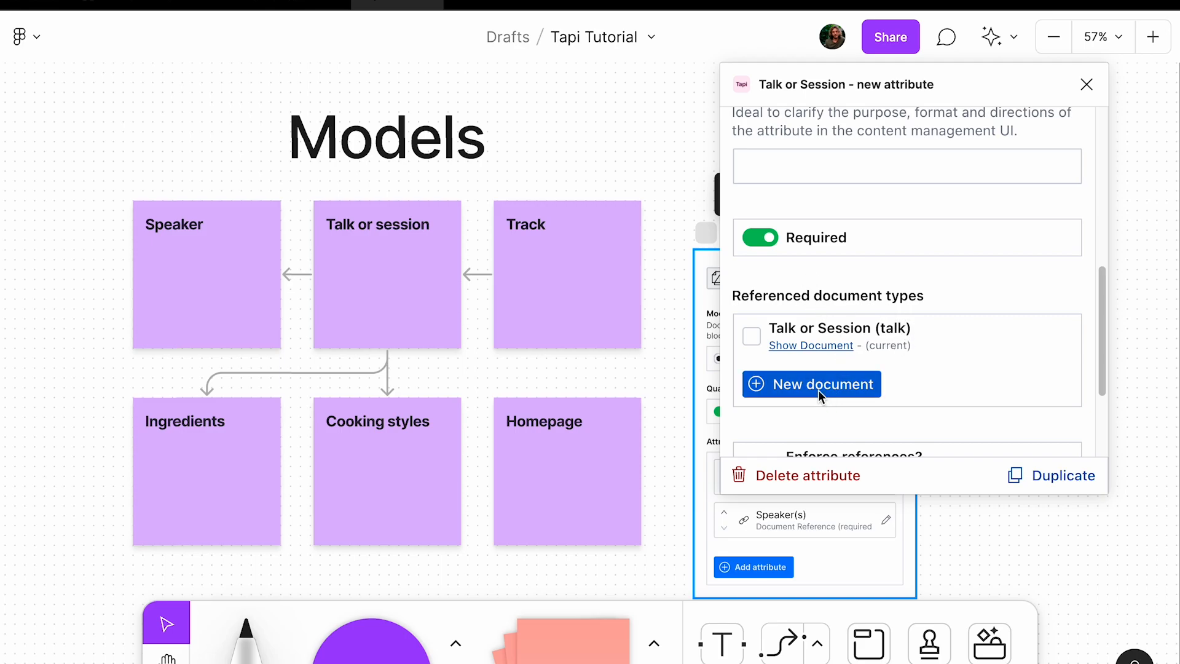
{"action": "left_click", "coordinate": [812, 384]}
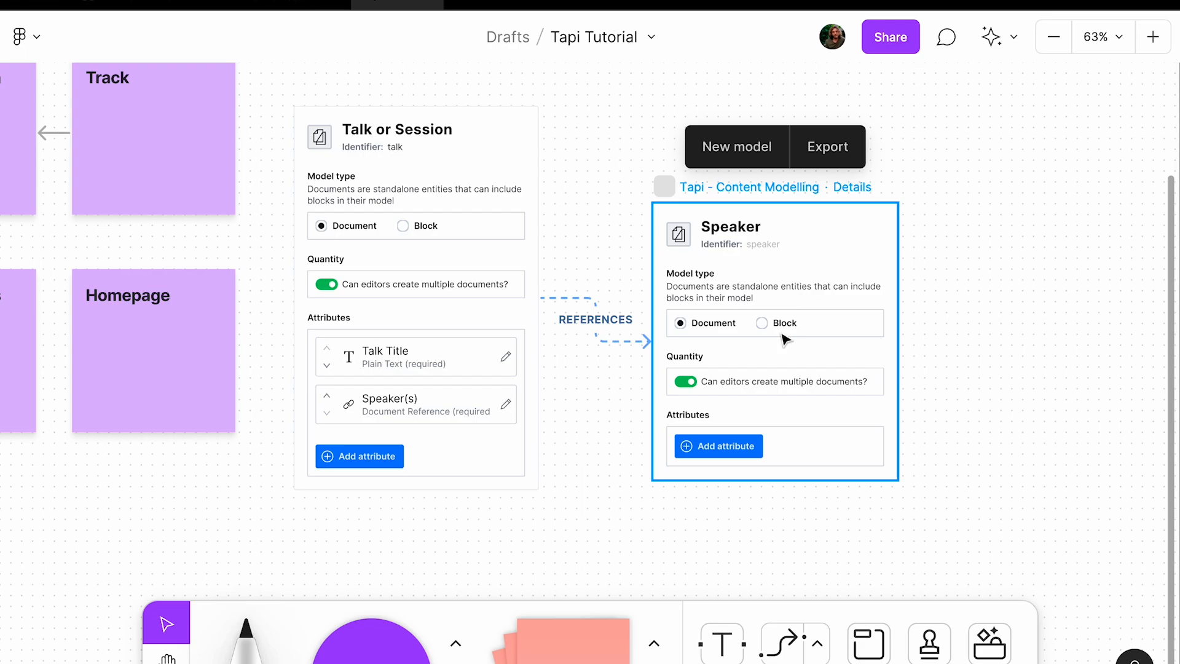
- Add Speaker attributes Name (plain text, required), Bio (rich text) and Photo (image, required)
{"action": "left_click", "coordinate": [718, 445]}
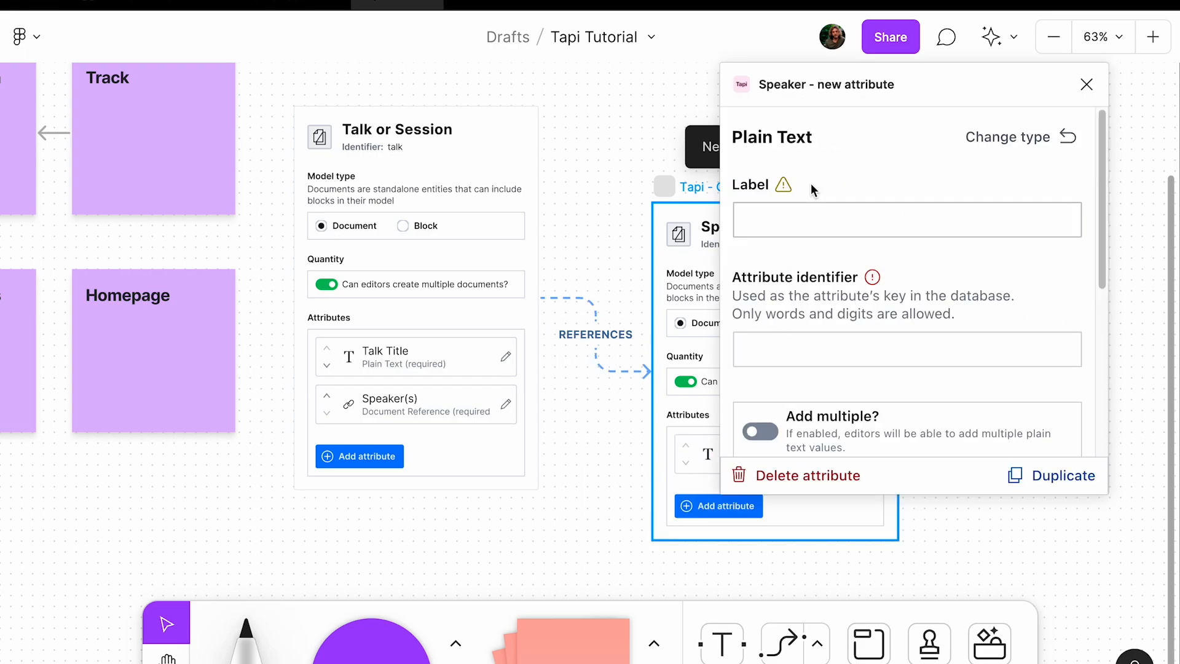
{"action": "type", "text": "Name"}
{"action": "type", "text": "P"}
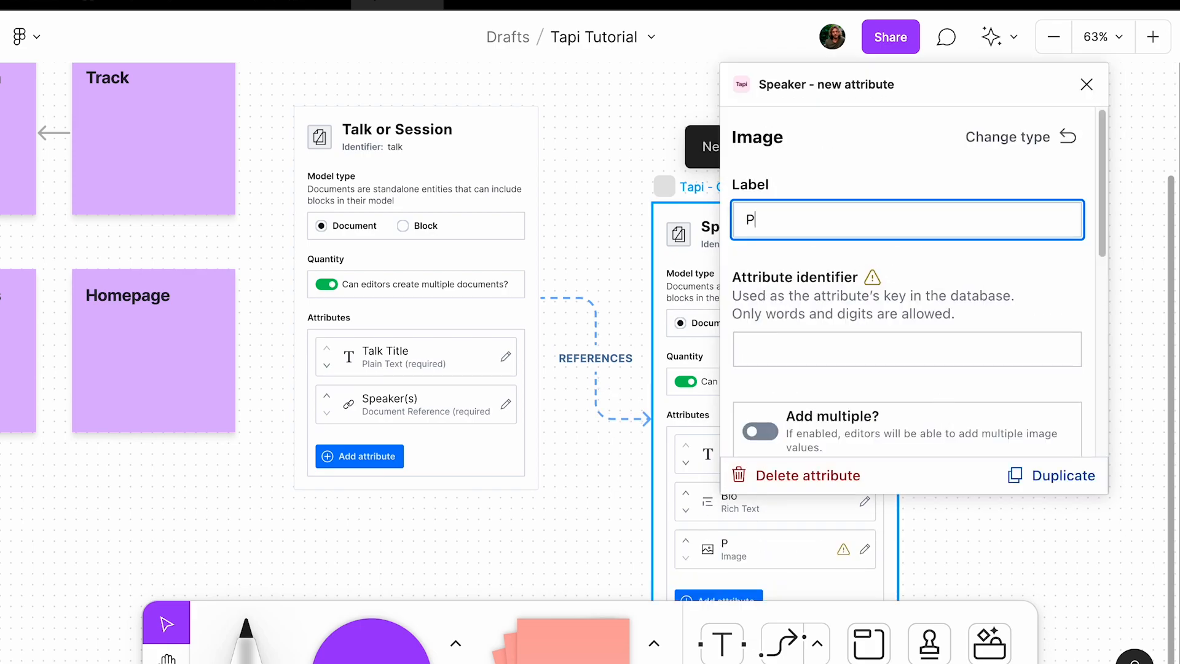
{"action": "type", "text": "hoto"}
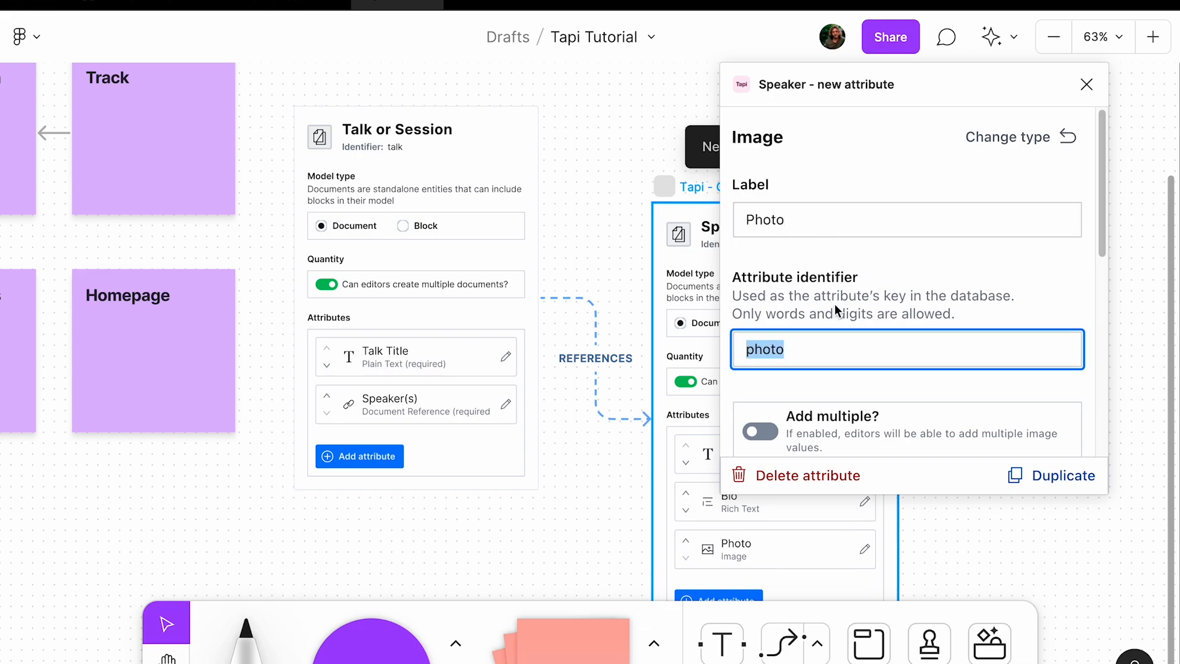
{"action": "scroll", "scroll_direction": "down", "scroll_amount": 3}
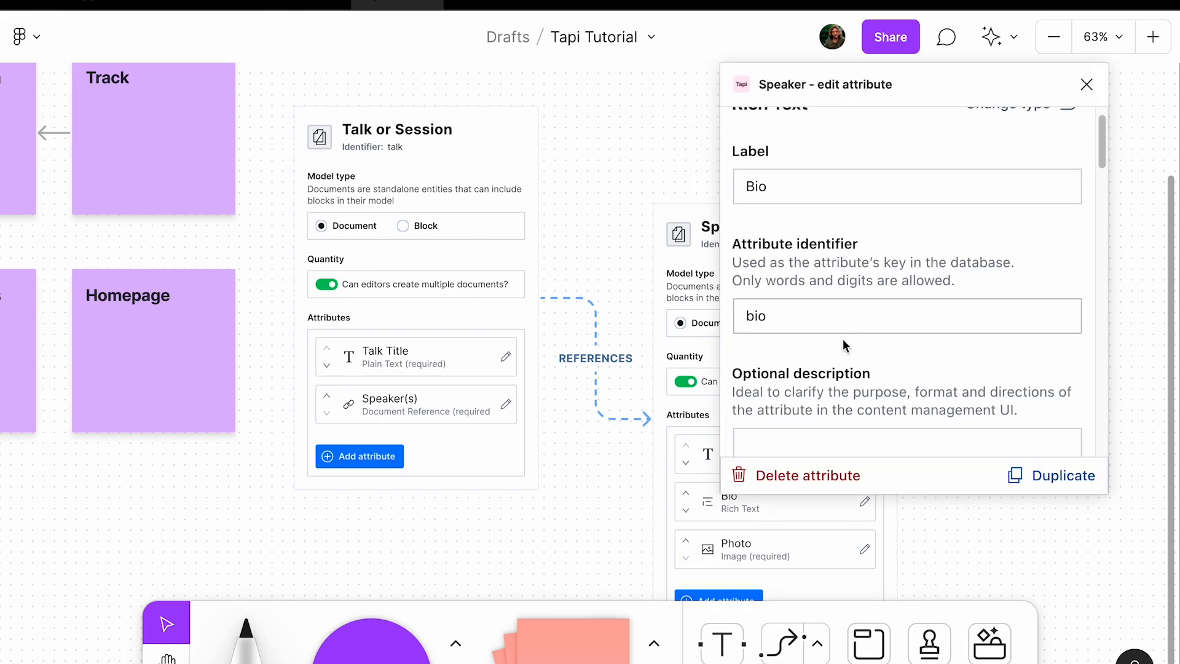
{"action": "type", "text": "Optional but highly"}
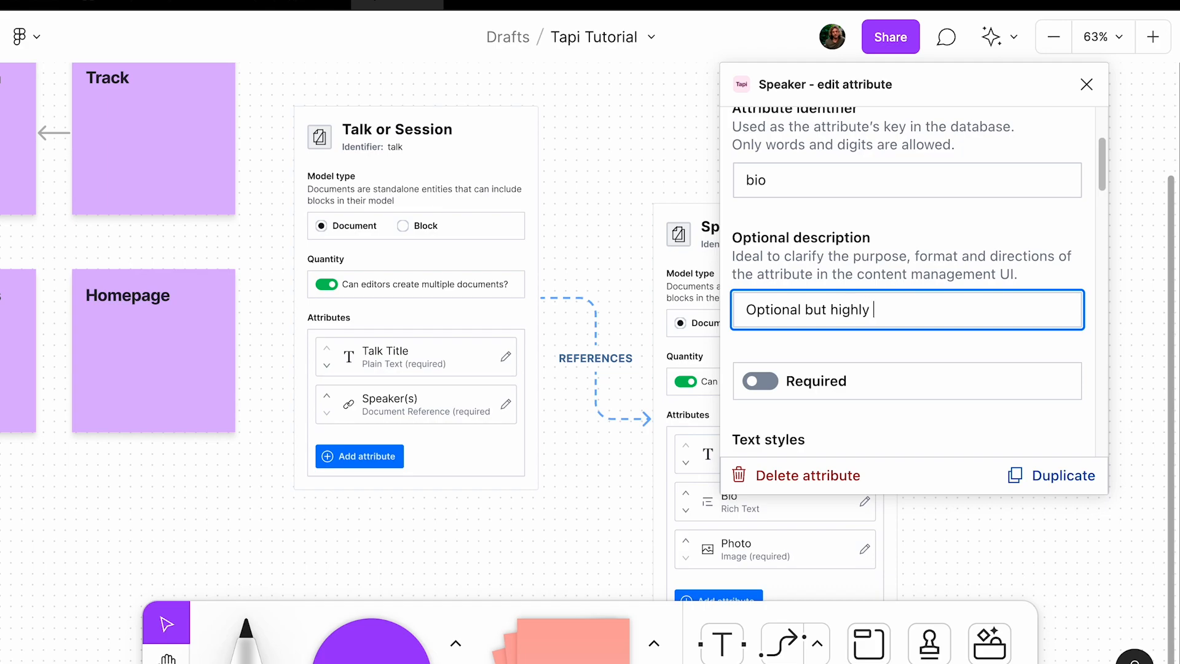
{"action": "type", "text": "encouraged"}
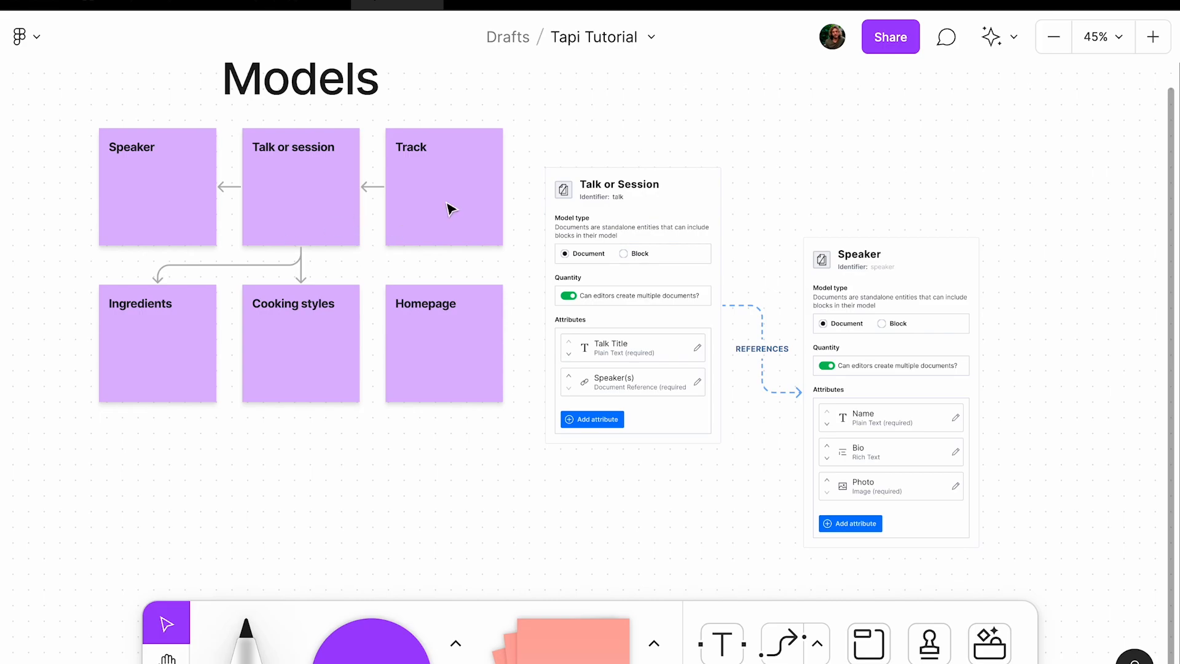
- Add a Tags document reference to Talk or Session with multiple references enabled
{"action": "left_click", "coordinate": [633, 188]}
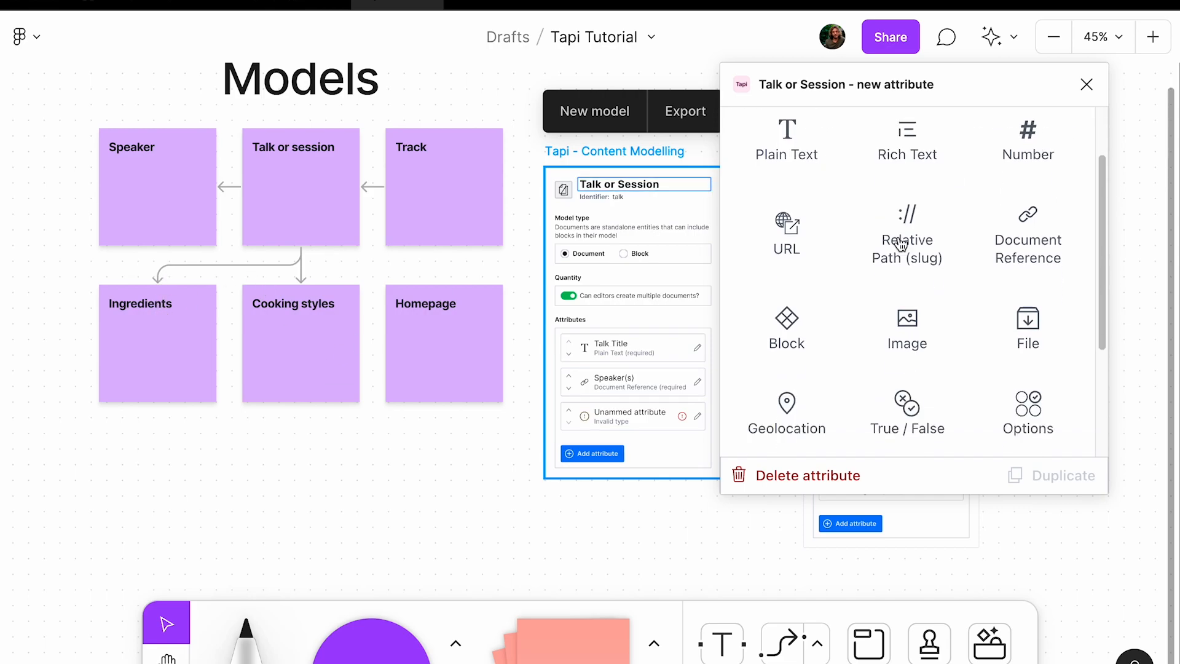
{"action": "scroll", "scroll_direction": "down", "scroll_amount": 3}
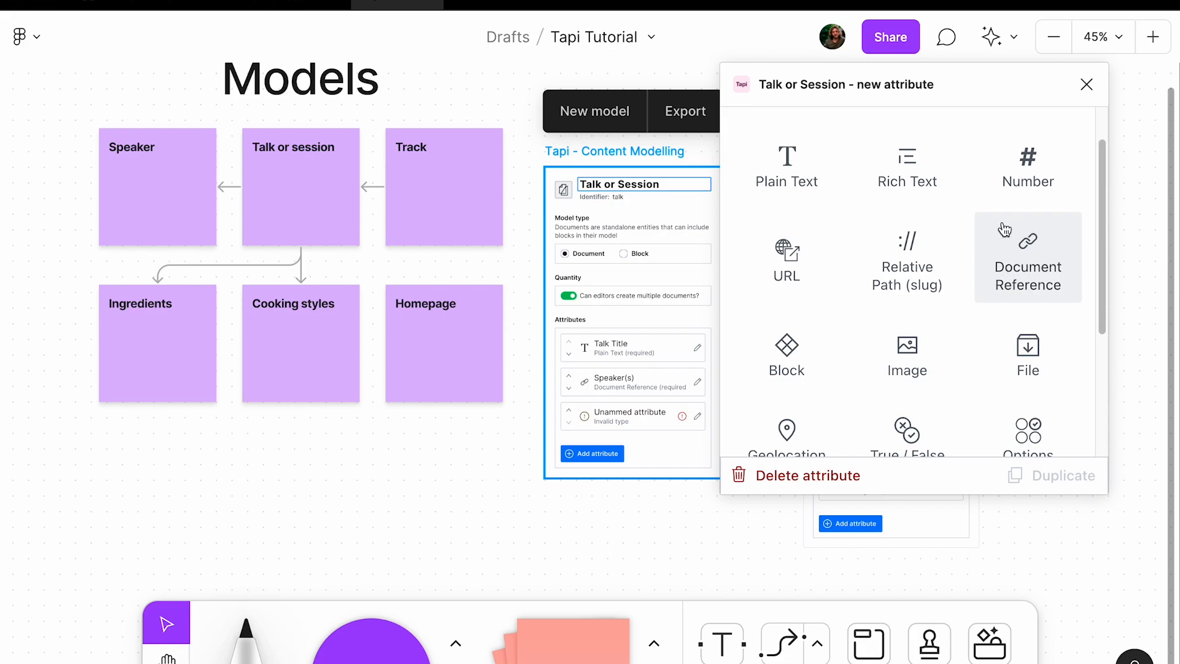
{"action": "type", "text": "Tags"}
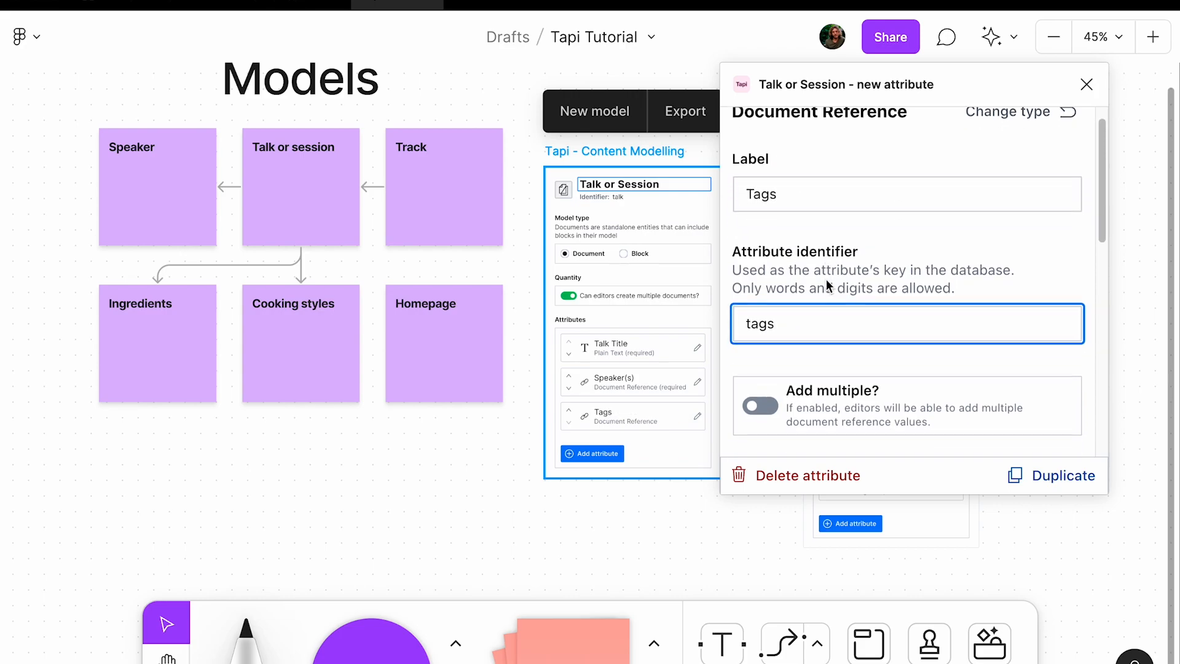
{"action": "scroll", "scroll_direction": "down", "scroll_amount": 3}
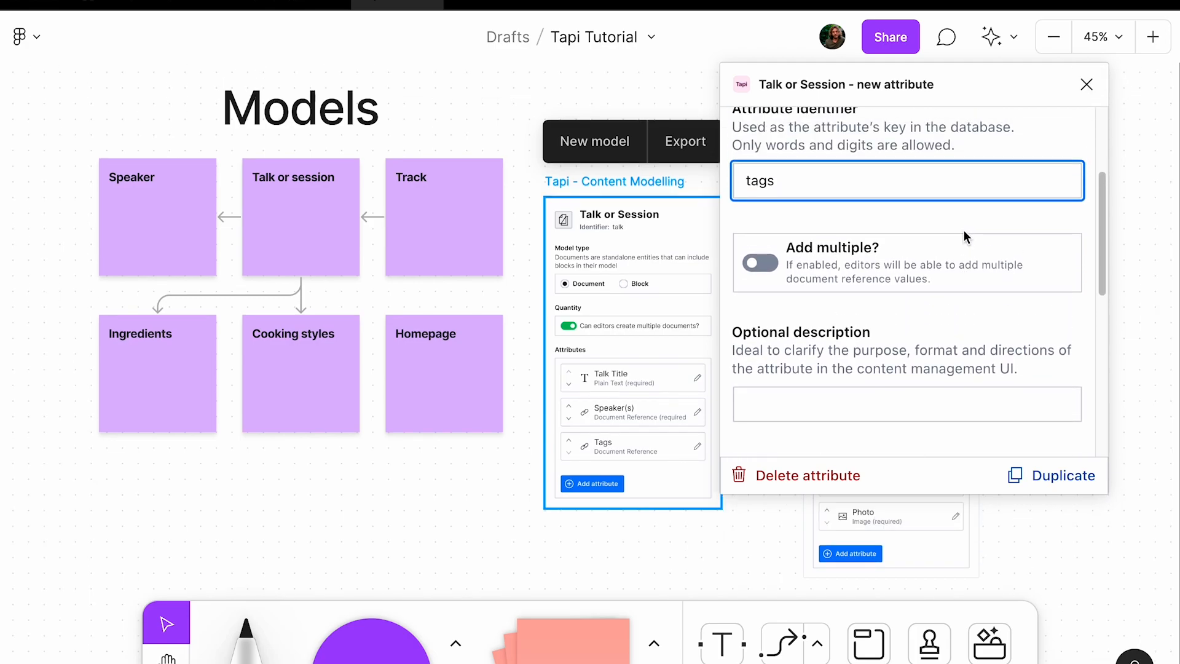
{"action": "left_click", "coordinate": [759, 263]}
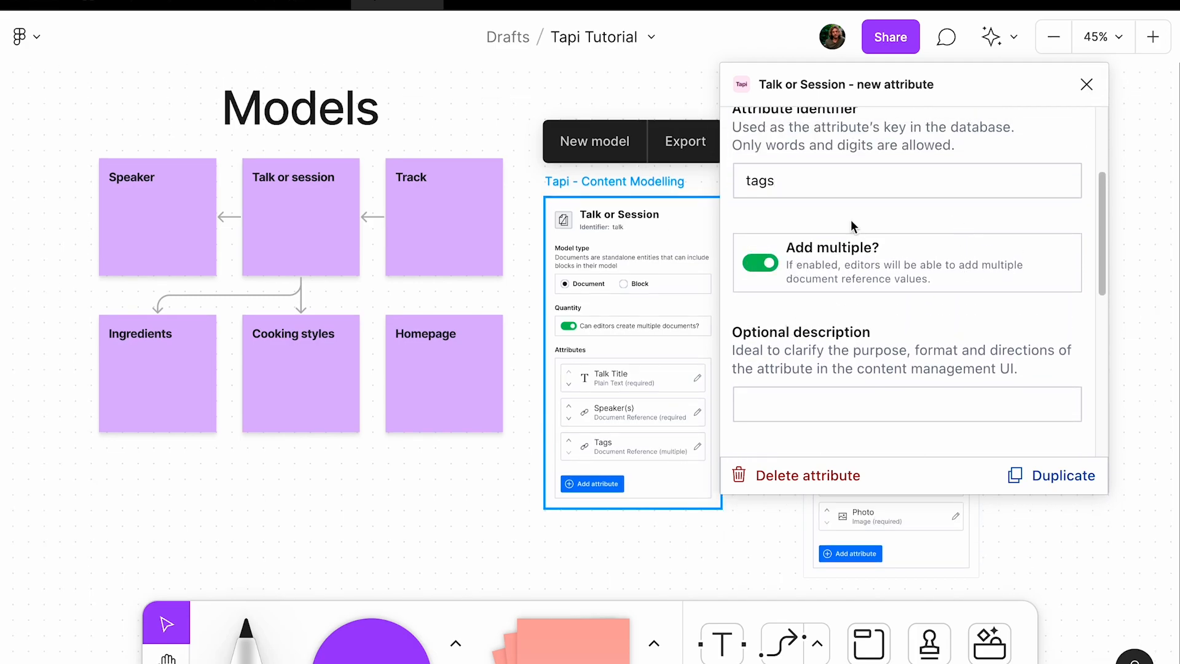
{"action": "scroll", "scroll_direction": "down", "scroll_amount": 3}
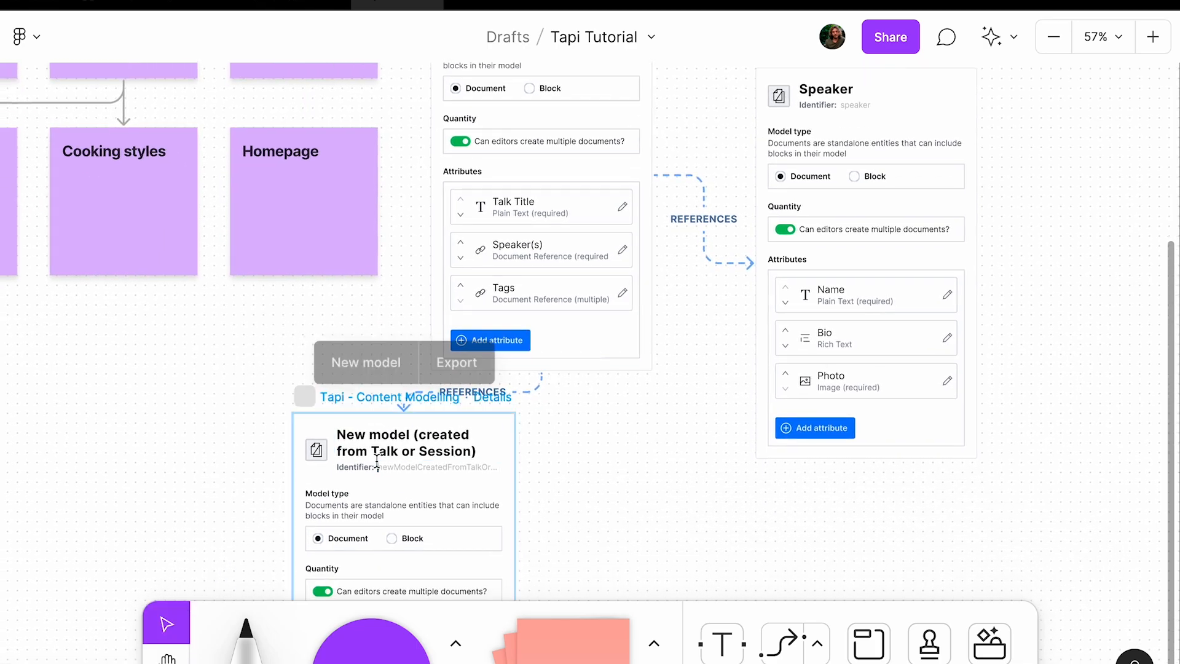
- Rename the new model to 'Ingredient' and give it a plain-text attribute
{"action": "type", "text": "Ingredient"}
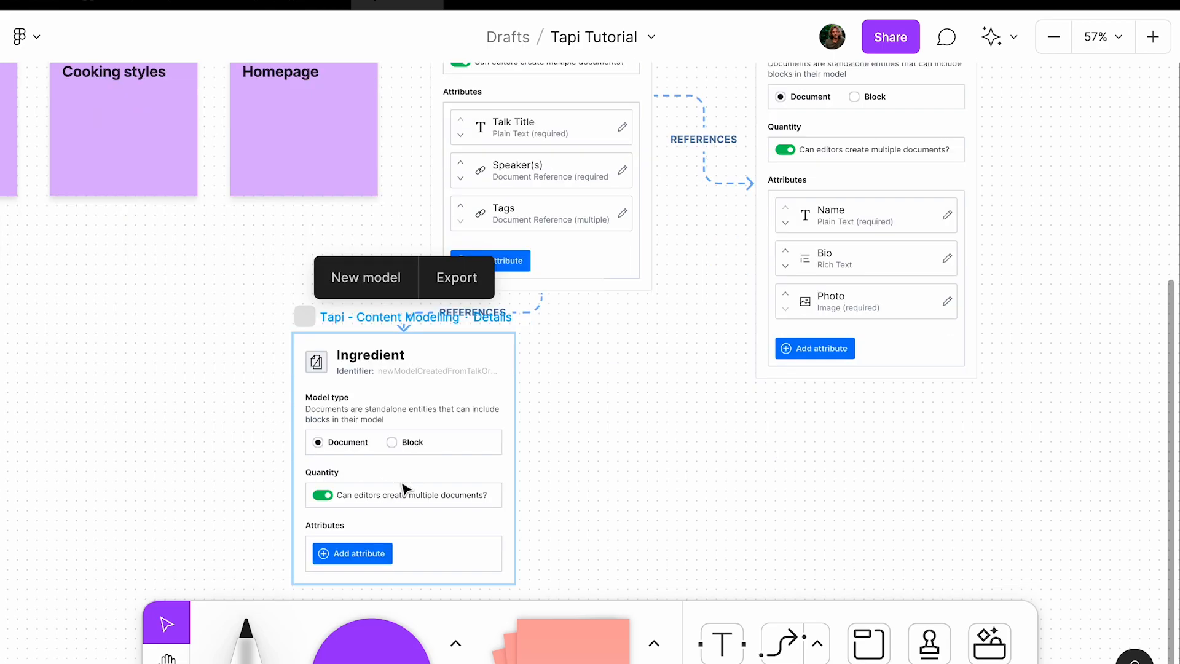
{"action": "left_click", "coordinate": [351, 553]}
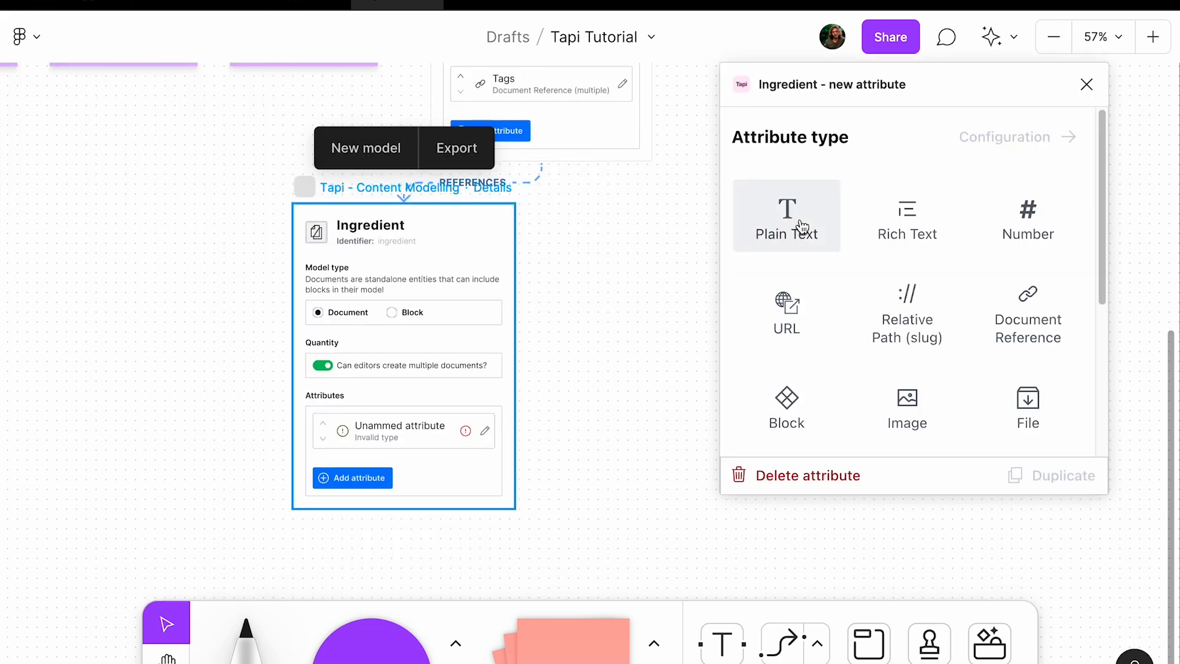
{"action": "left_click", "coordinate": [786, 214]}
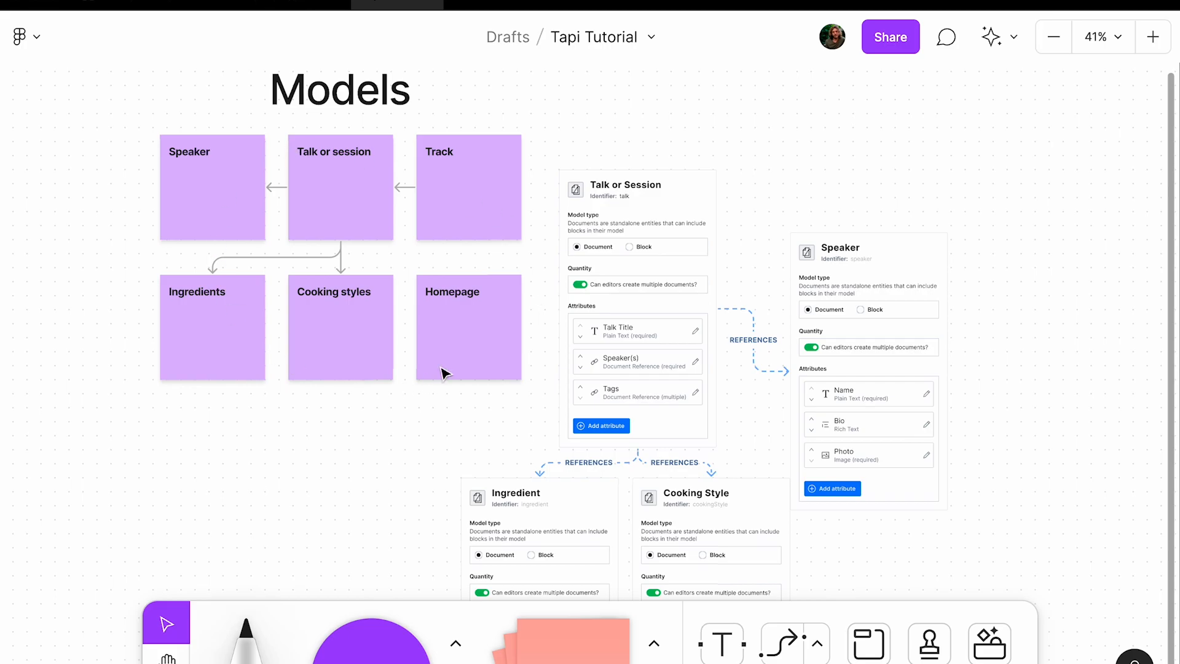
- Export Talk or Session with a Sanity.io target and scroll through the generated schema
{"action": "left_click", "coordinate": [637, 188]}
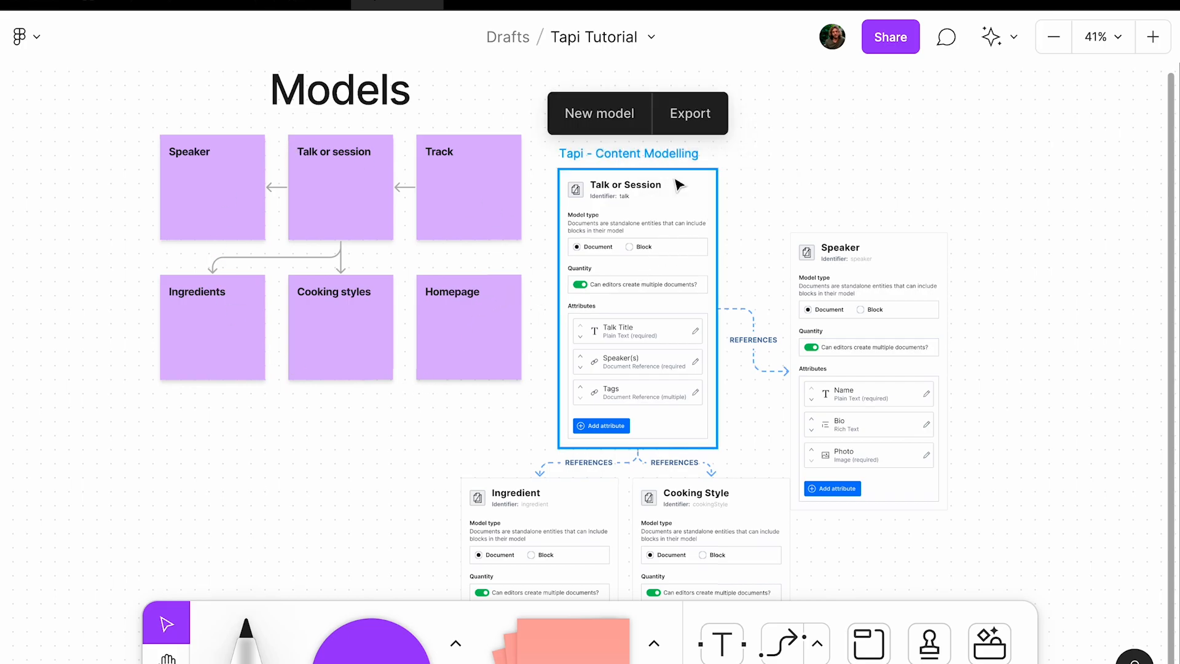
{"action": "left_click", "coordinate": [689, 113]}
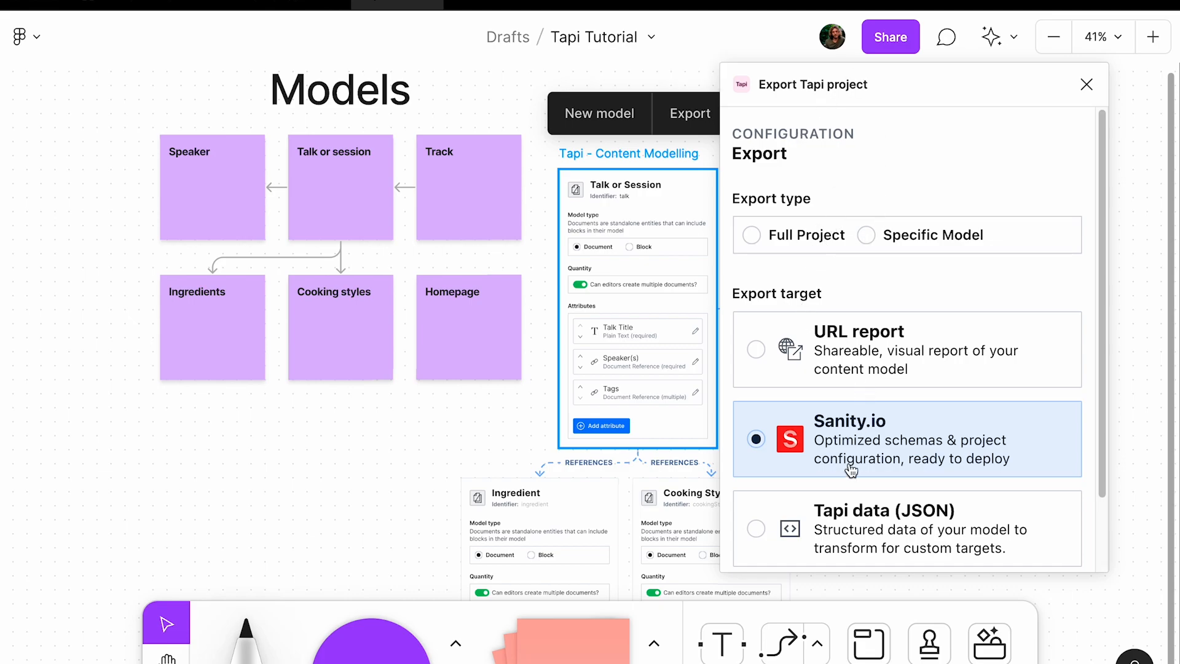
{"action": "mouse_move", "coordinate": [800, 310]}
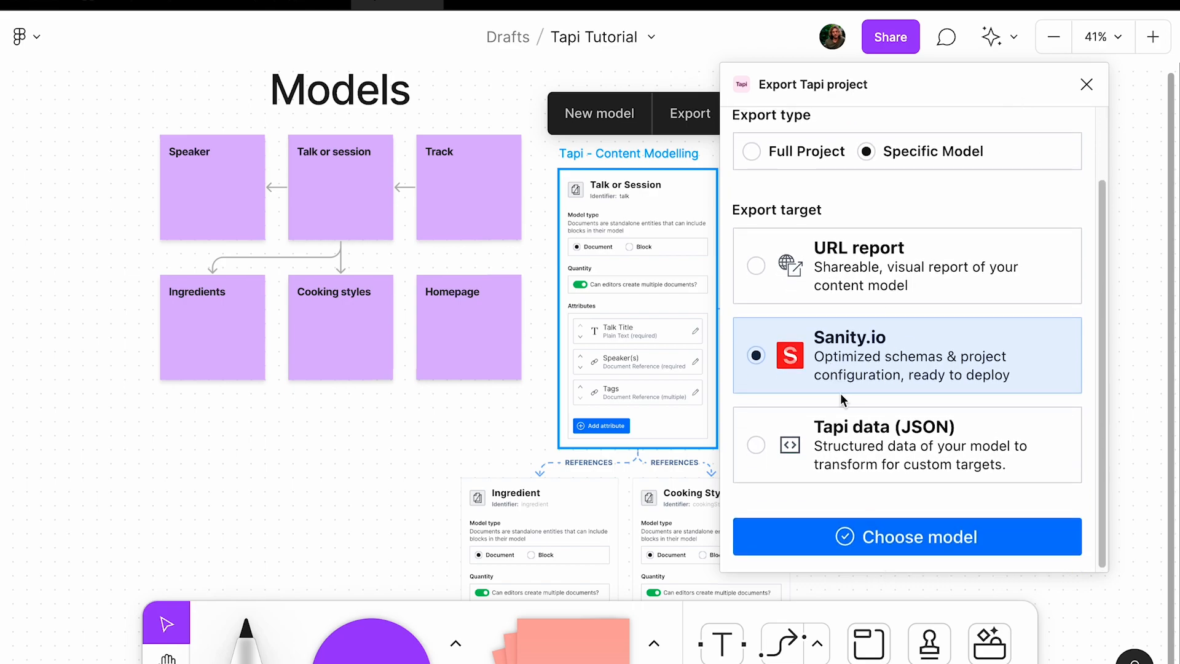
{"action": "left_click", "coordinate": [906, 536]}
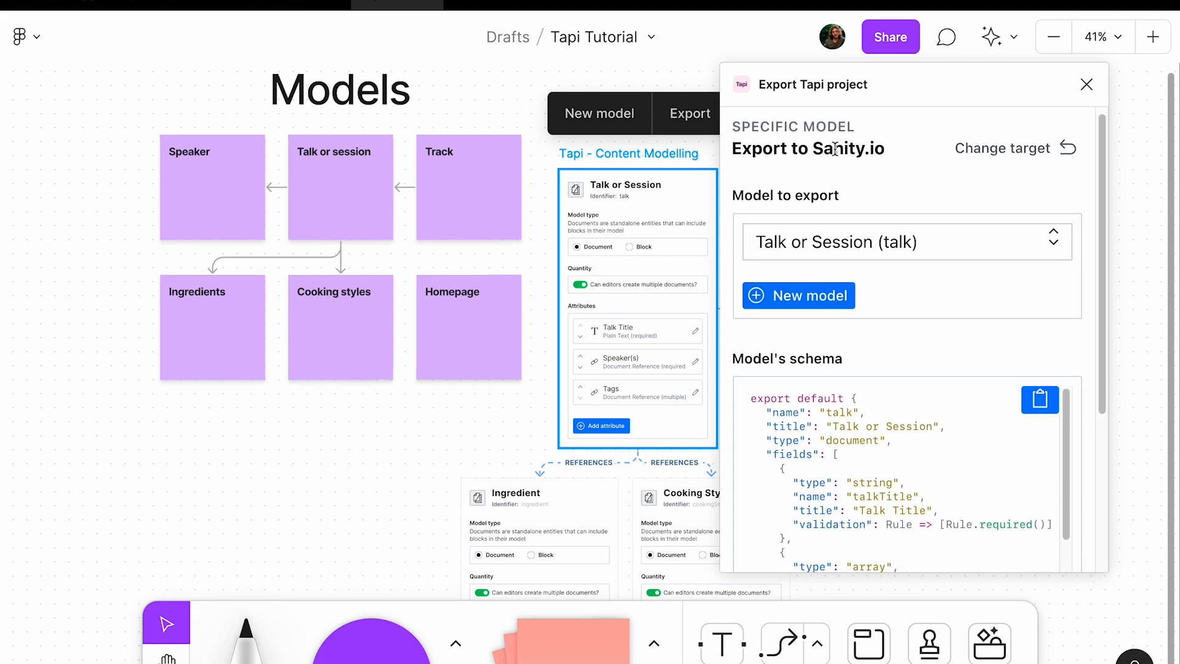
{"action": "scroll", "scroll_direction": "down", "scroll_amount": 3}
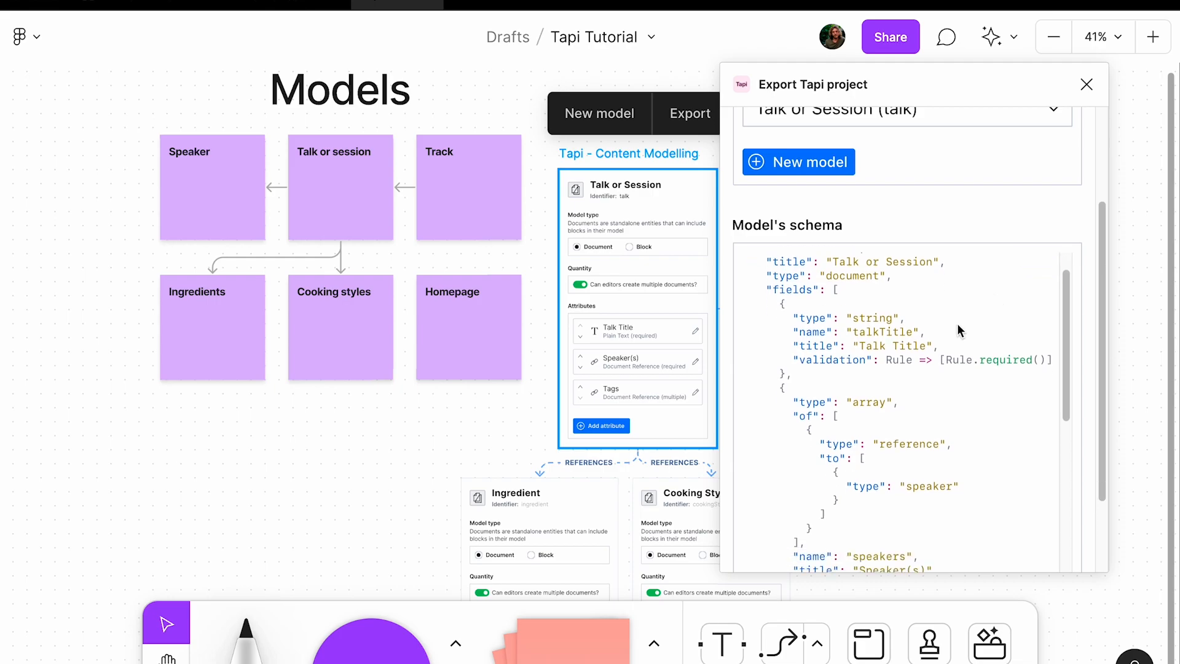
{"action": "scroll", "scroll_direction": "down", "scroll_amount": 3}
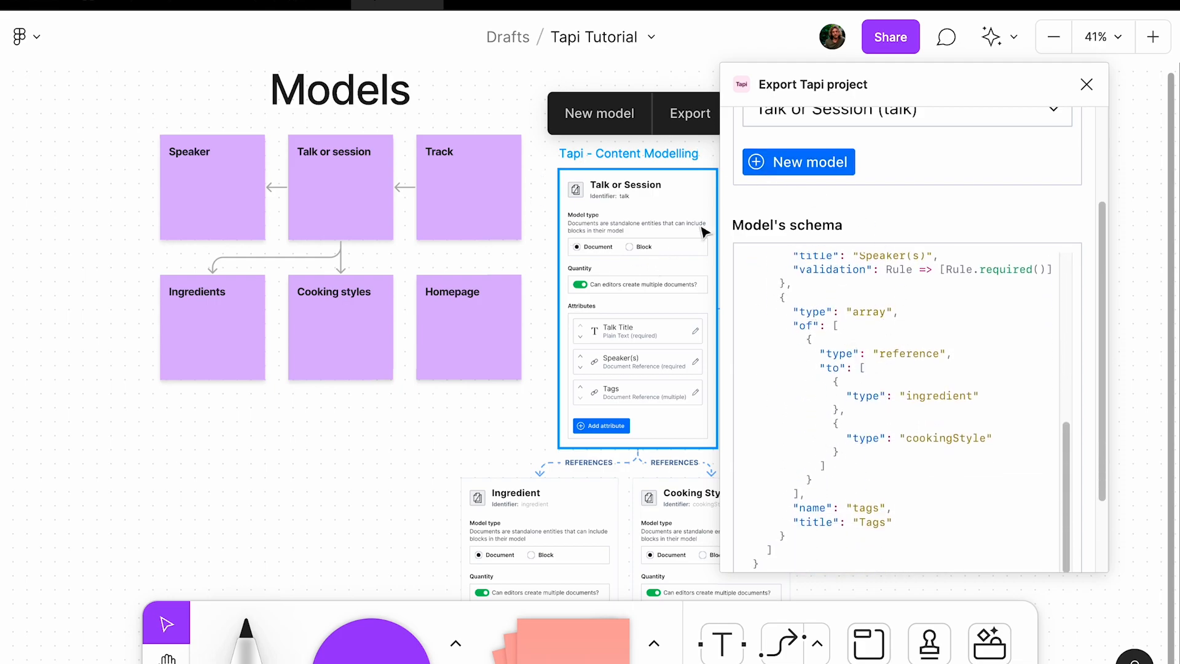
{"action": "mouse_move", "coordinate": [851, 368]}
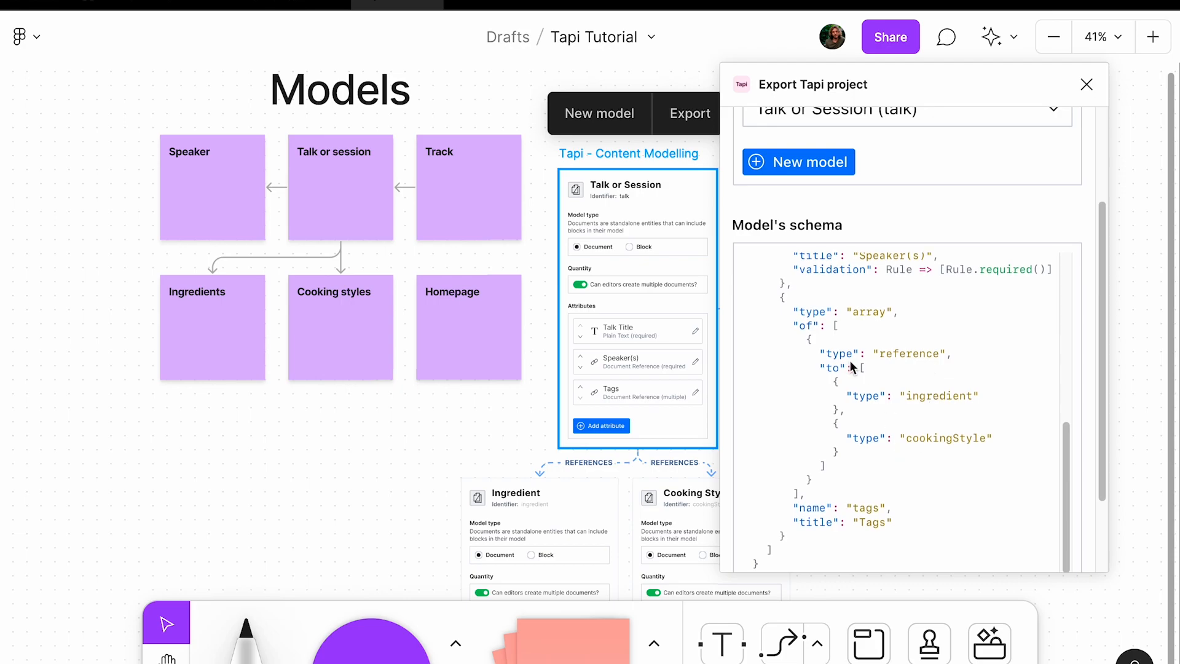
{"action": "double_click", "coordinate": [938, 396]}
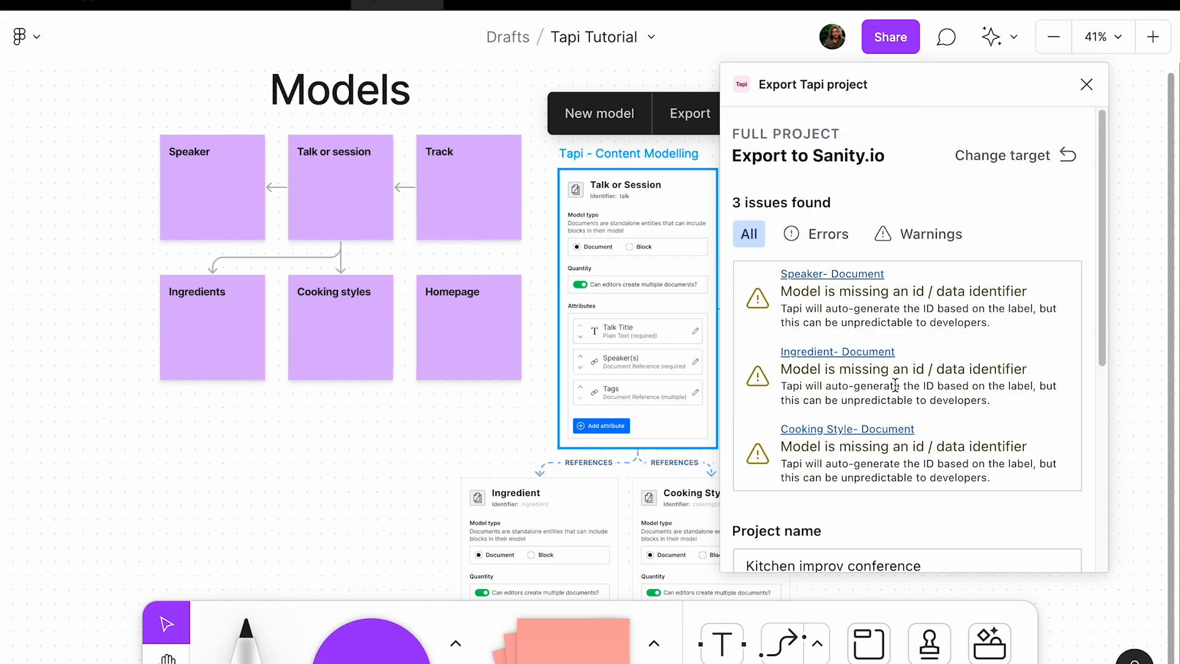
- Switch to Full Project export and enter 'demo' as the Sanity project ID
{"action": "scroll", "scroll_direction": "down", "scroll_amount": 3}
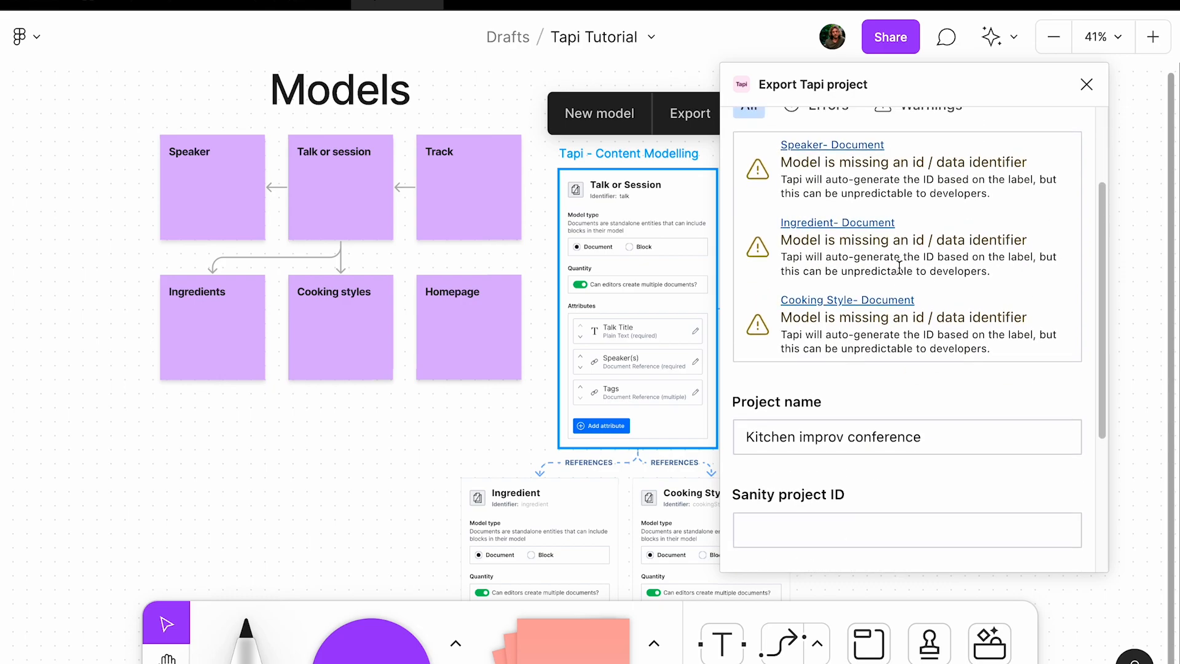
{"action": "mouse_move", "coordinate": [899, 151]}
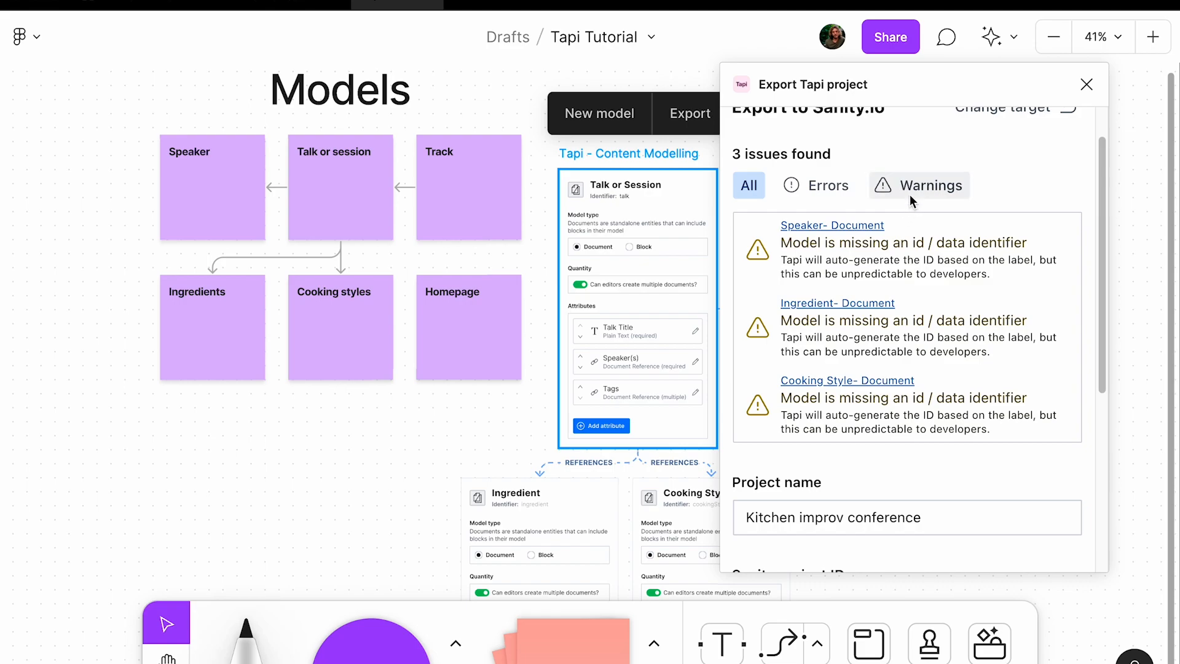
{"action": "mouse_move", "coordinate": [1114, 186]}
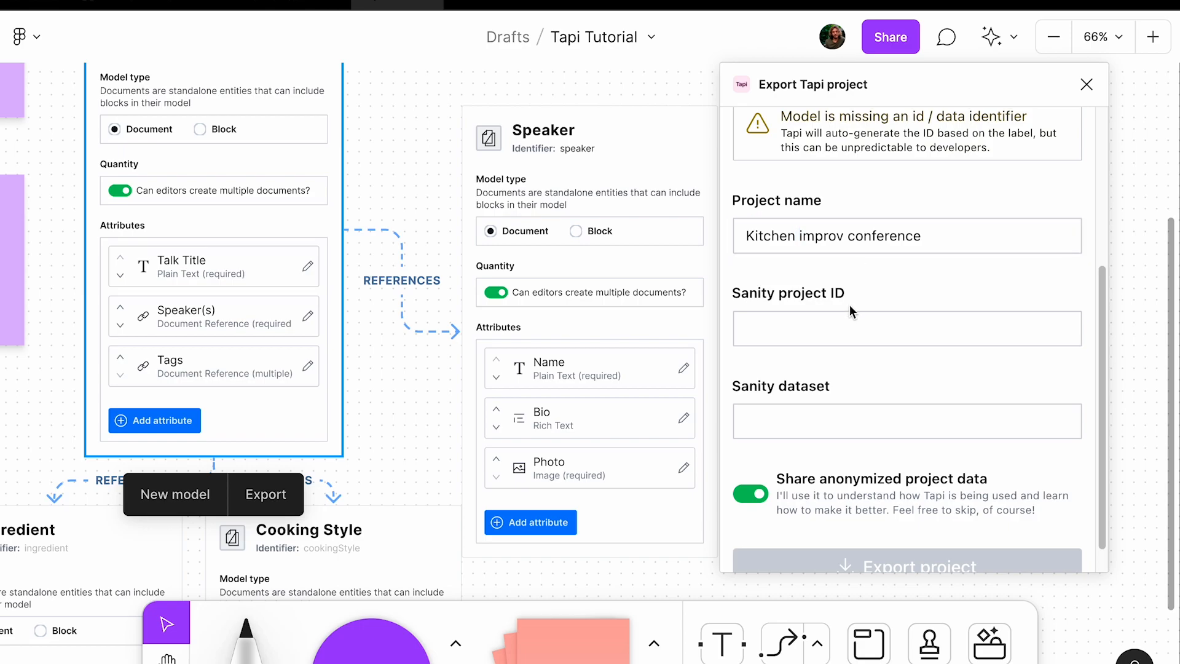
{"action": "left_click", "coordinate": [906, 329]}
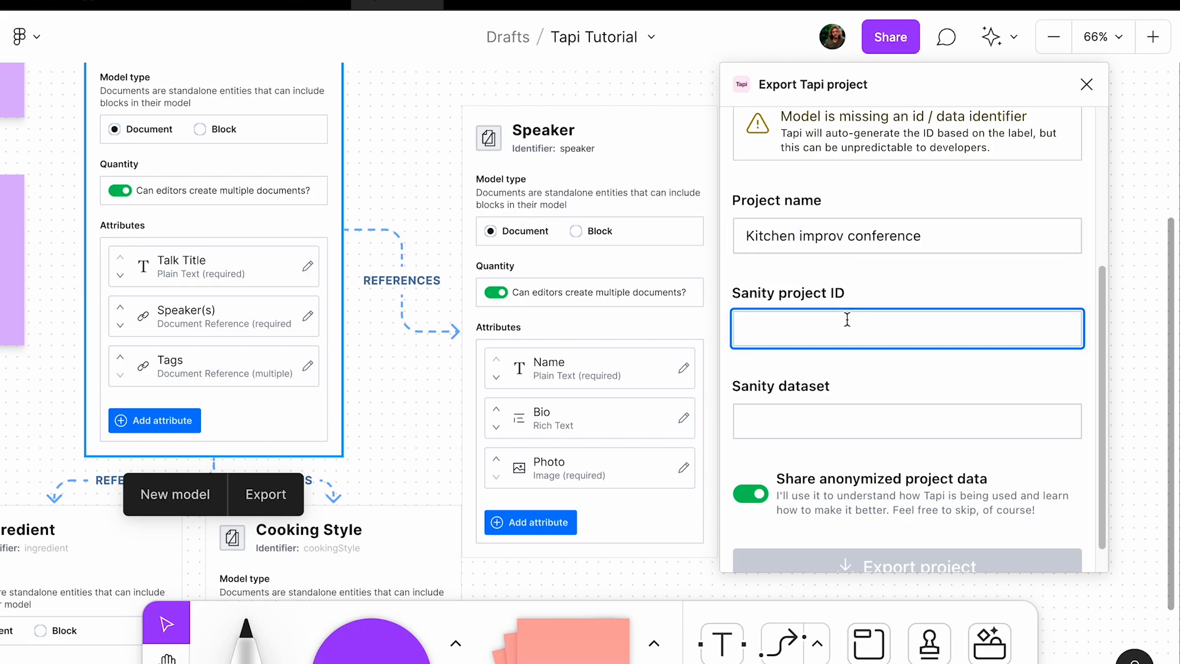
{"action": "type", "text": "dem"}
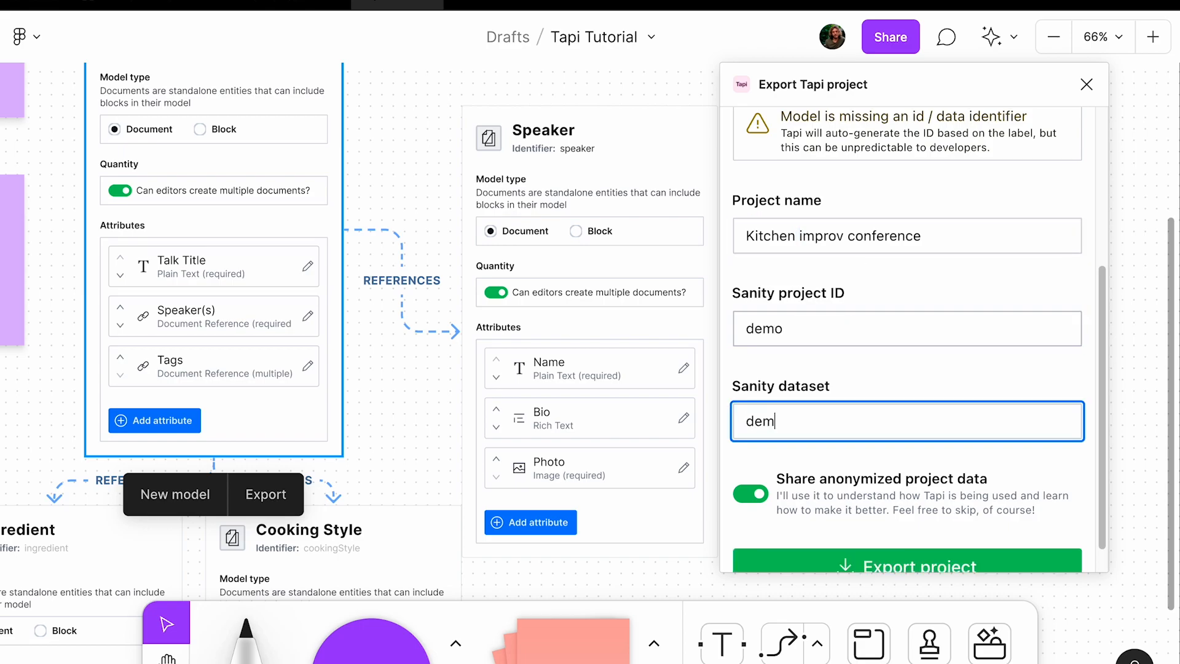
{"action": "type", "text": "o"}
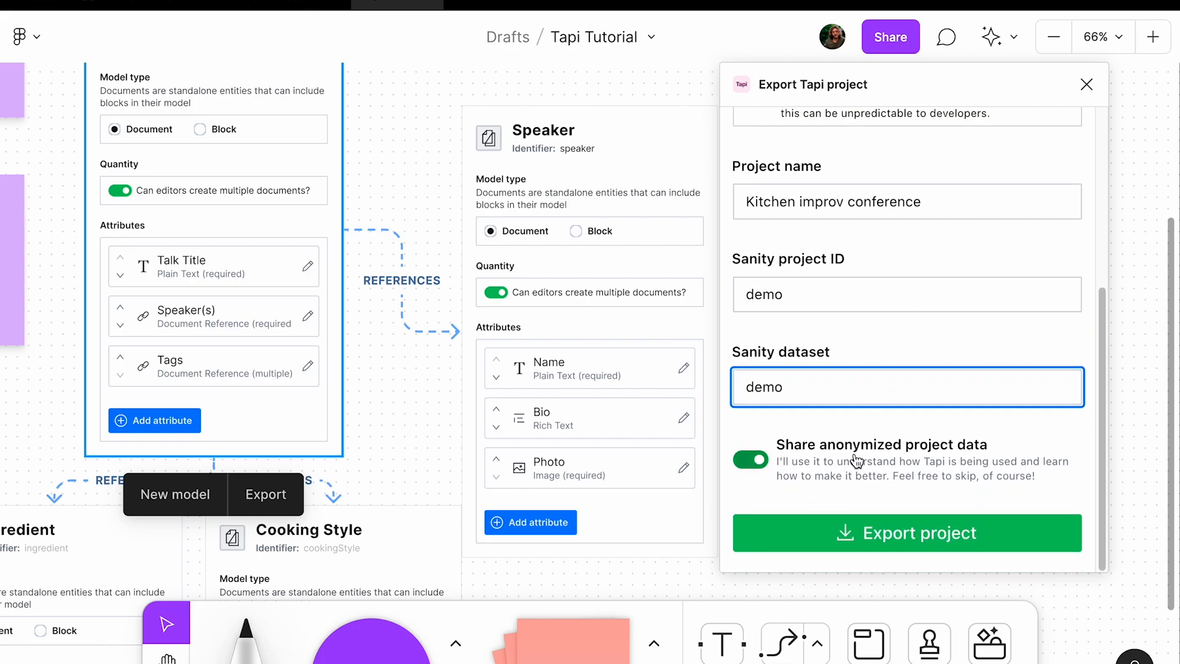
- Turn off anonymized data sharing, export the project, and save the file to Downloads
{"action": "left_click", "coordinate": [750, 460]}
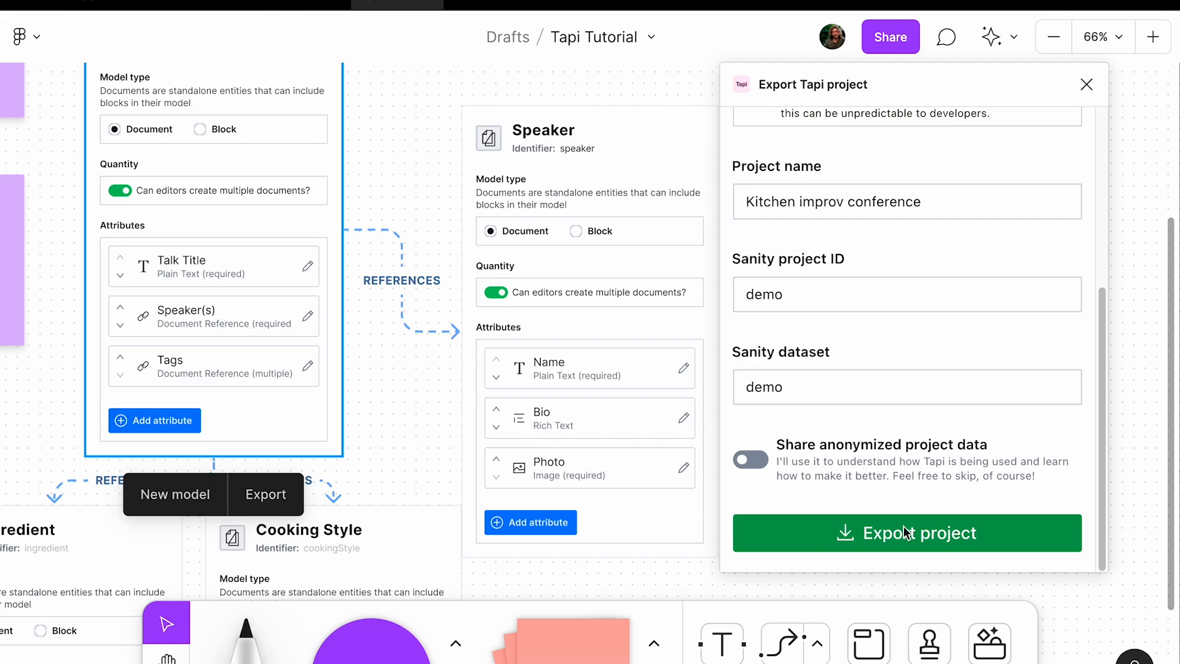
{"action": "left_click", "coordinate": [906, 533]}
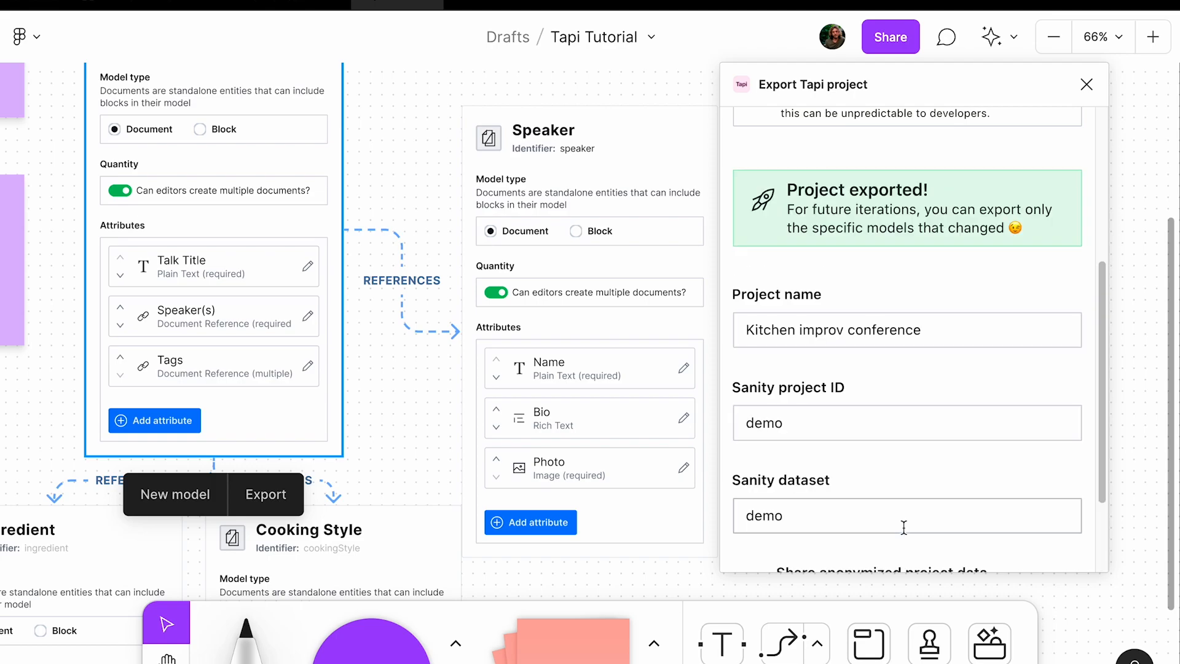
{"action": "left_click", "coordinate": [265, 494]}
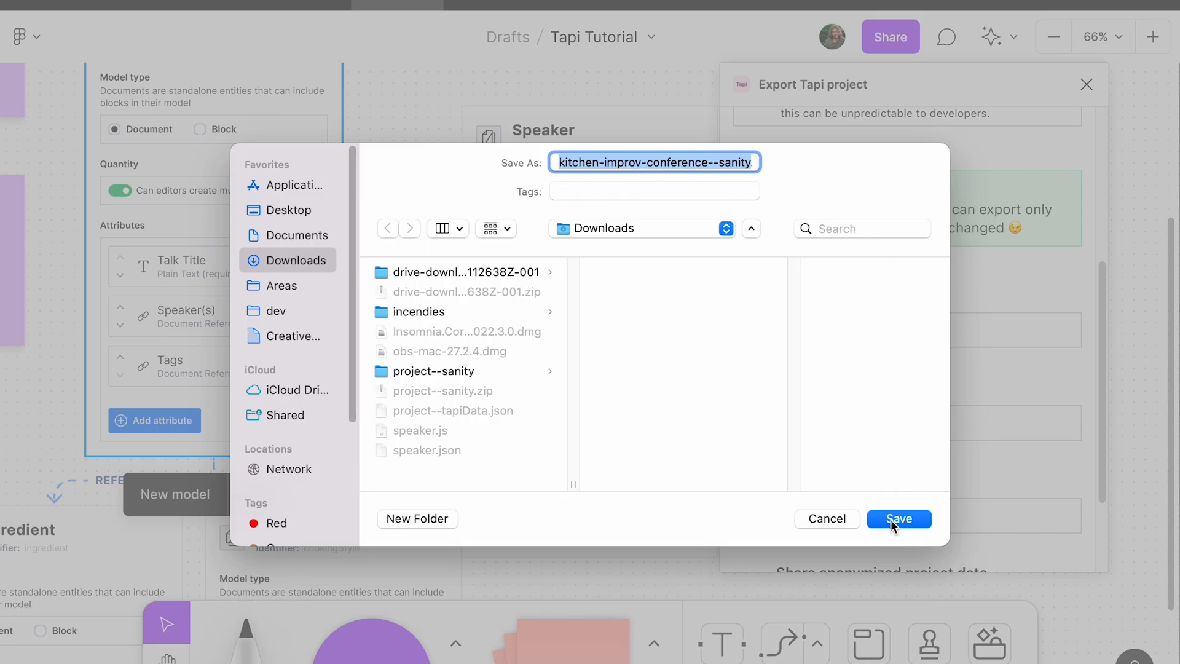
{"action": "left_click", "coordinate": [897, 518]}
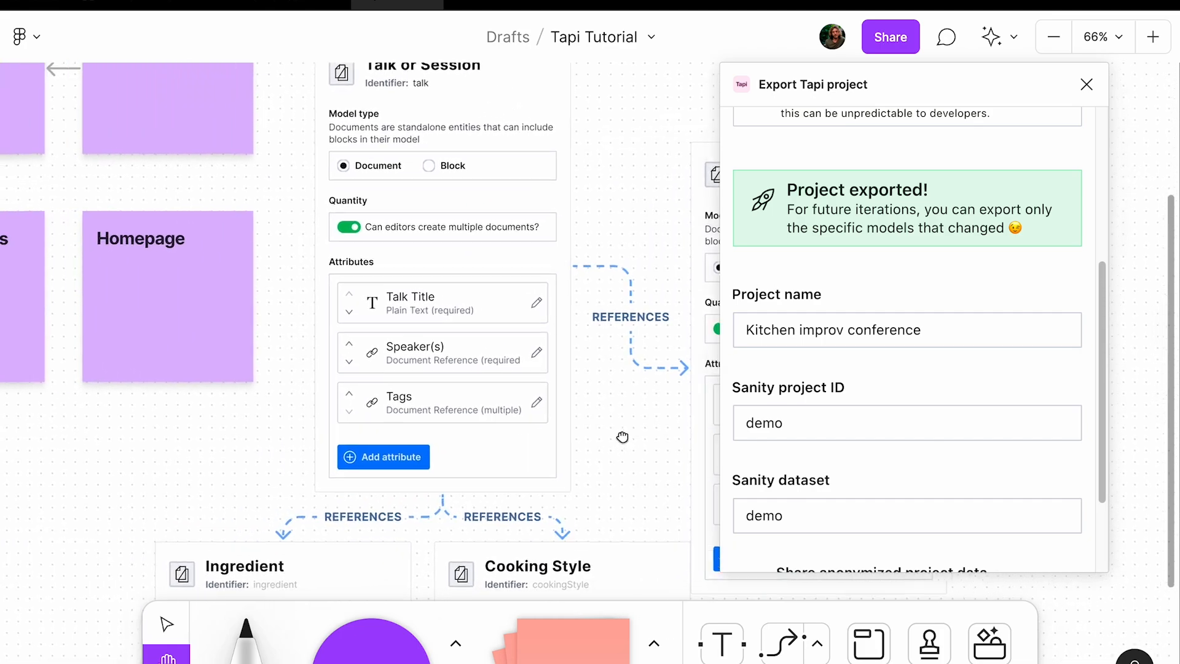
- Close the export panel and comment on Talk or Session suggesting descriptions for talk titles
{"action": "left_click", "coordinate": [1052, 37]}
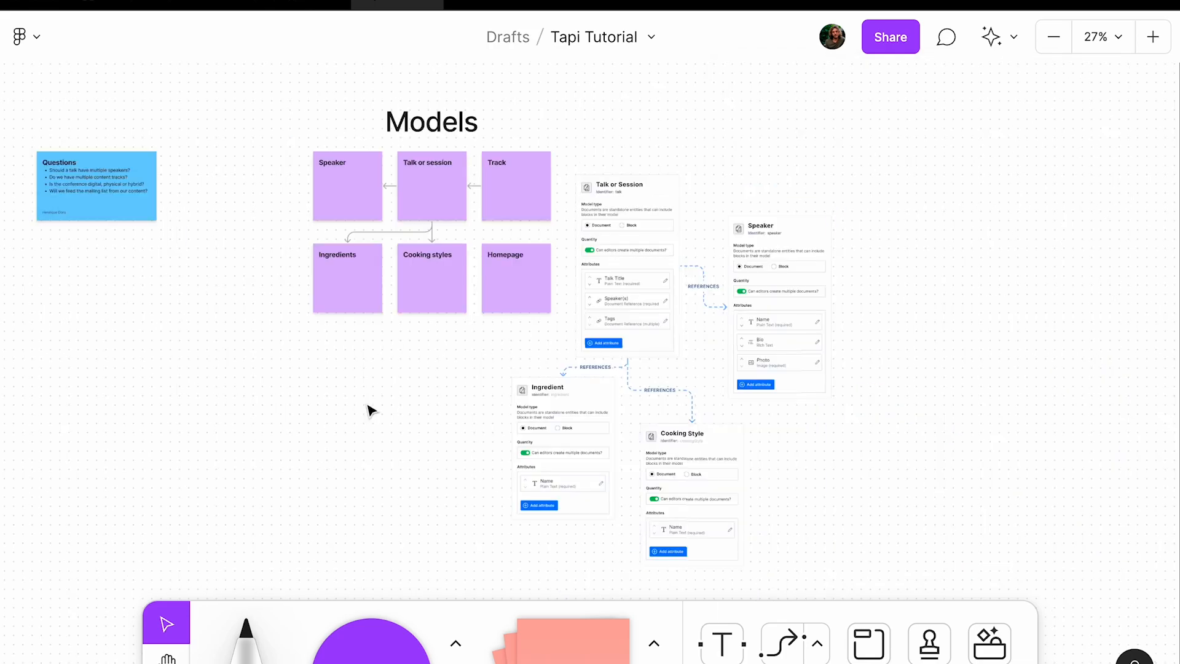
{"action": "mouse_move", "coordinate": [819, 442]}
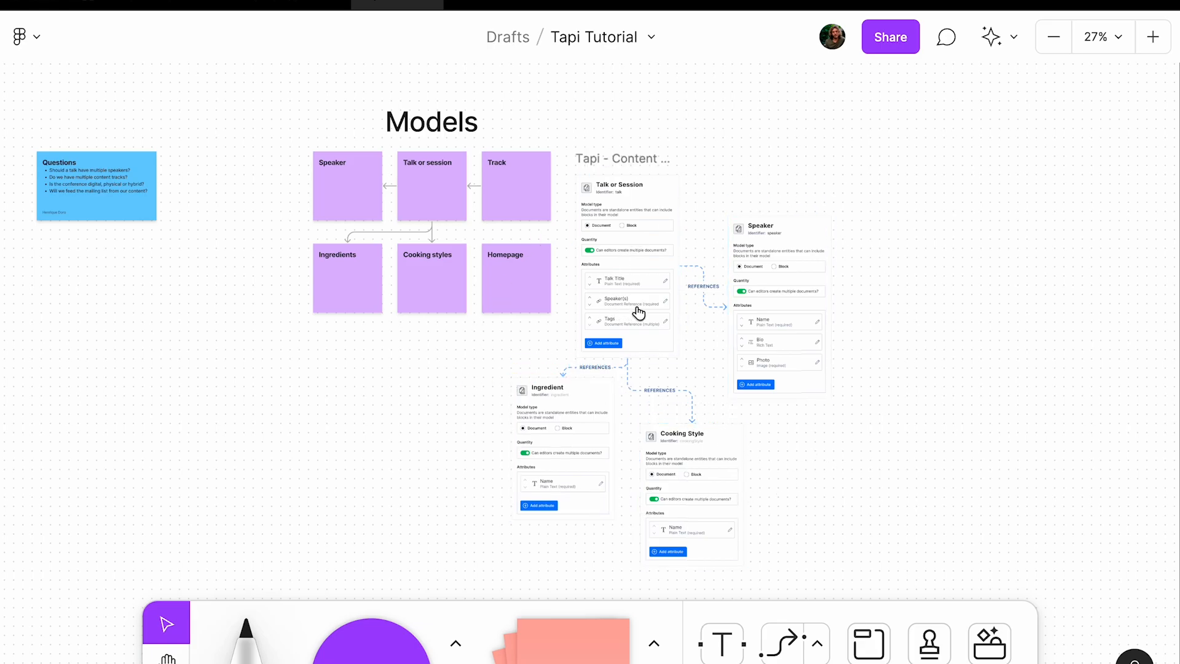
{"action": "left_click", "coordinate": [946, 36]}
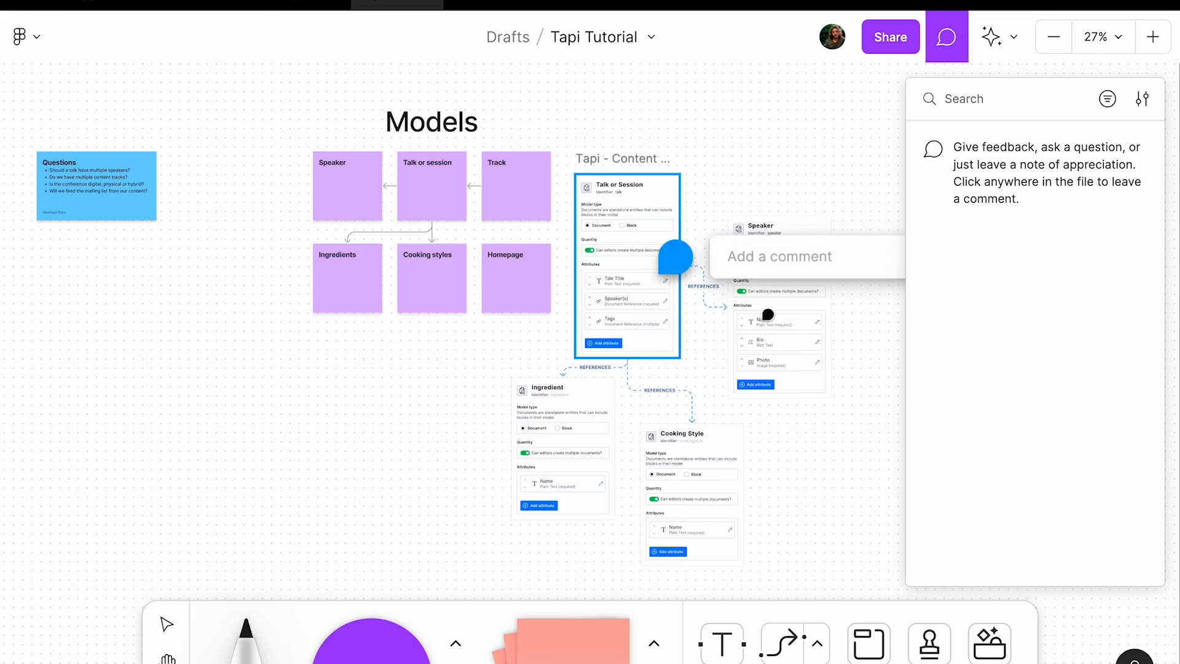
{"action": "type", "text": "Perhaps we should add a"}
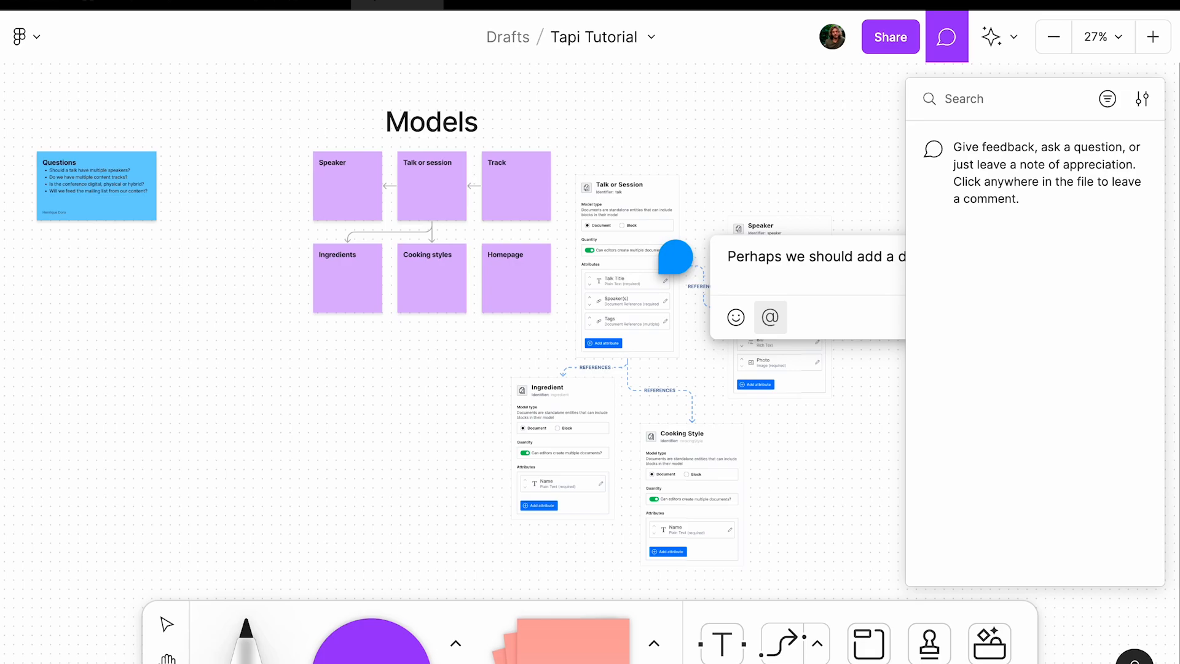
{"action": "type", "text": "description to talk titles"}
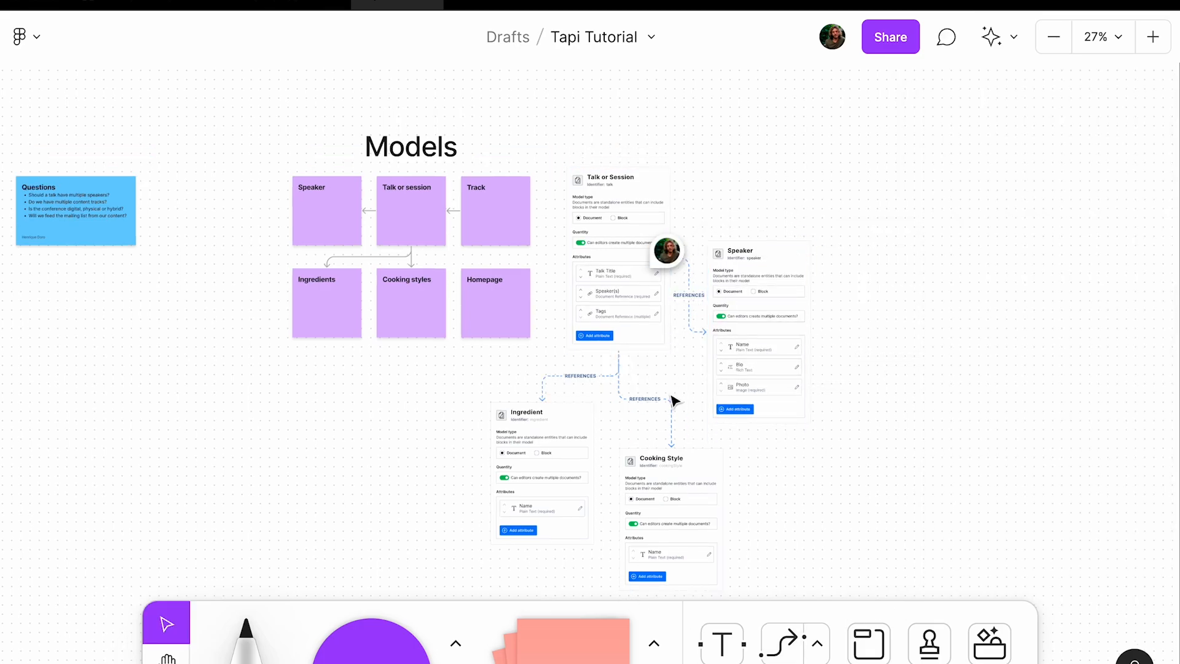
{"action": "mouse_move", "coordinate": [825, 452]}
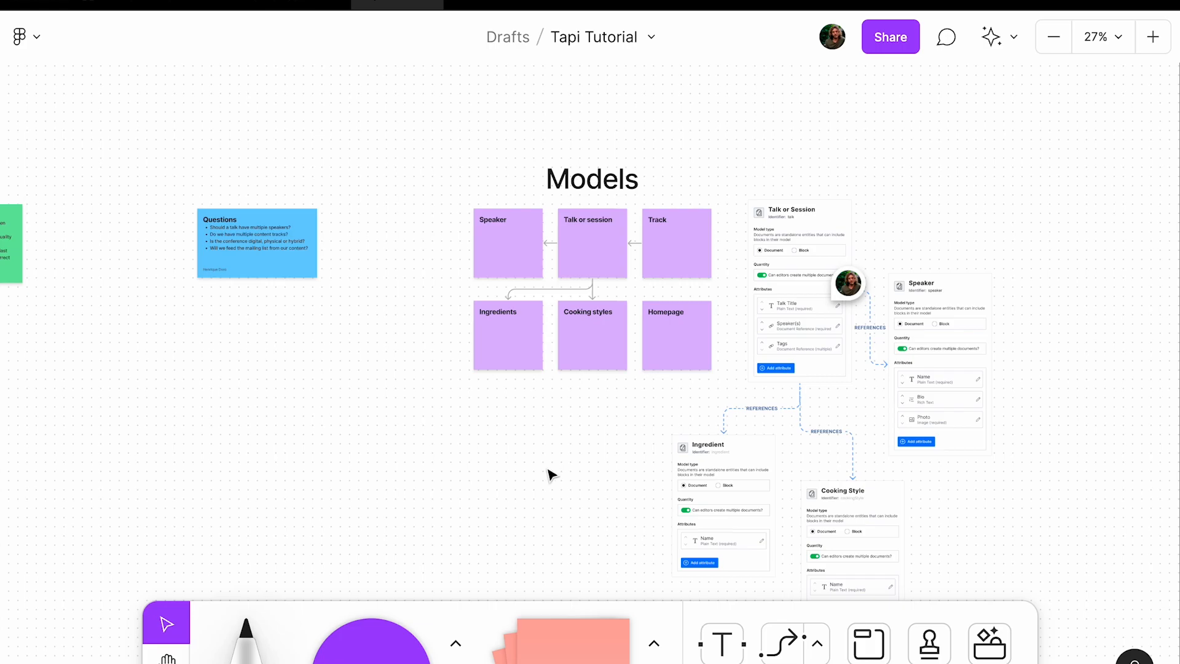
{"action": "mouse_move", "coordinate": [567, 450]}
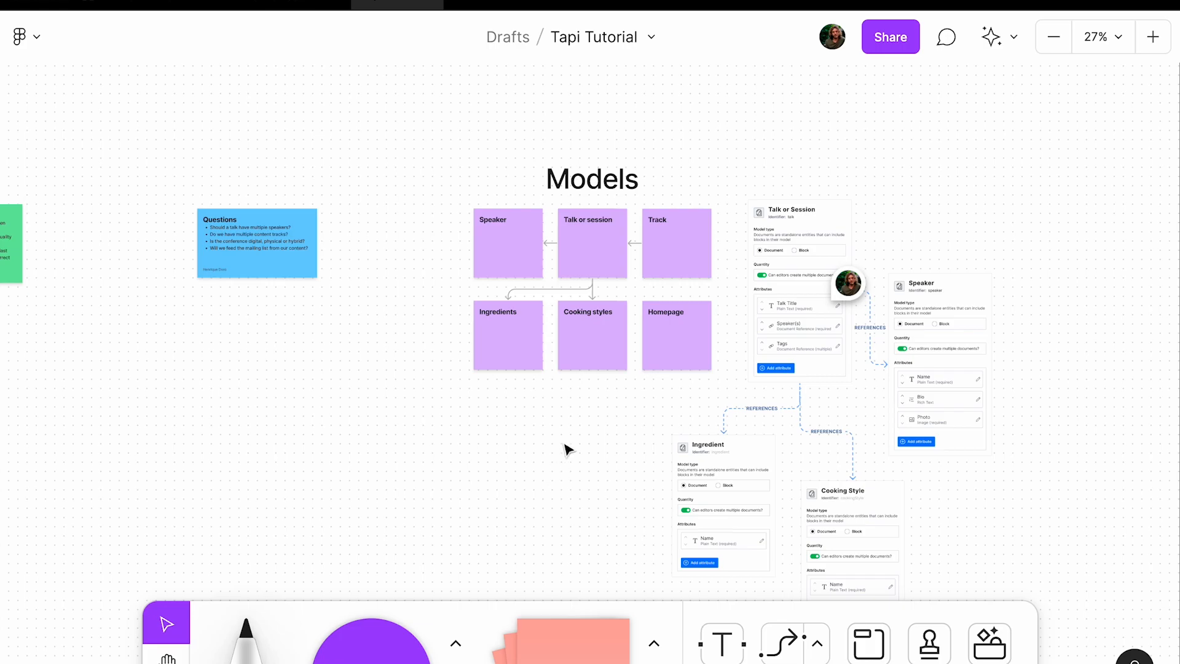